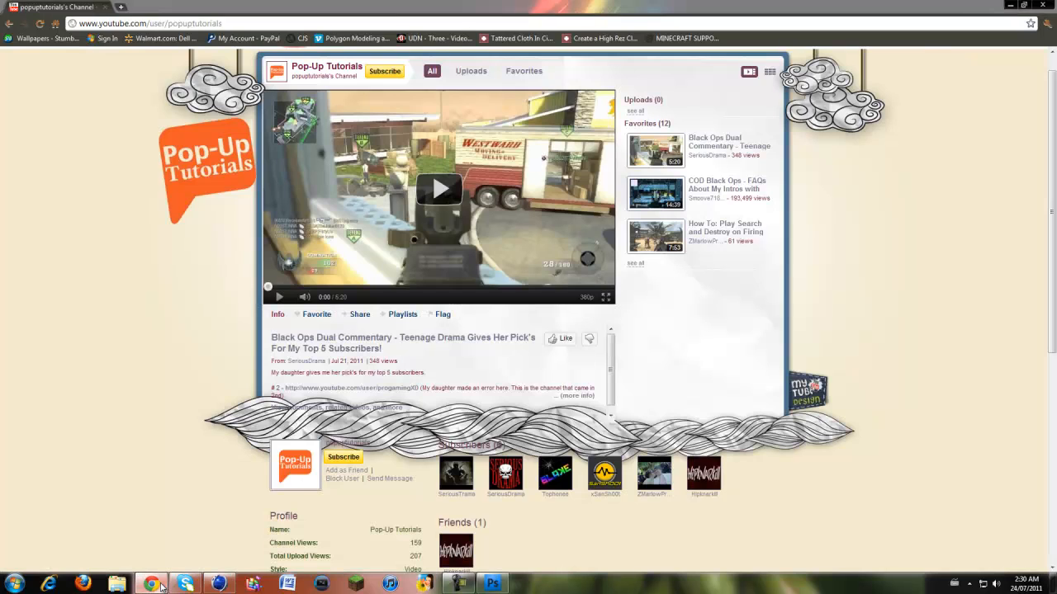
# Switch to Photoshop to view the four-view dodgechallenger blueprints.gif sheet
pyautogui.click(492, 583)
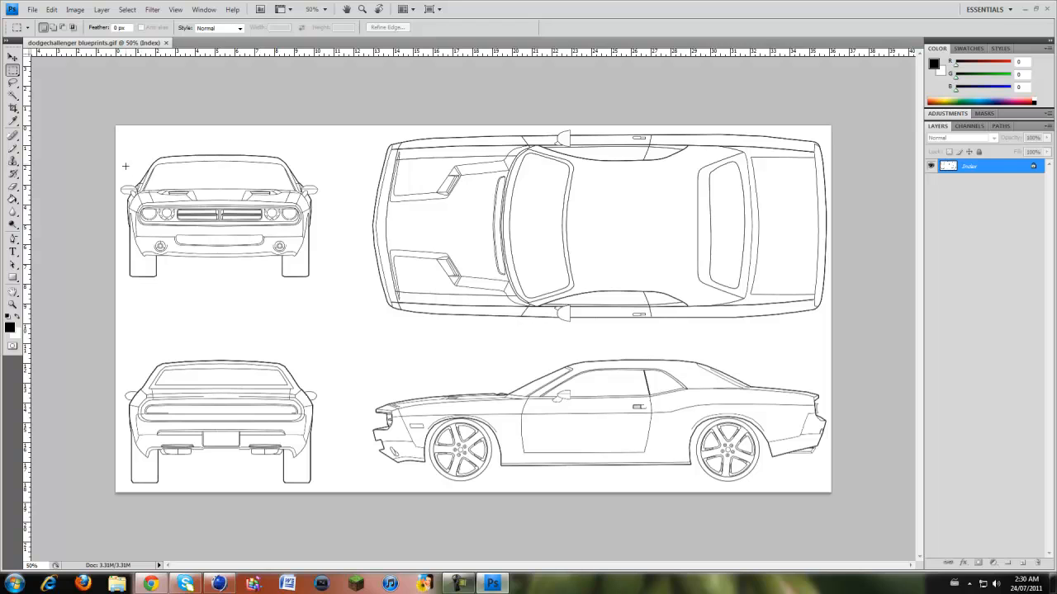
pyautogui.moveTo(331, 391)
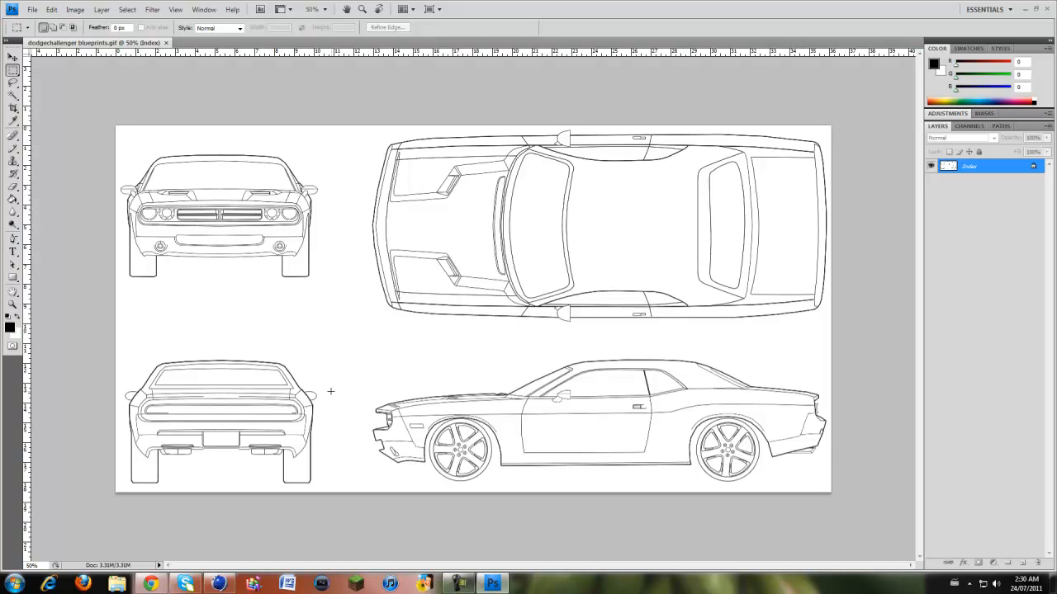
pyautogui.moveTo(361, 418)
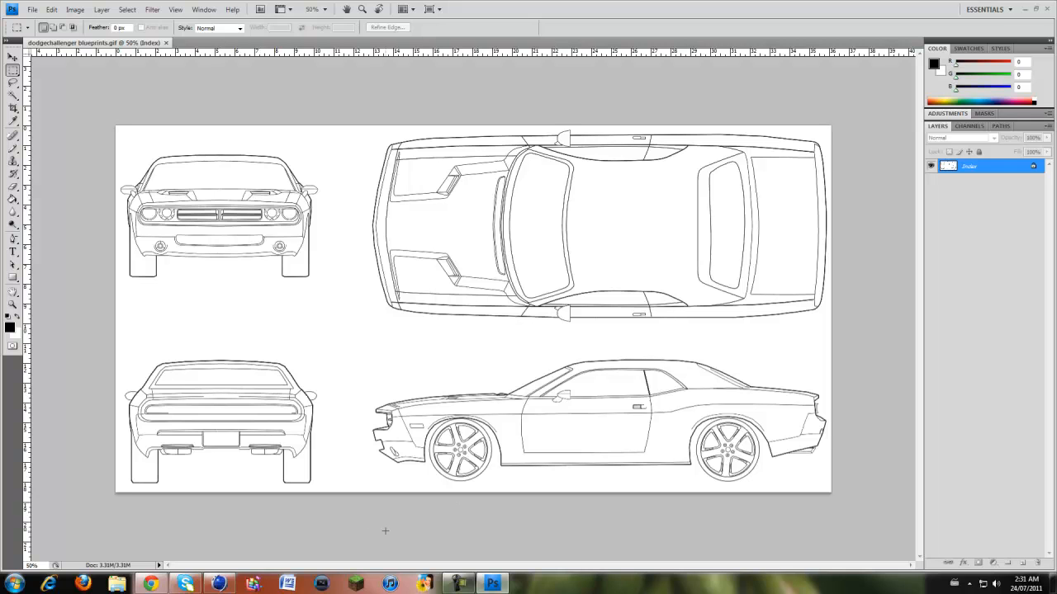
pyautogui.moveTo(390, 157)
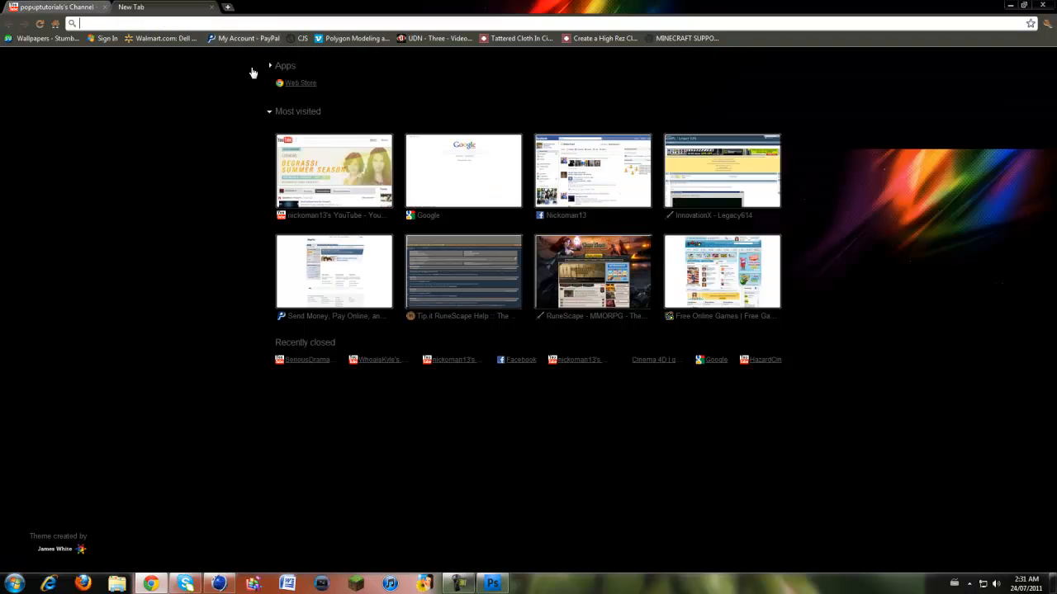
# Search Google Images for '2011 dodge challenger srt8', then refine it with 'blueprints'
pyautogui.click(463, 171)
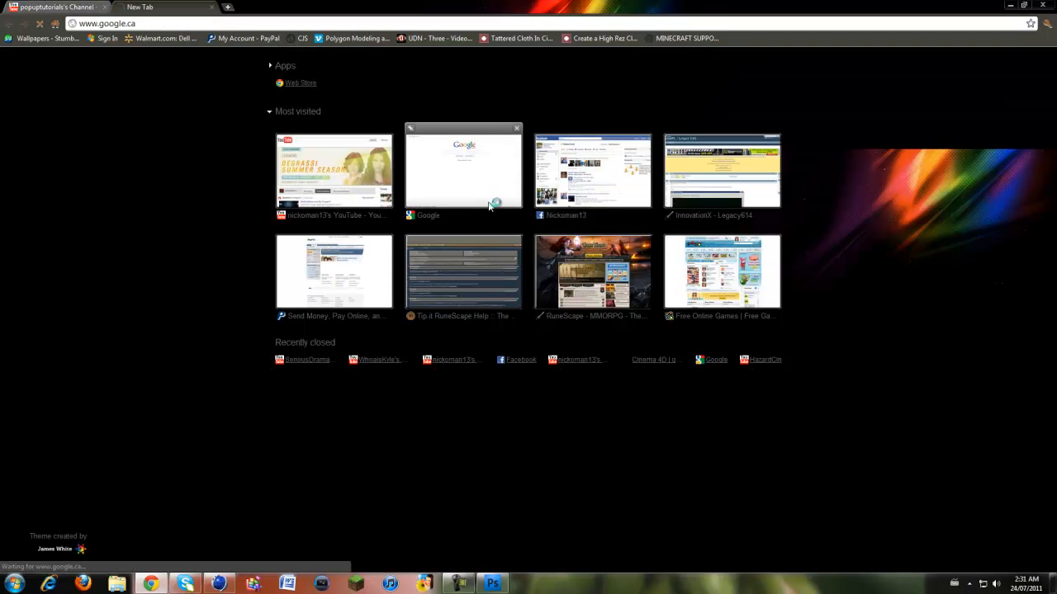
pyautogui.click(463, 169)
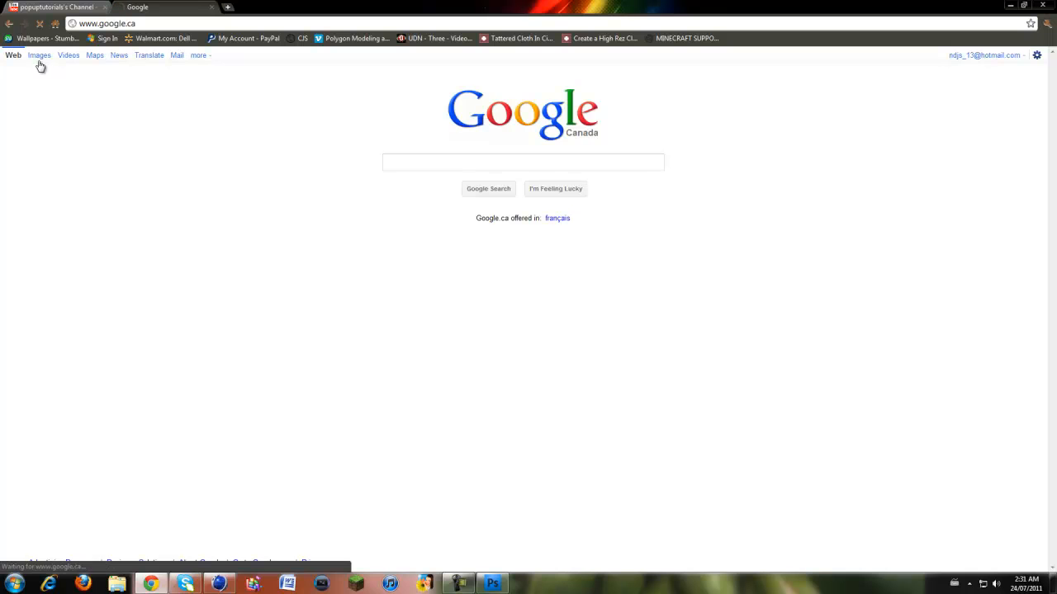
pyautogui.click(38, 55)
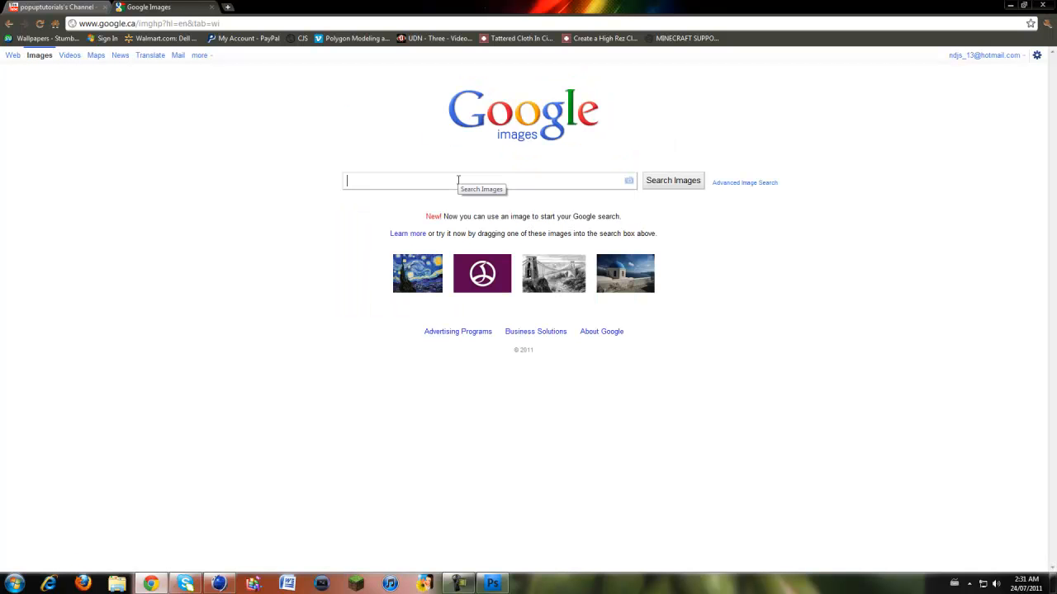
pyautogui.write('2011 dog')
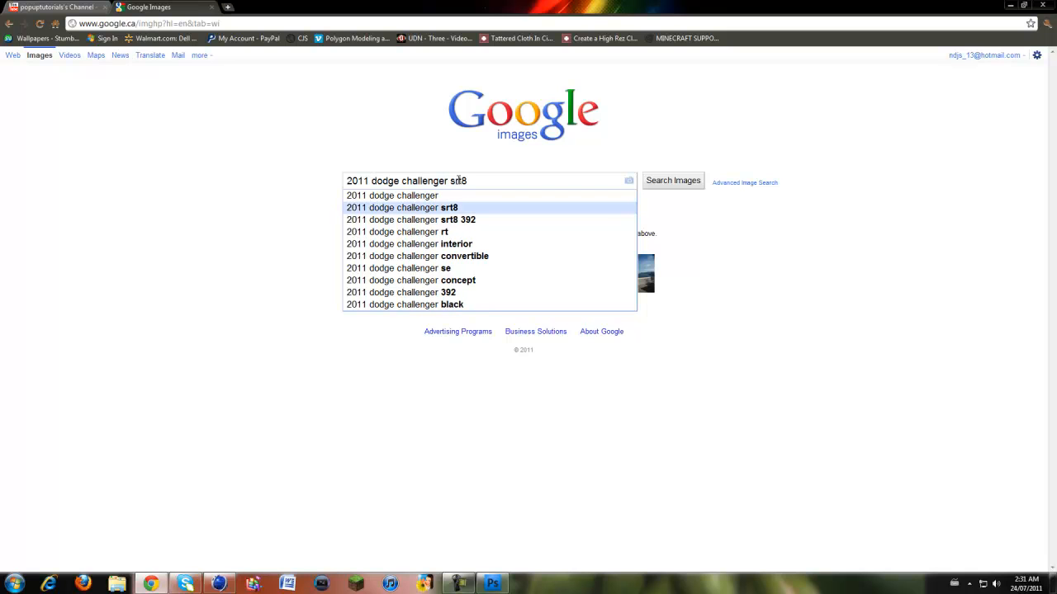
pyautogui.click(402, 207)
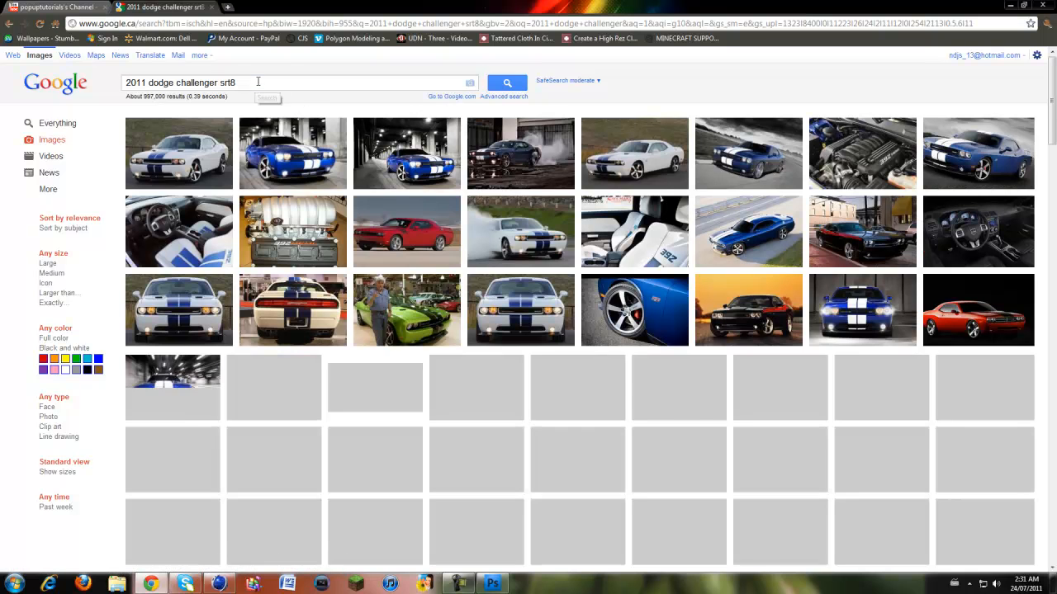
pyautogui.write('blueprints')
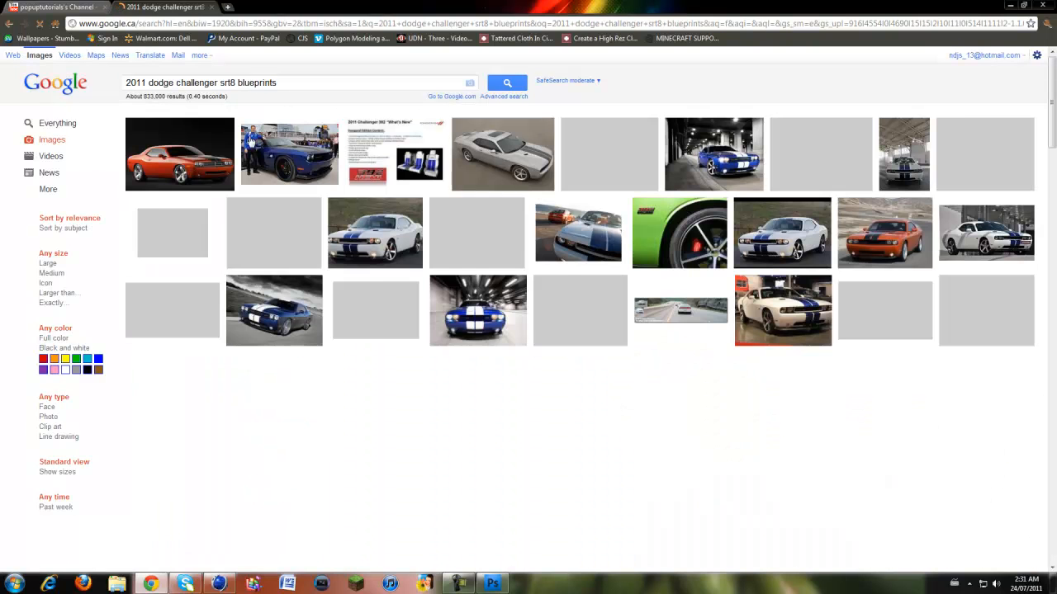
pyautogui.scroll(-3)
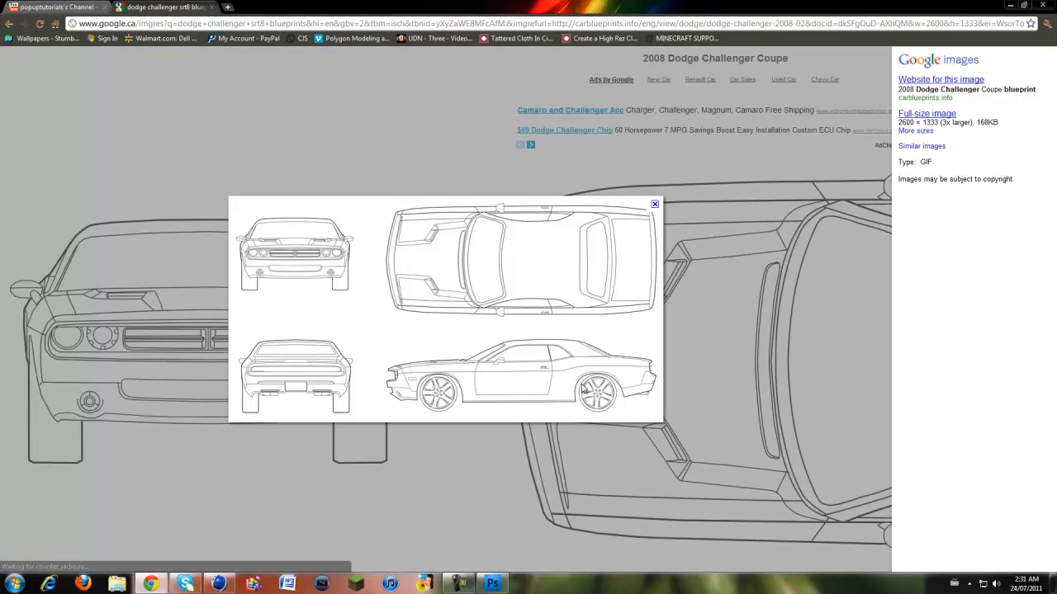
pyautogui.moveTo(473, 390)
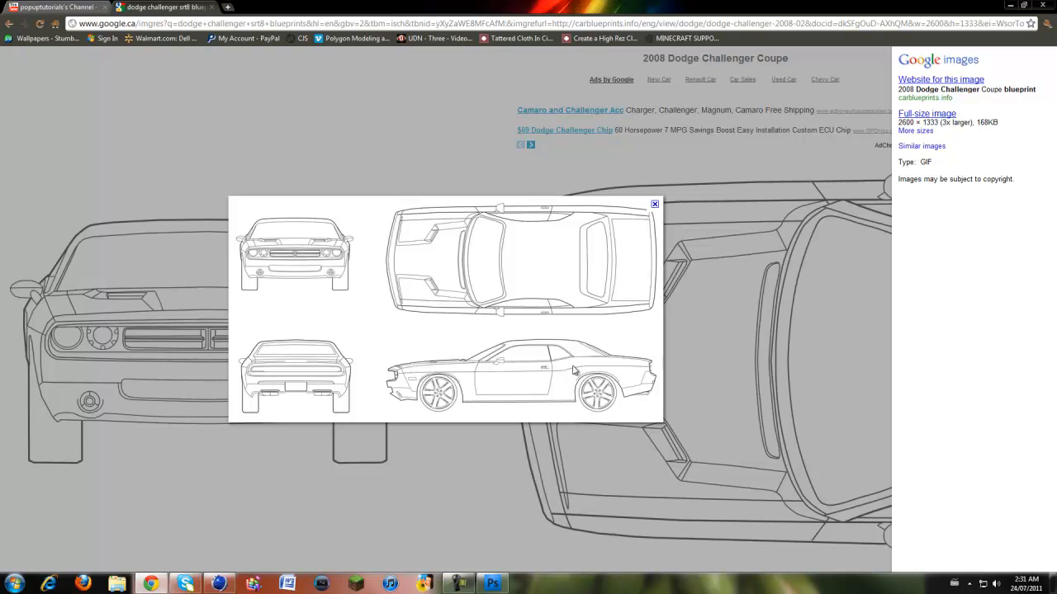
pyautogui.moveTo(354, 279)
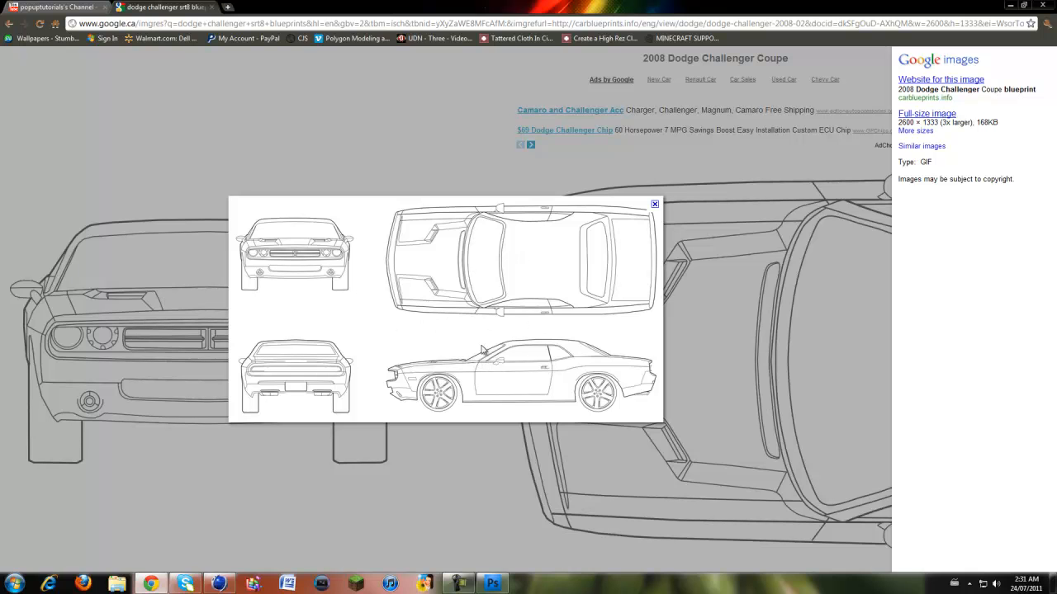
# Return to Photoshop showing the saved dodgechallenger blueprints.gif with four views
pyautogui.click(492, 584)
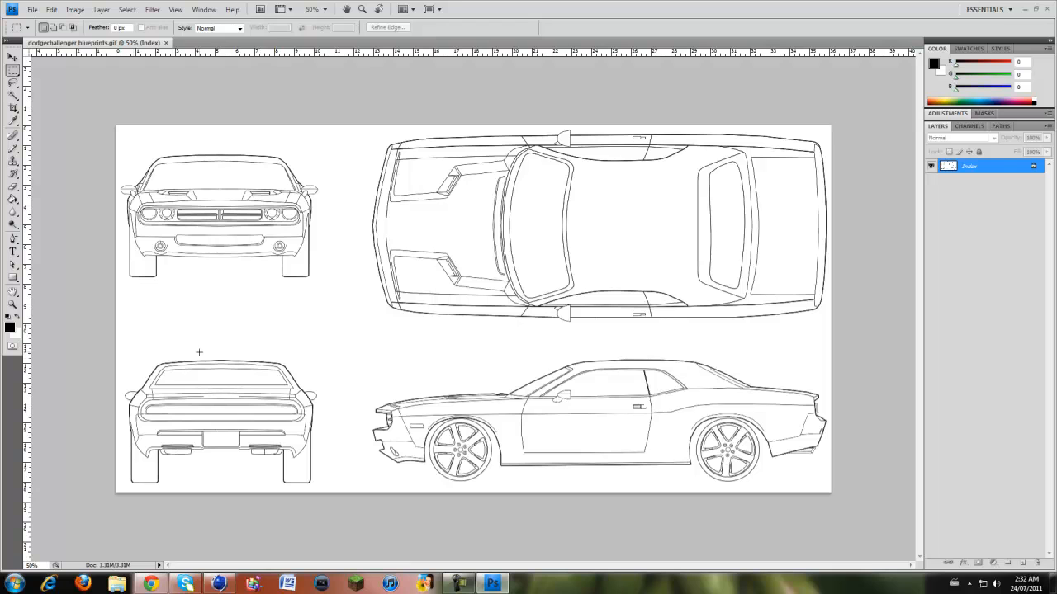
pyautogui.moveTo(33, 125)
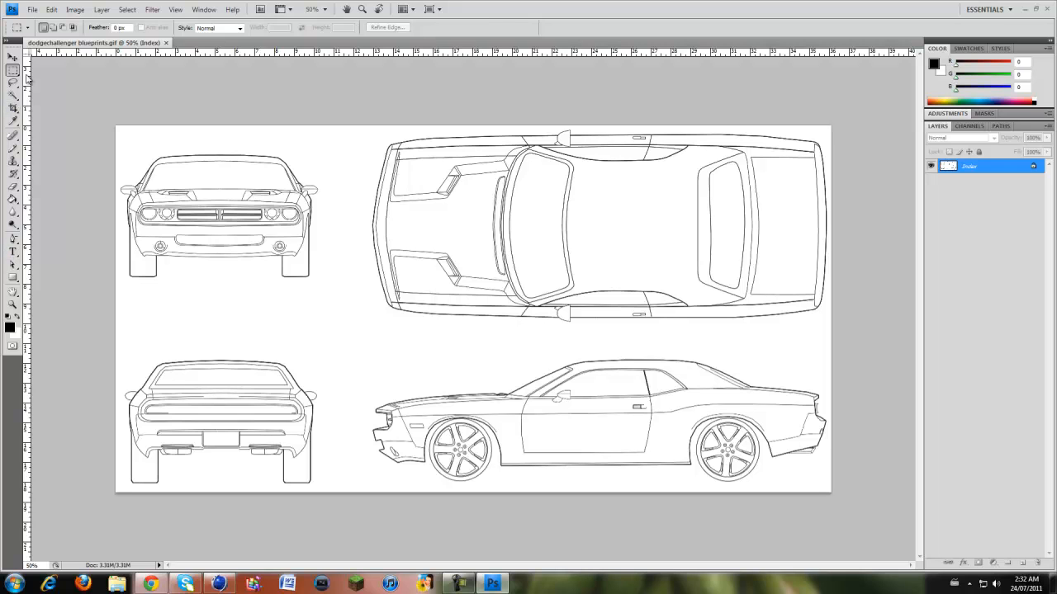
pyautogui.moveTo(132, 118)
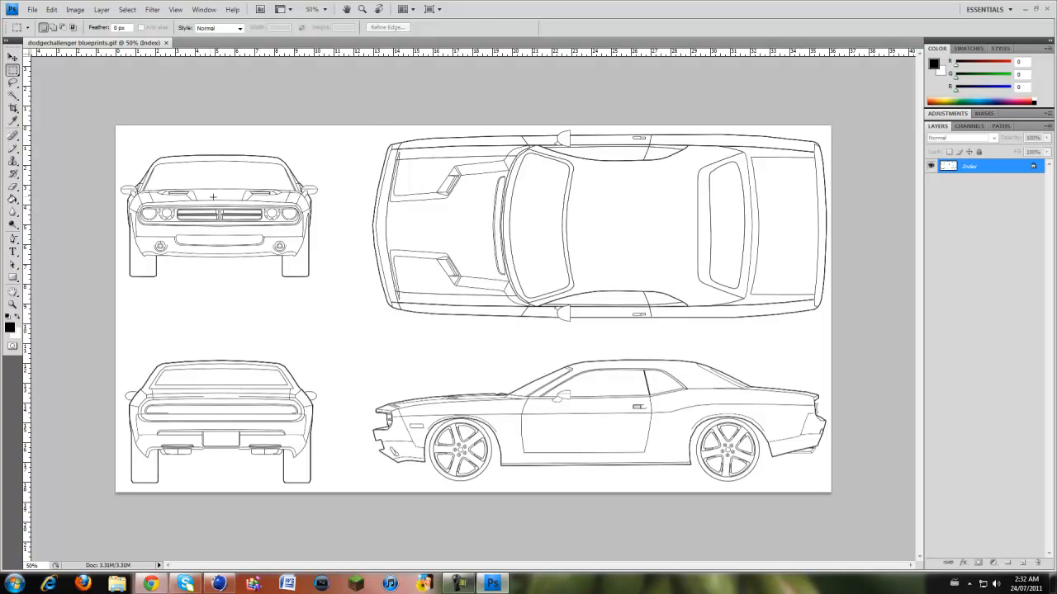
pyautogui.moveTo(630, 152)
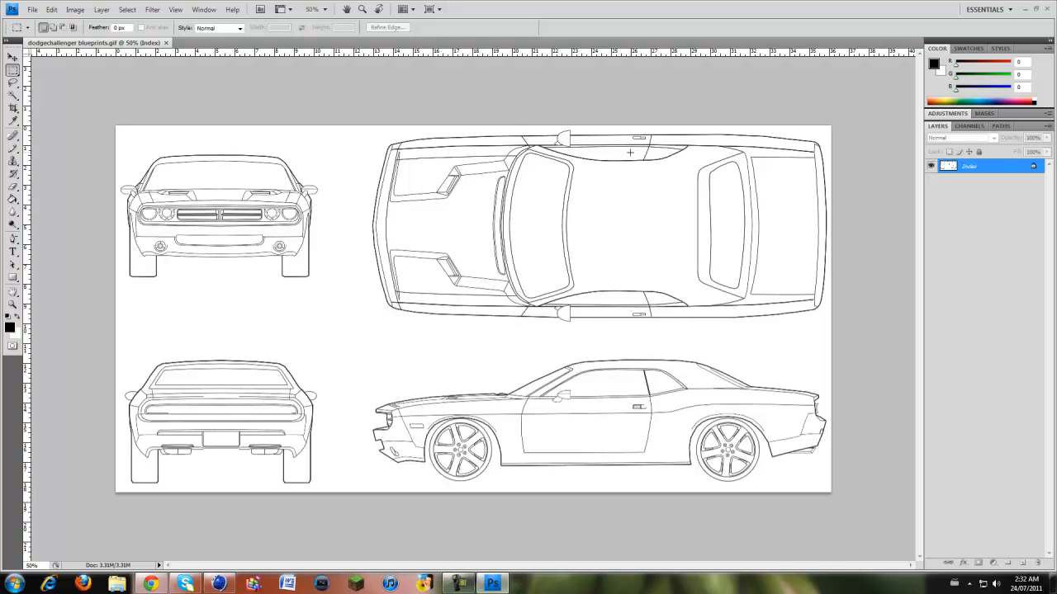
pyautogui.moveTo(518, 457)
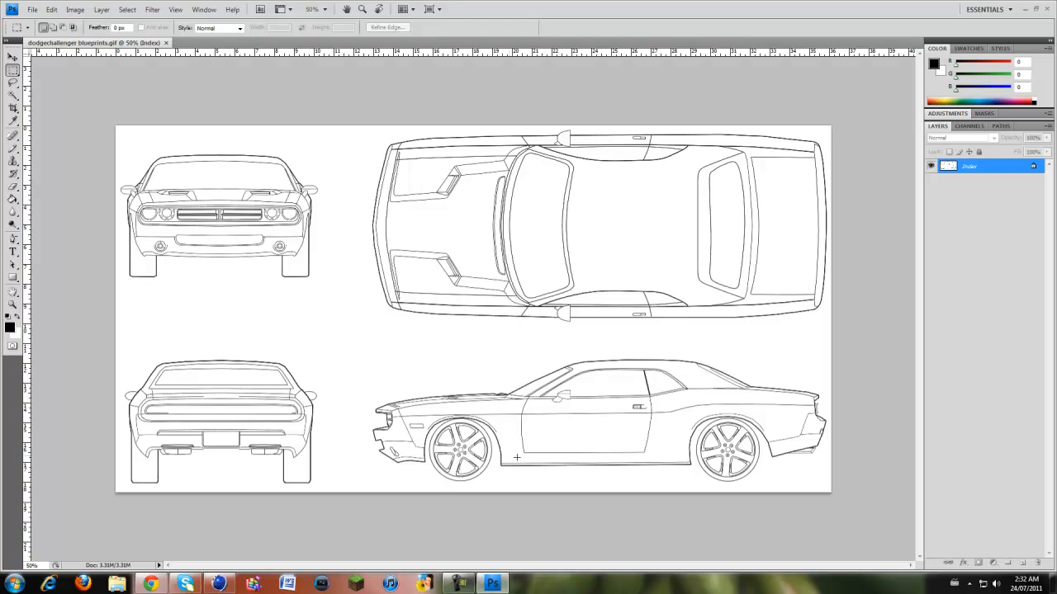
pyautogui.moveTo(322, 247)
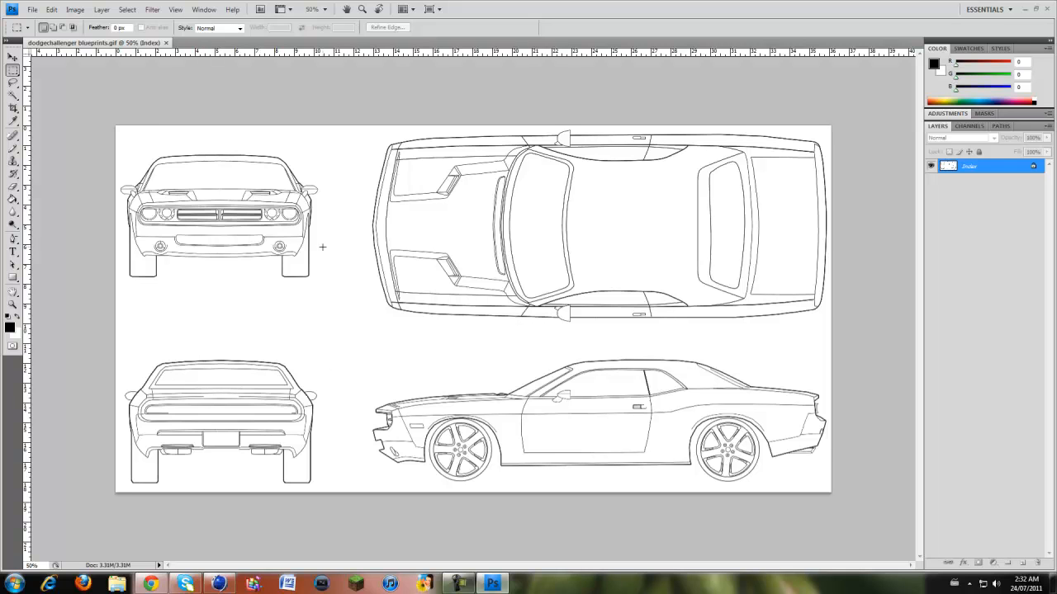
pyautogui.moveTo(634, 372)
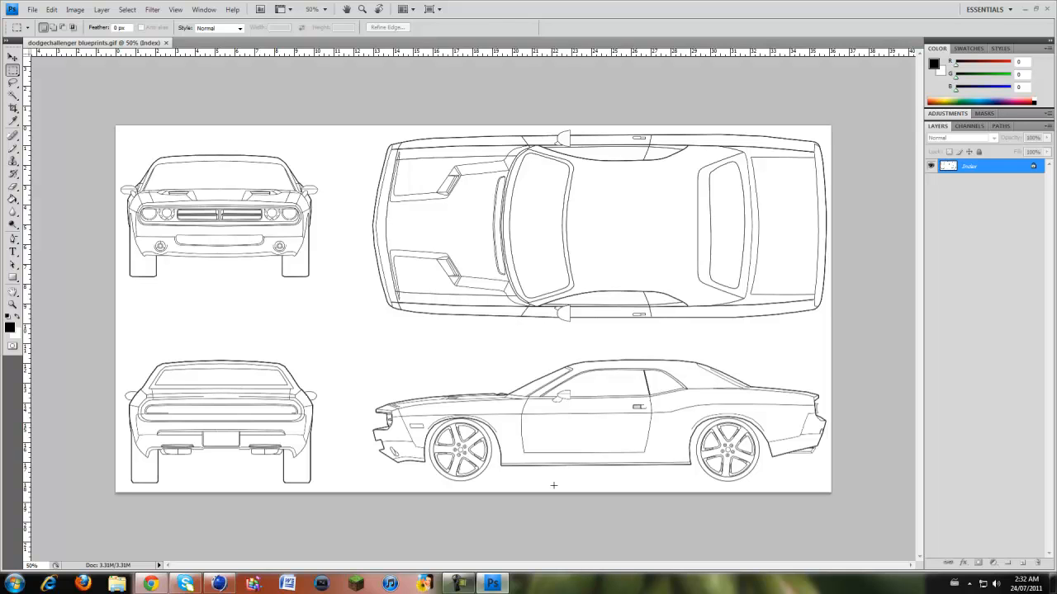
pyautogui.moveTo(29, 344)
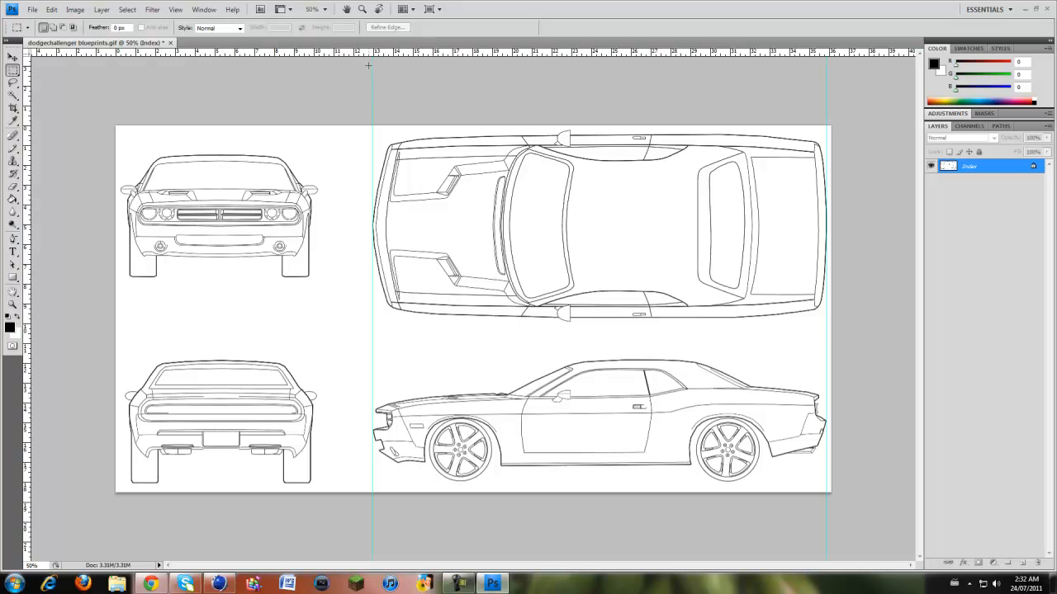
# Browse the View and Window menus, leaving the two vertical guides unchanged
pyautogui.click(175, 9)
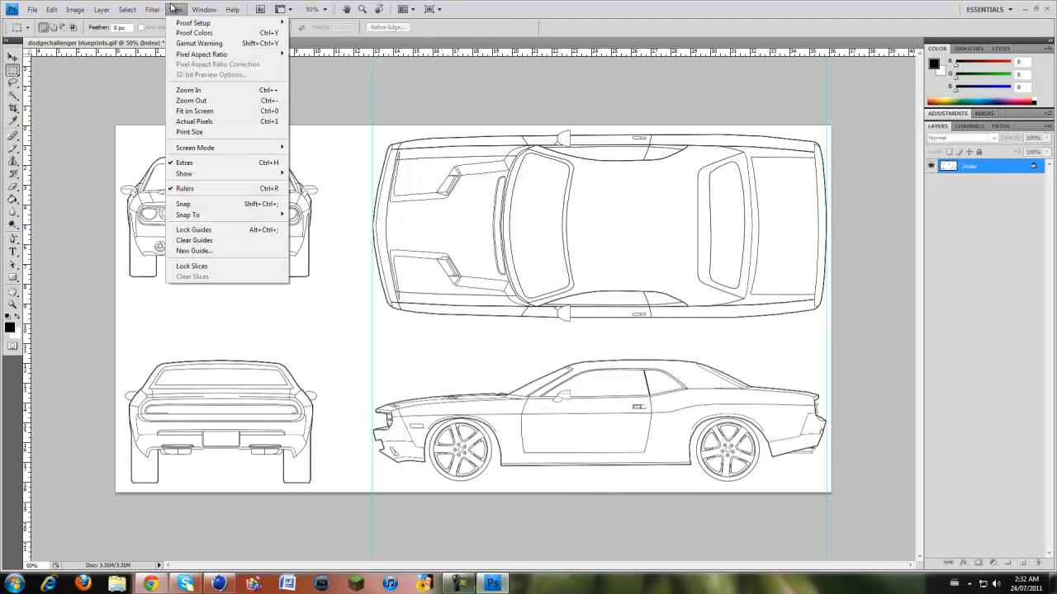
pyautogui.click(101, 9)
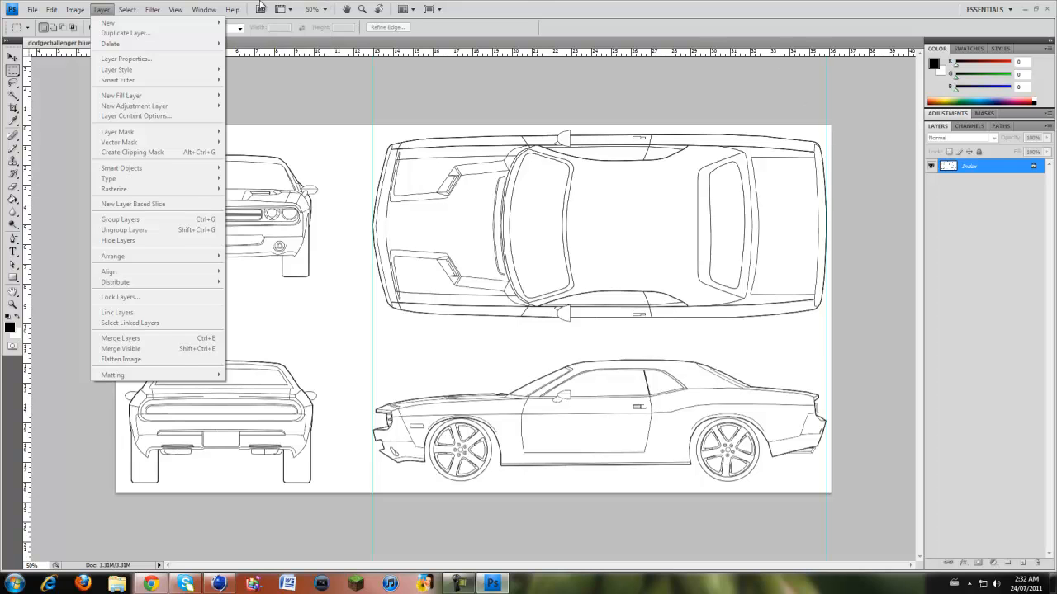
pyautogui.click(203, 9)
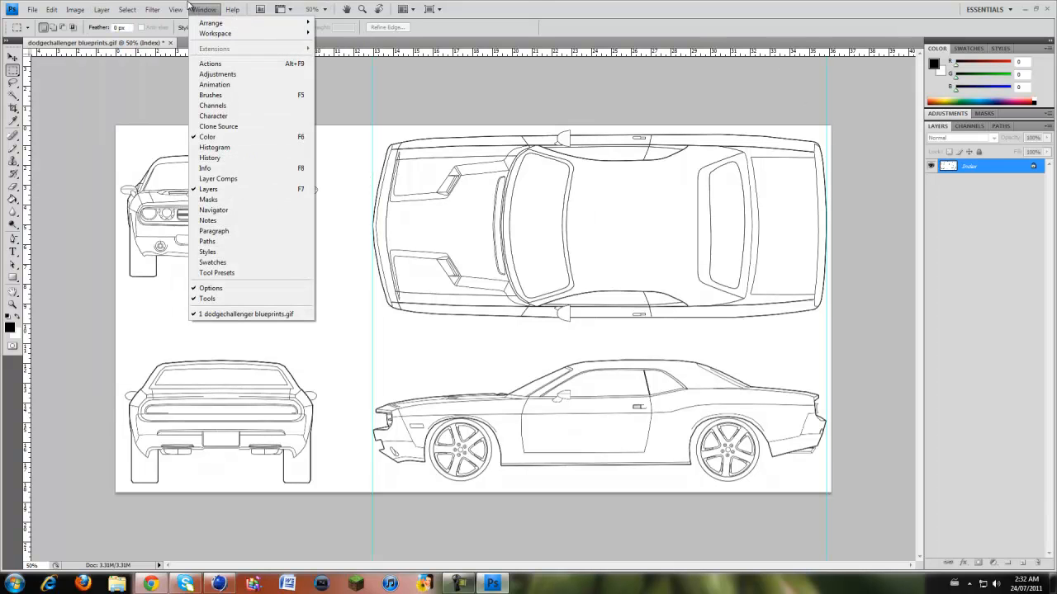
pyautogui.click(175, 9)
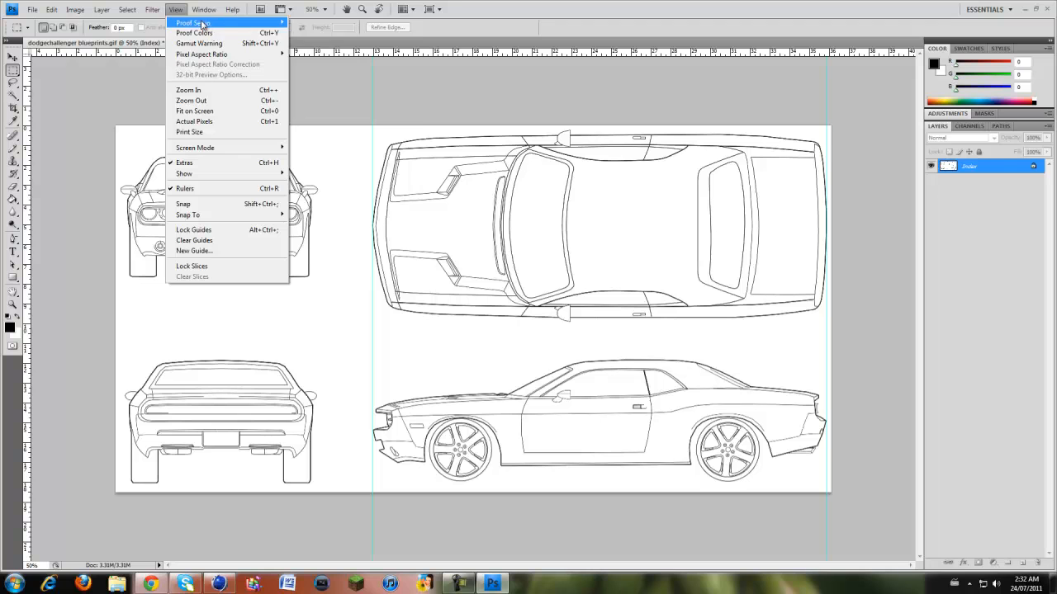
pyautogui.moveTo(194, 230)
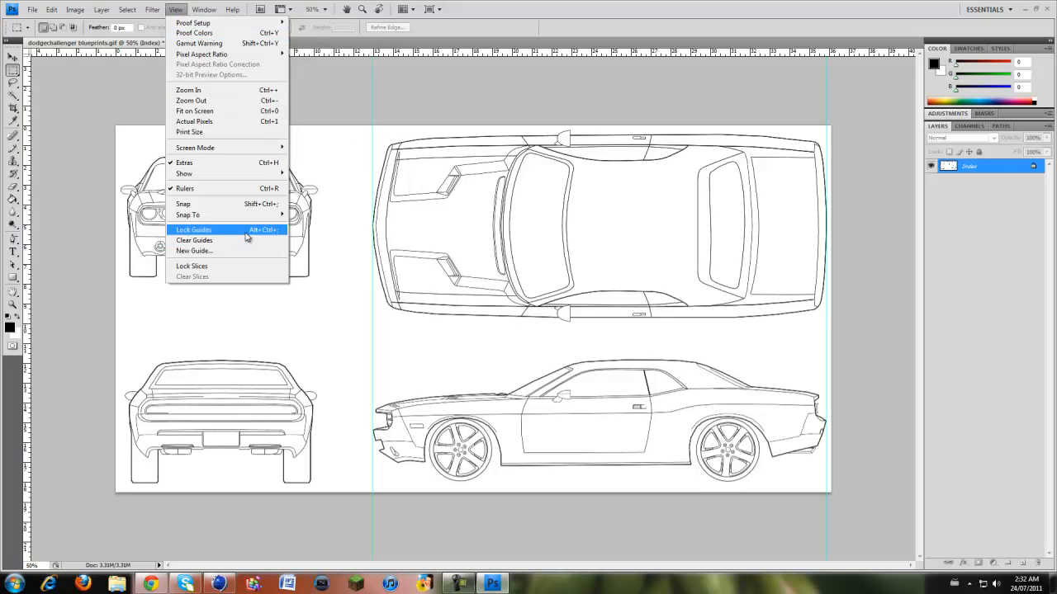
pyautogui.moveTo(220, 185)
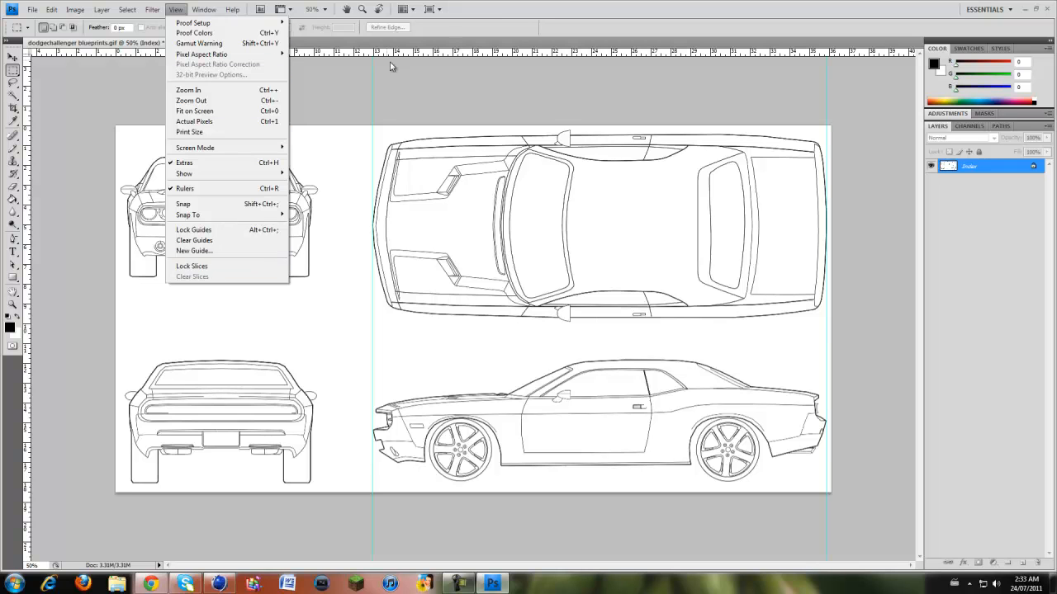
pyautogui.click(365, 262)
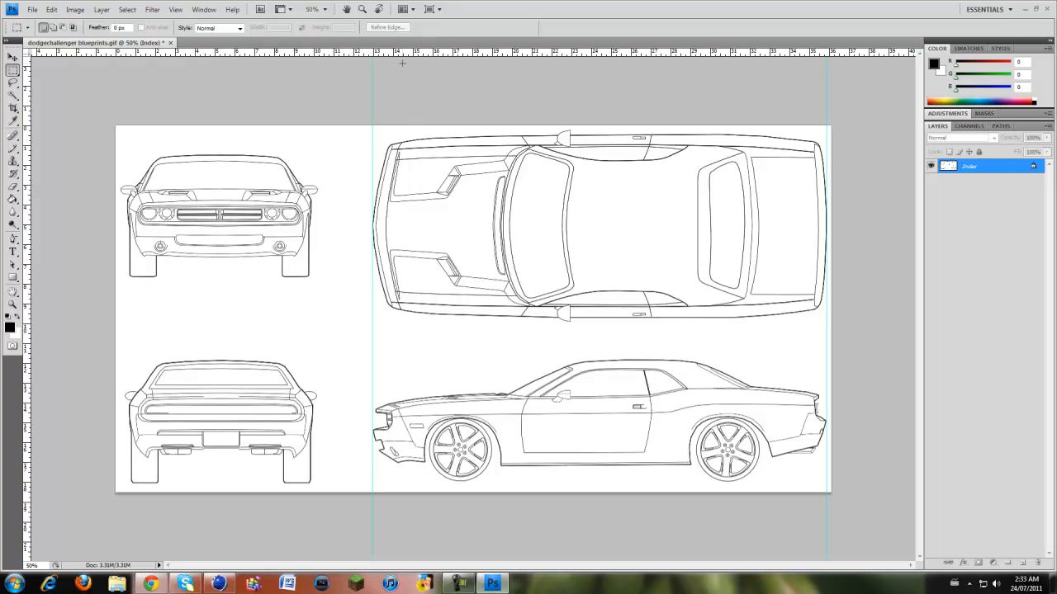
pyautogui.moveTo(870, 132)
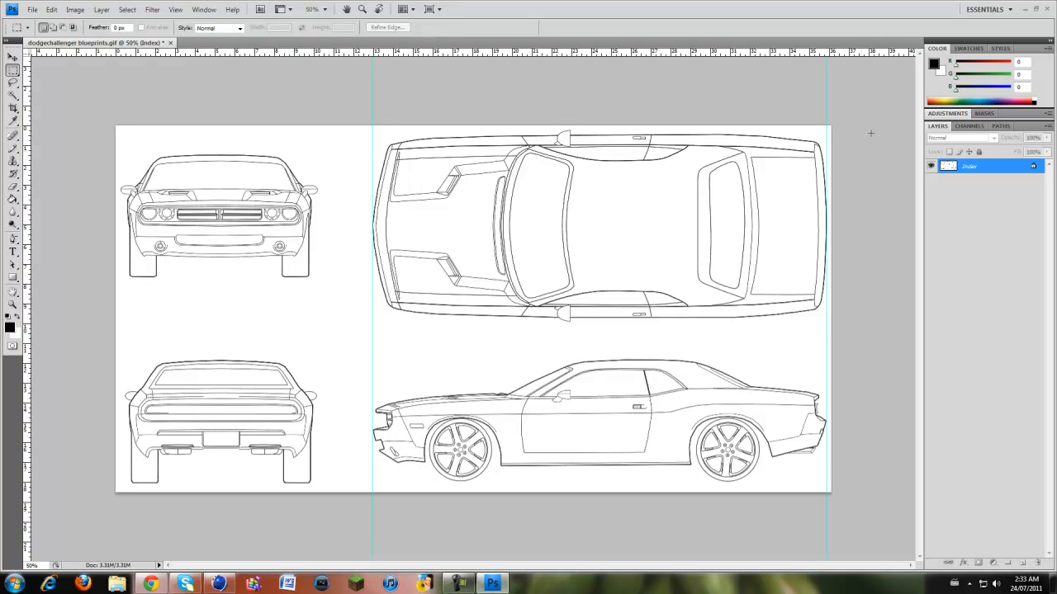
pyautogui.moveTo(363, 99)
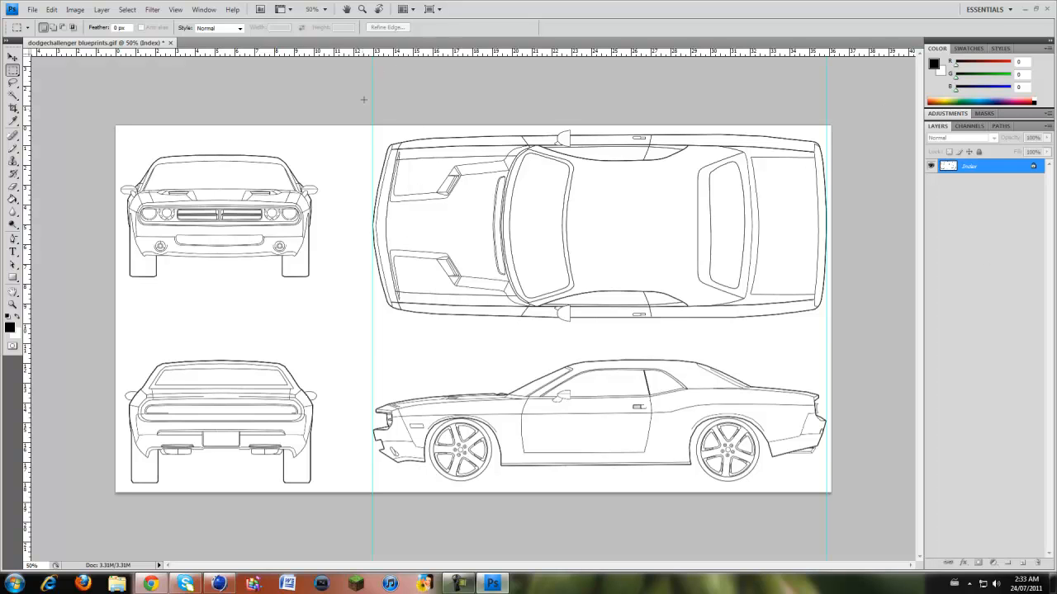
pyautogui.moveTo(448, 172)
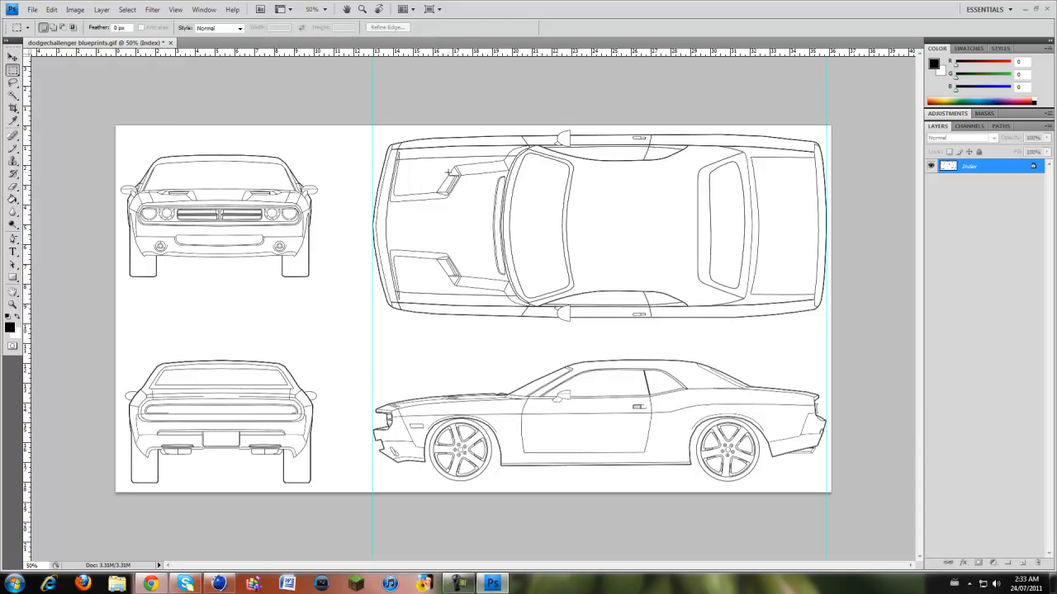
pyautogui.moveTo(606, 280)
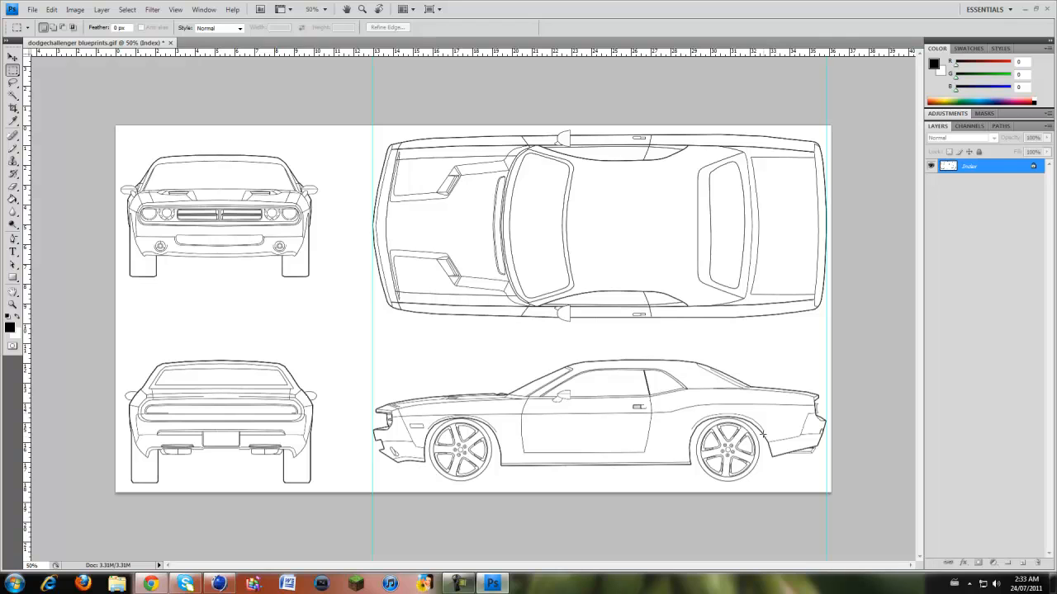
pyautogui.moveTo(573, 176)
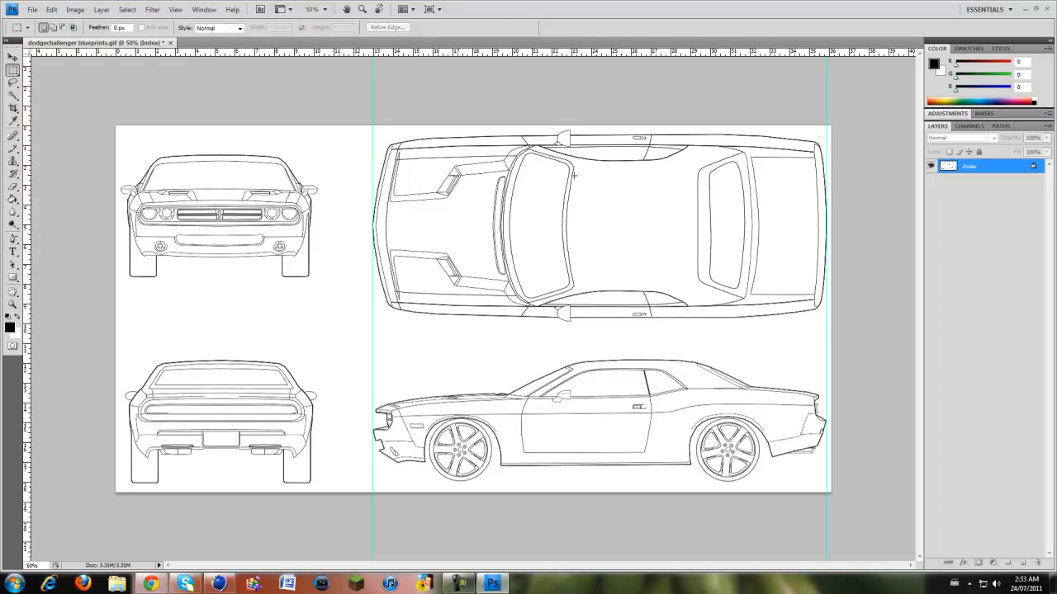
pyautogui.moveTo(647, 184)
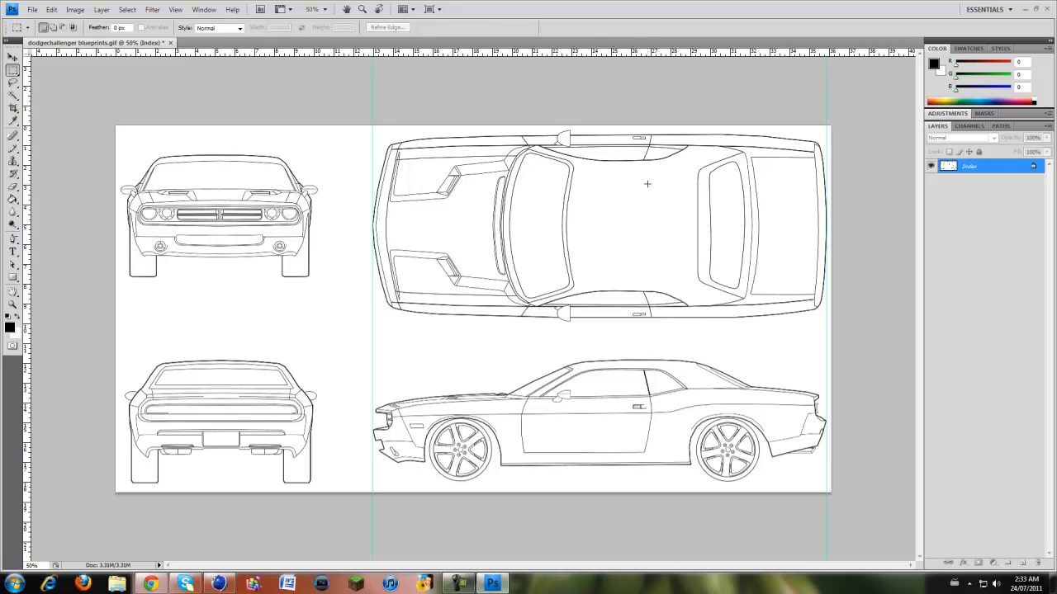
pyautogui.moveTo(137, 381)
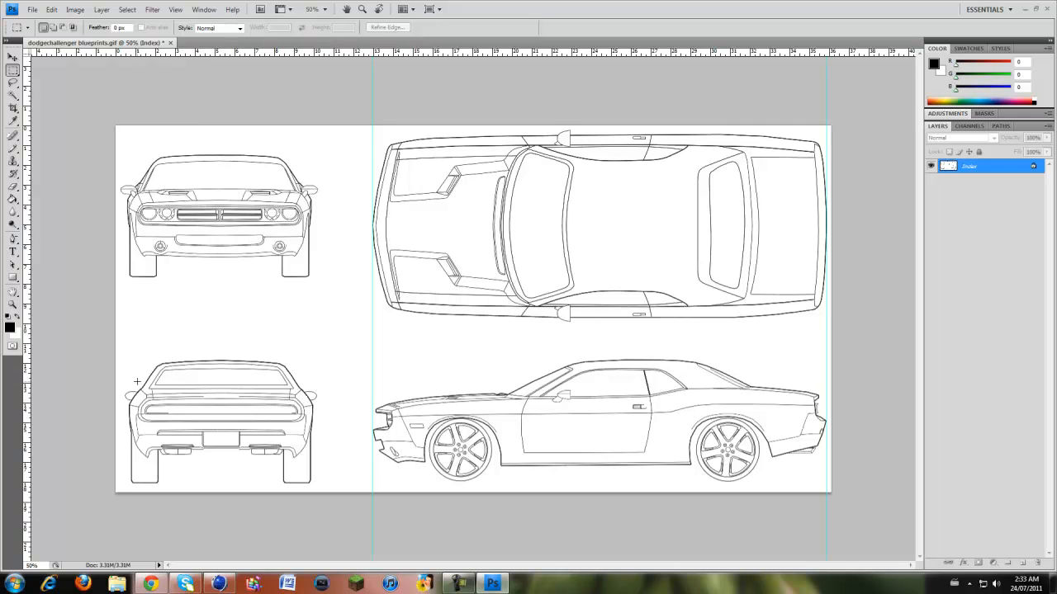
pyautogui.moveTo(232, 408)
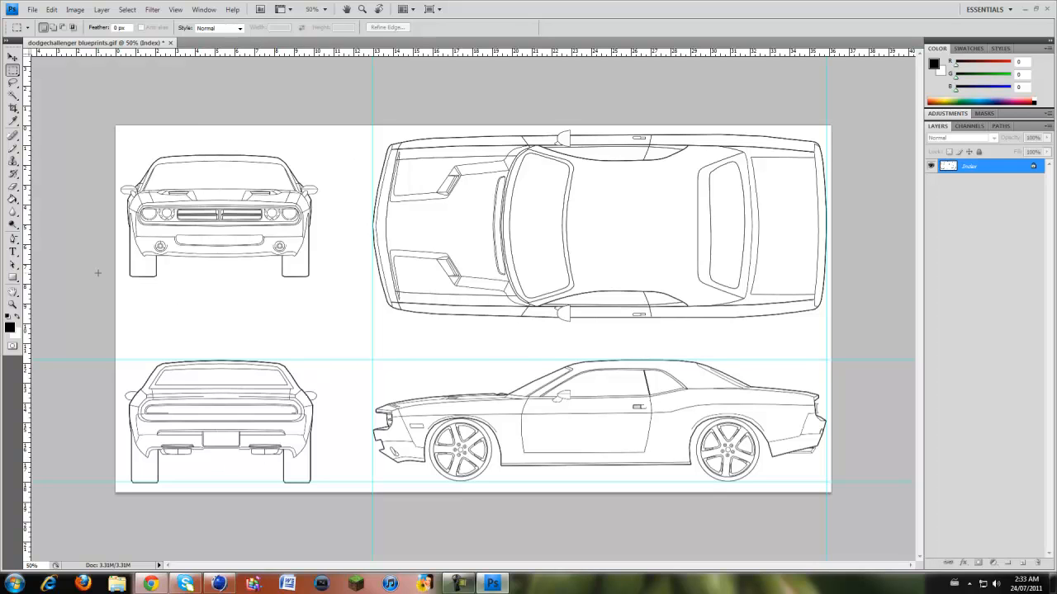
pyautogui.moveTo(126, 232)
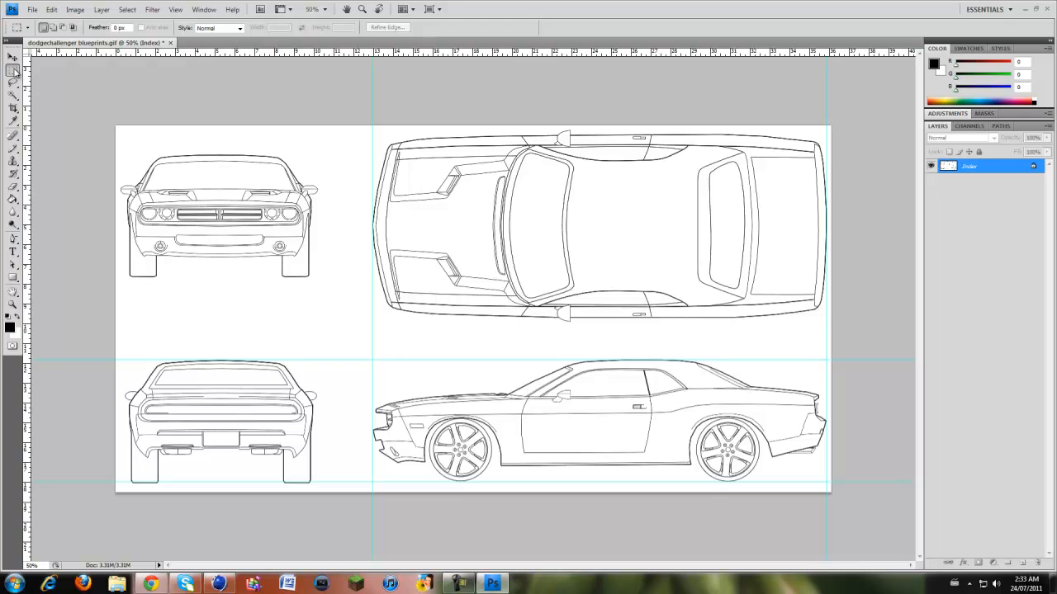
pyautogui.moveTo(13, 71)
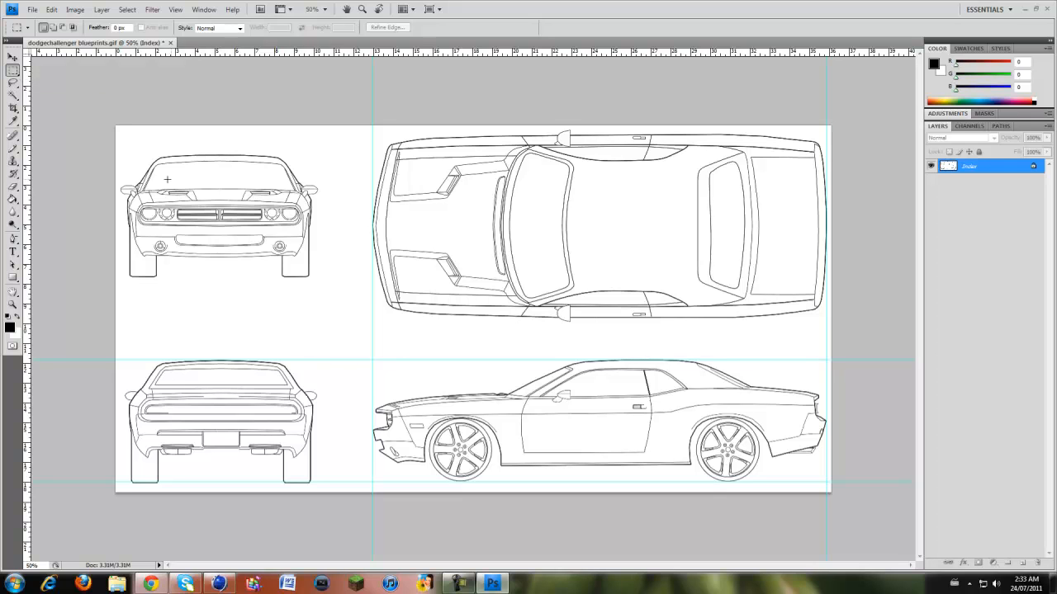
pyautogui.moveTo(118, 248)
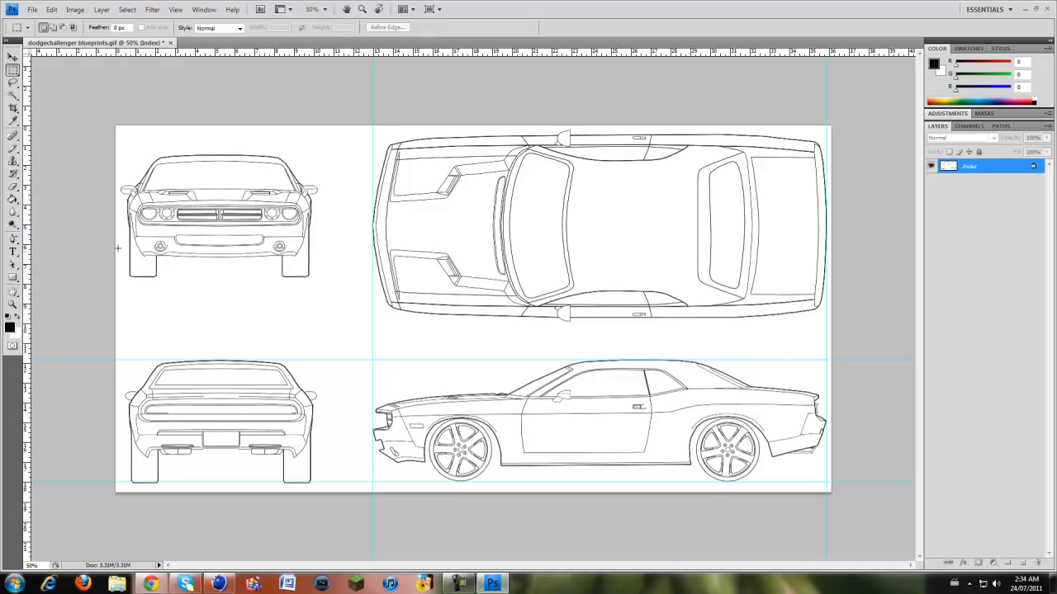
pyautogui.moveTo(122, 151); pyautogui.dragTo(194, 221)
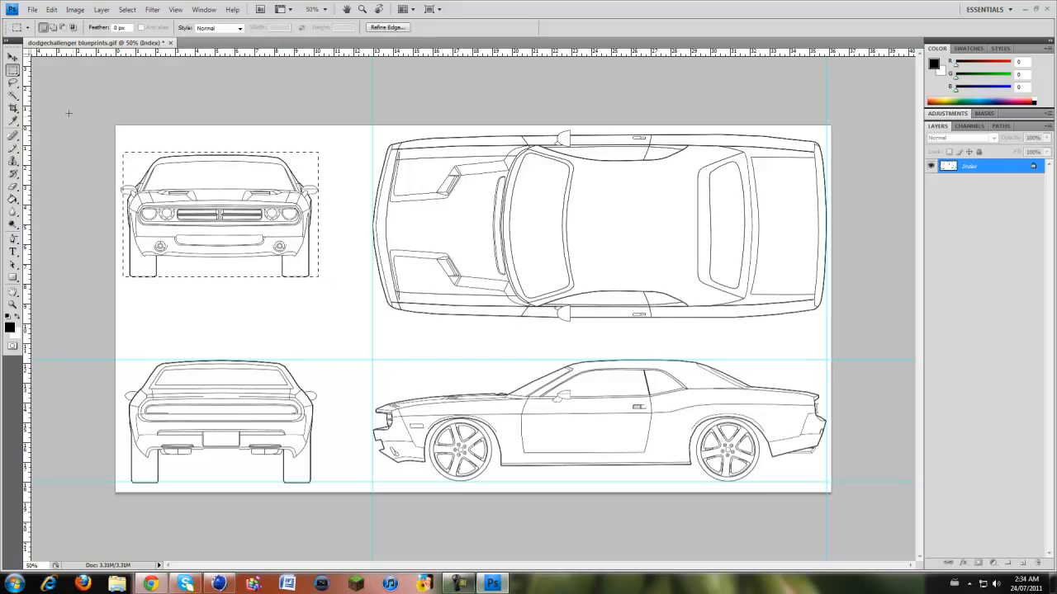
pyautogui.click(13, 57)
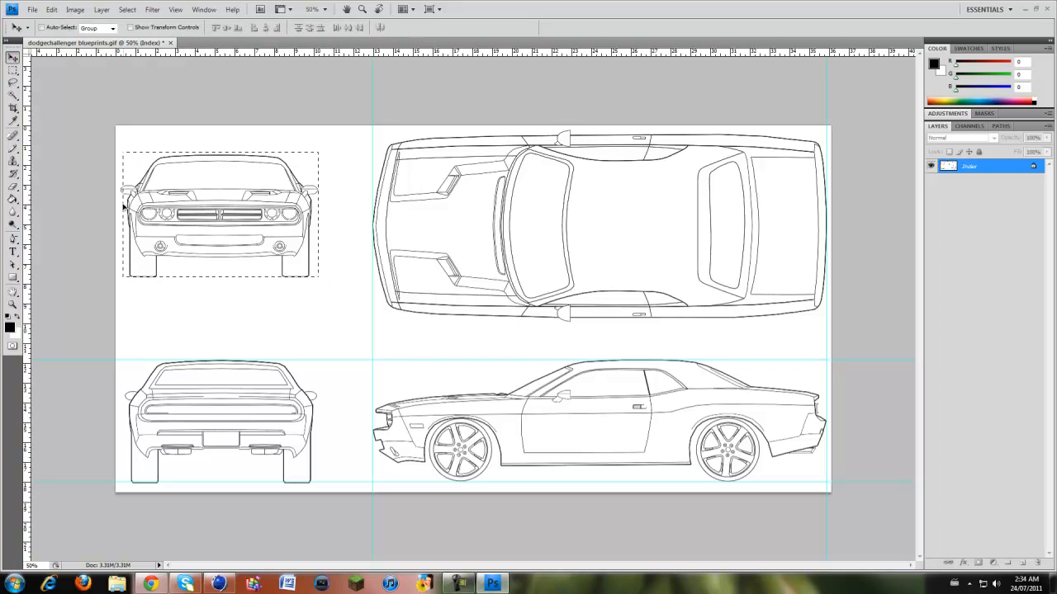
pyautogui.moveTo(219, 213); pyautogui.dragTo(260, 169)
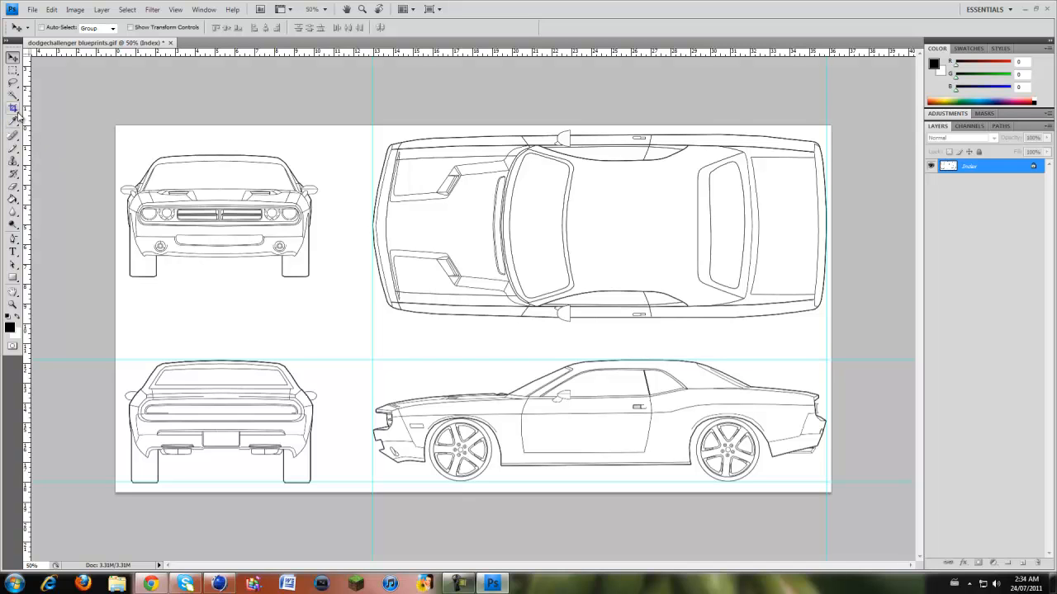
pyautogui.click(12, 108)
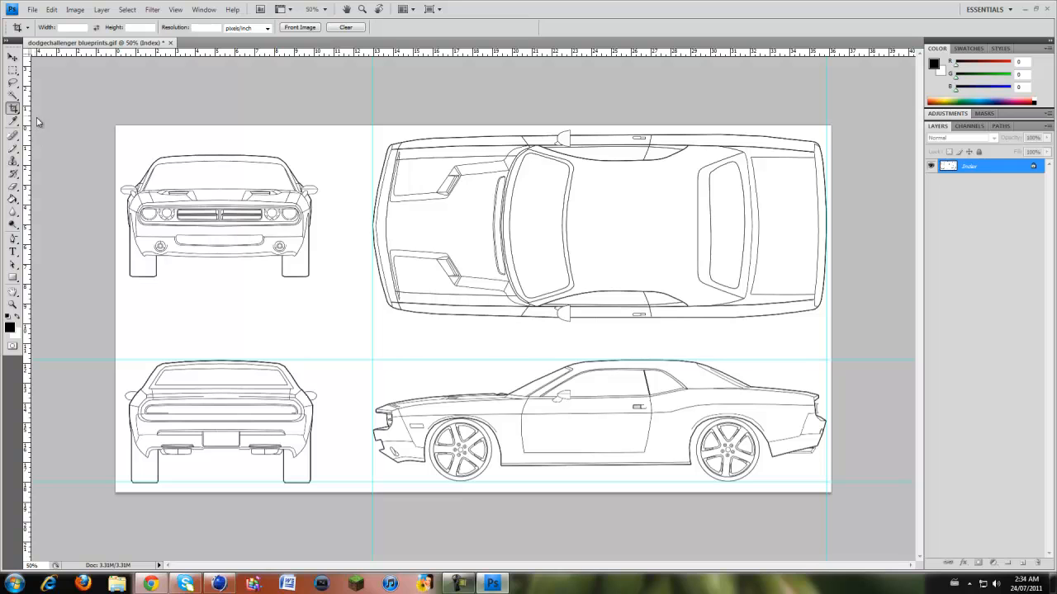
pyautogui.click(12, 57)
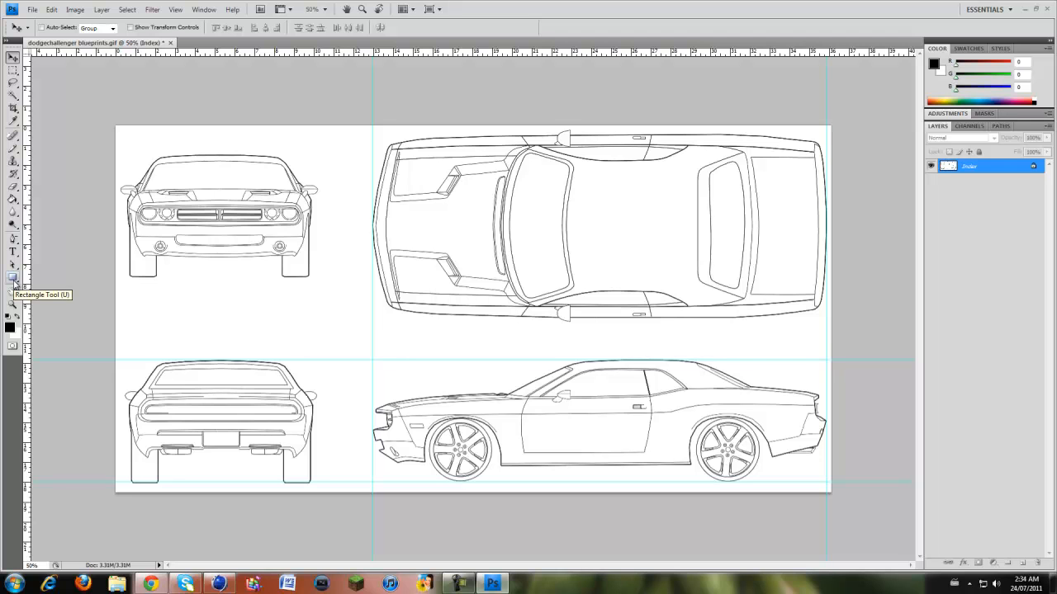
pyautogui.click(14, 277)
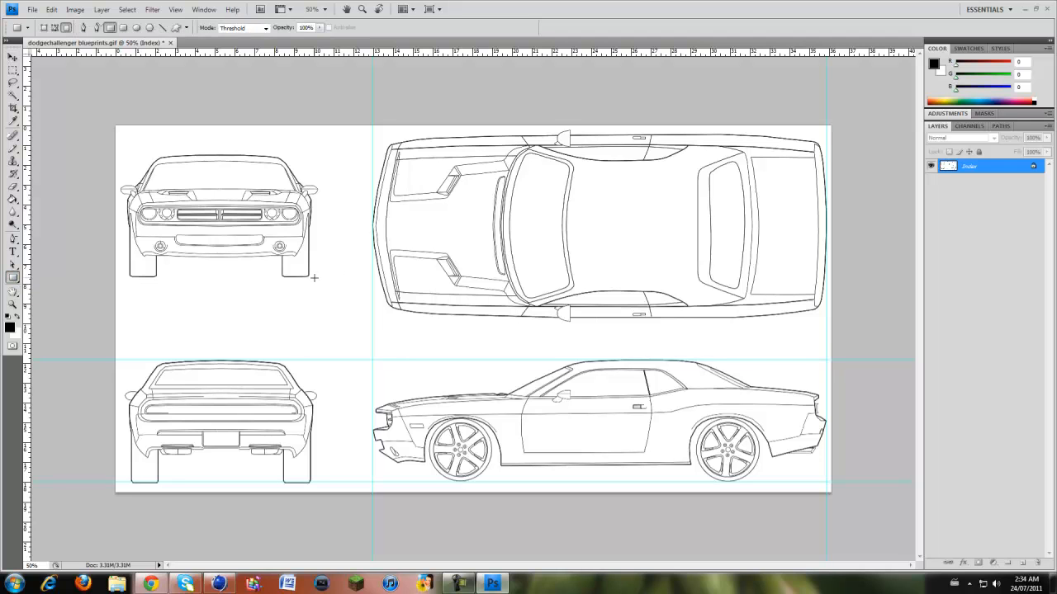
pyautogui.moveTo(120, 148); pyautogui.dragTo(315, 279)
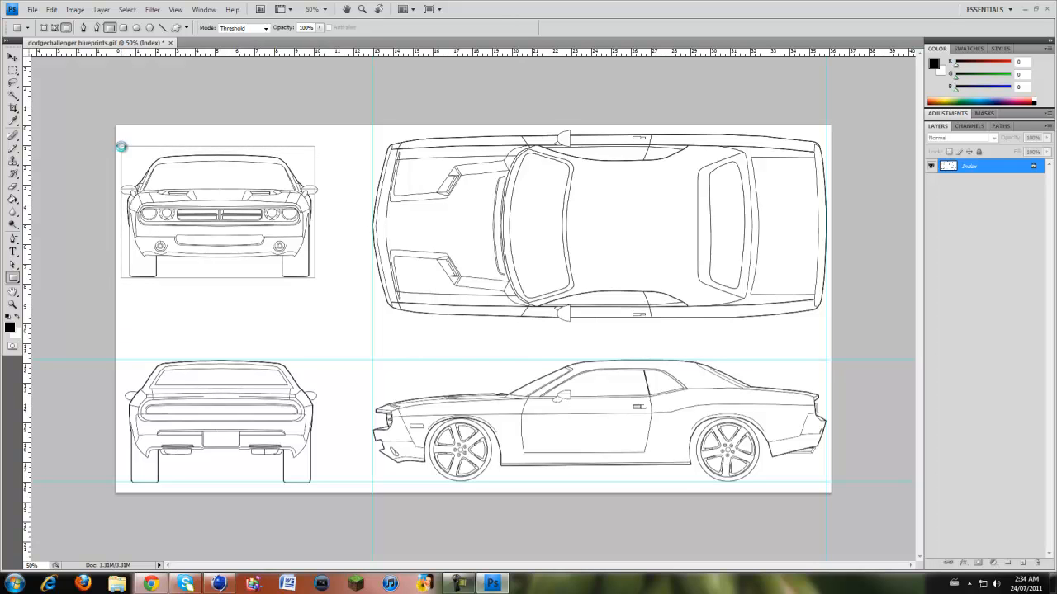
pyautogui.click(122, 147)
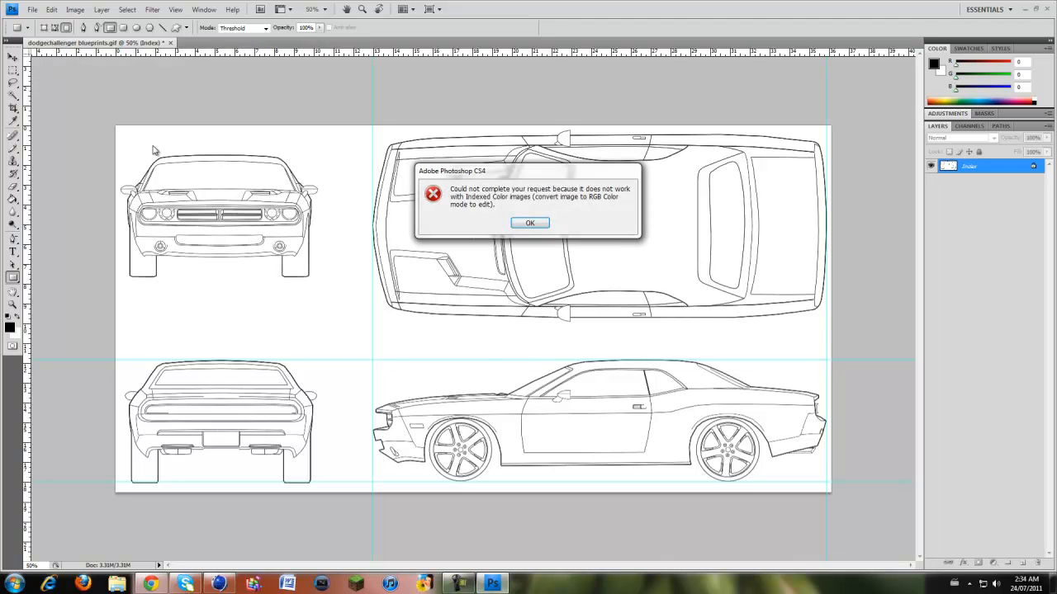
pyautogui.click(529, 222)
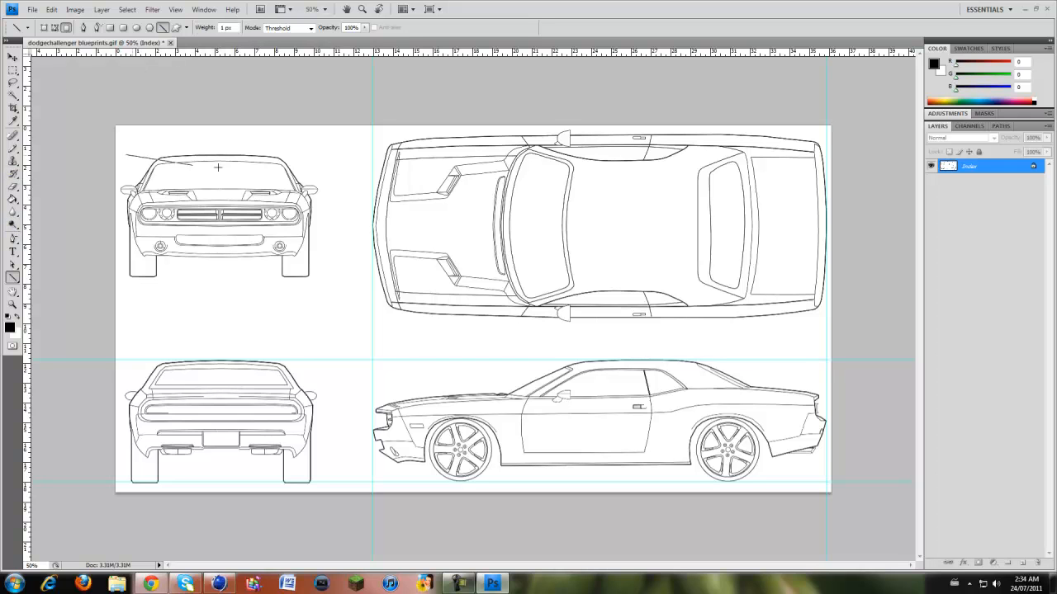
pyautogui.moveTo(218, 169); pyautogui.dragTo(330, 153)
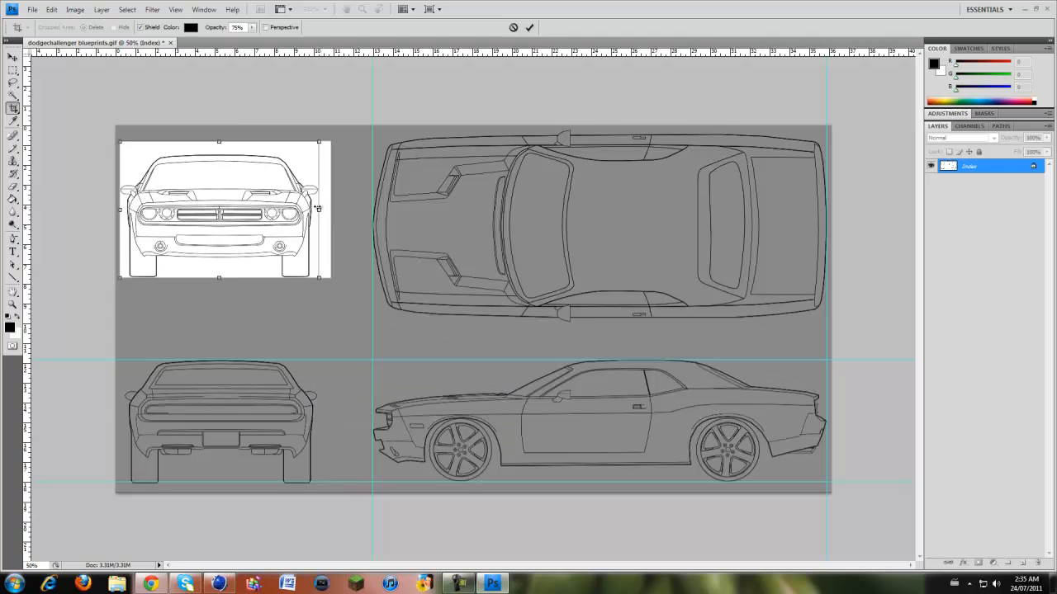
# Fit the crop box around the front view, then cancel the File > Open dialog
pyautogui.moveTo(331, 209); pyautogui.dragTo(318, 208)
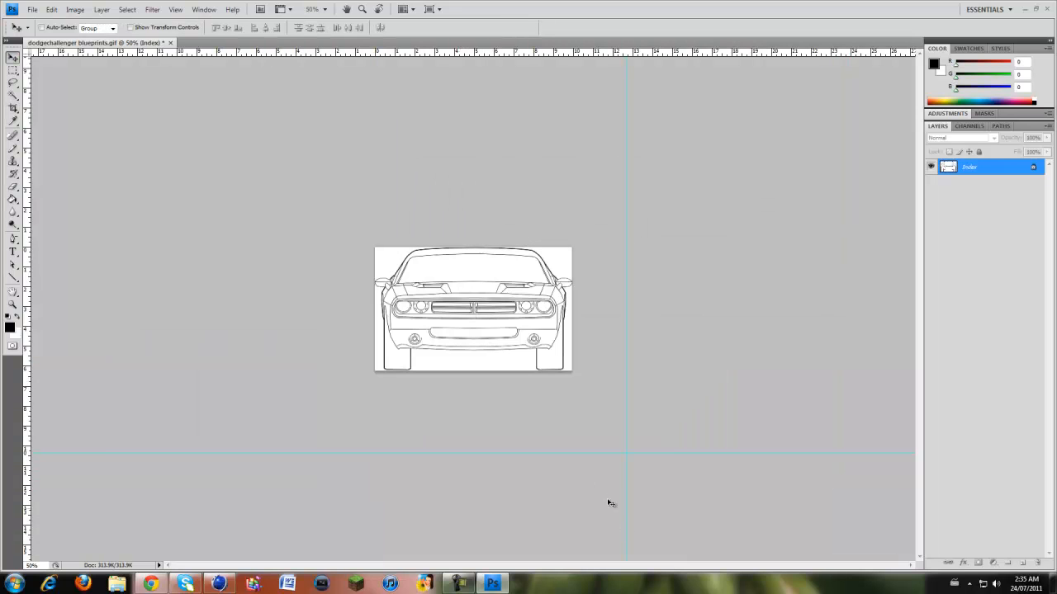
pyautogui.click(33, 9)
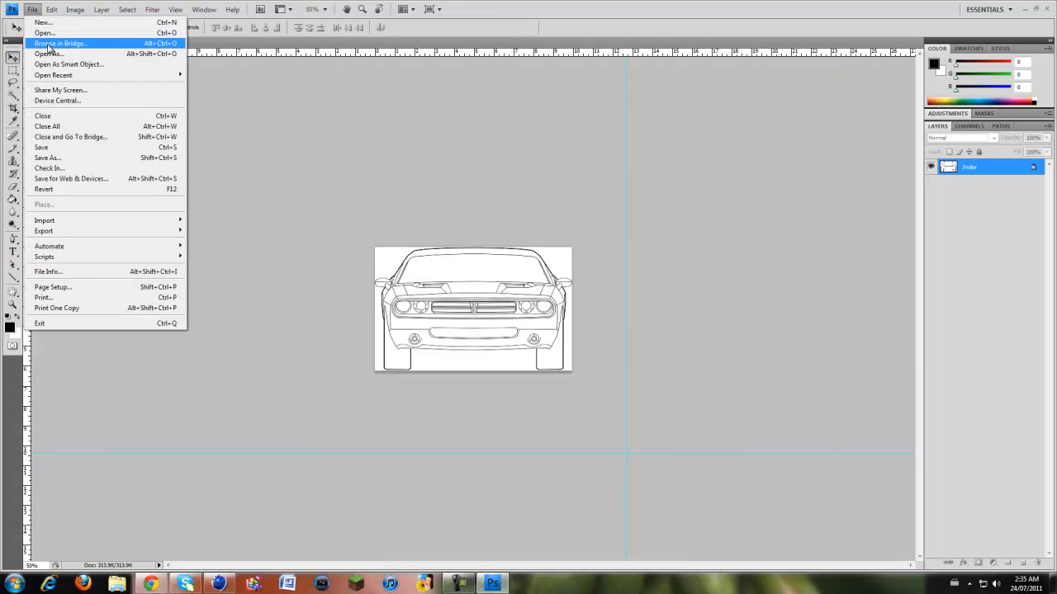
pyautogui.click(44, 54)
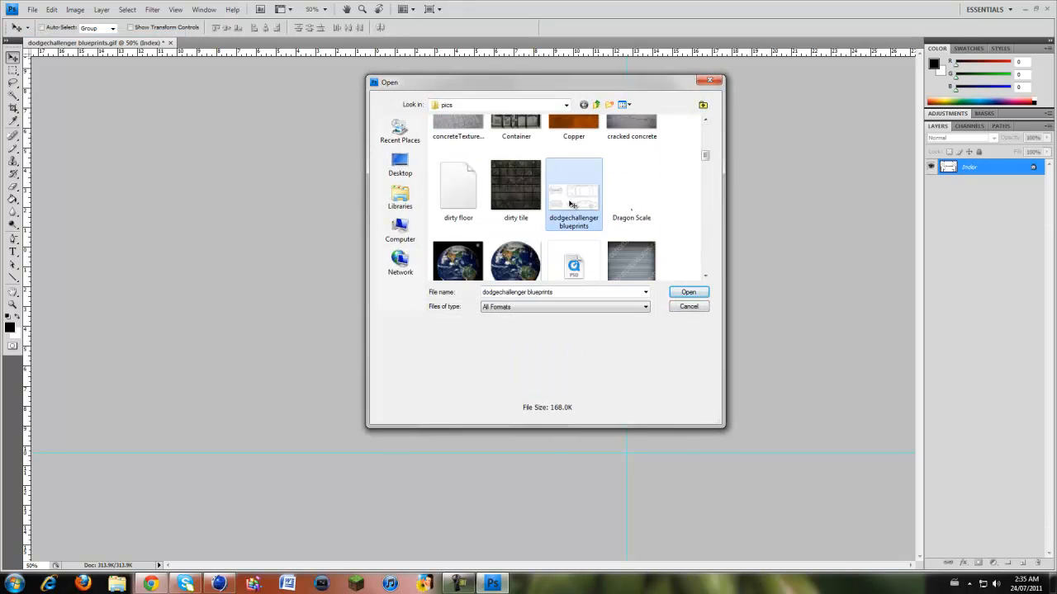
pyautogui.click(687, 291)
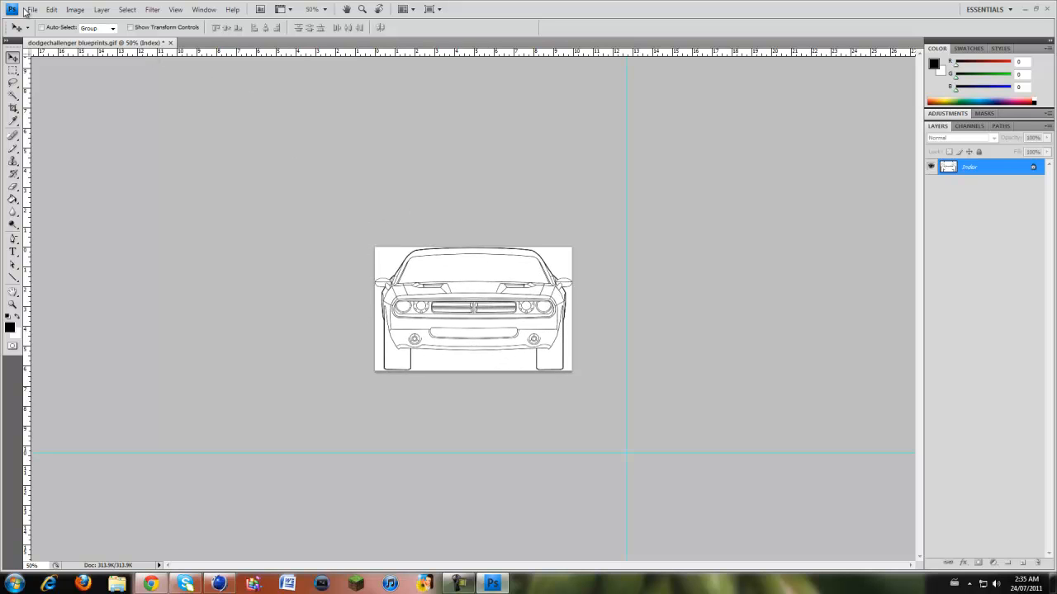
# Dismiss an accidental blank untitled document and return to the cropped front view
pyautogui.click(31, 9)
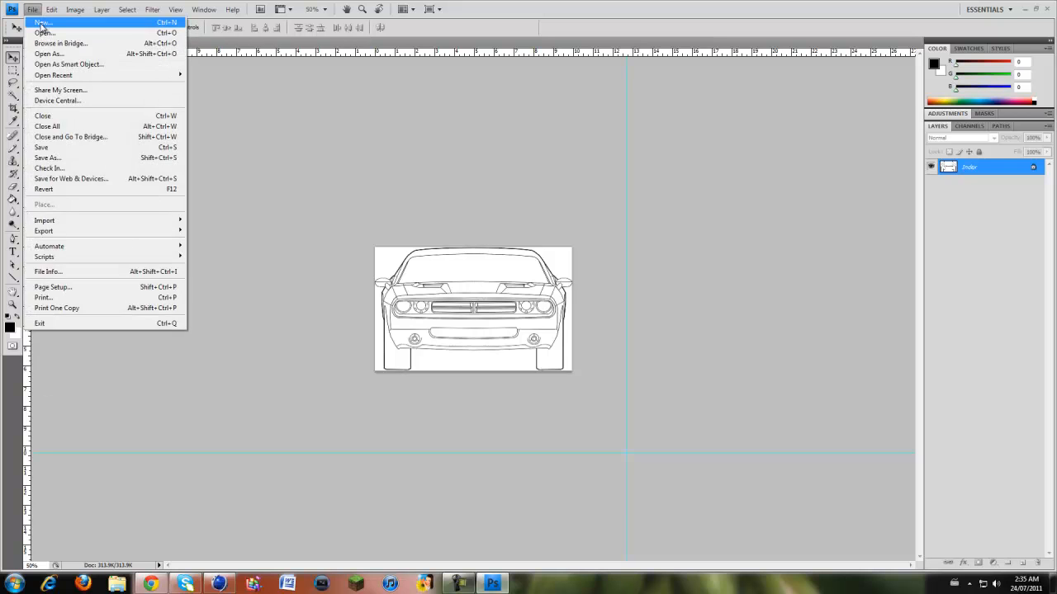
pyautogui.click(41, 22)
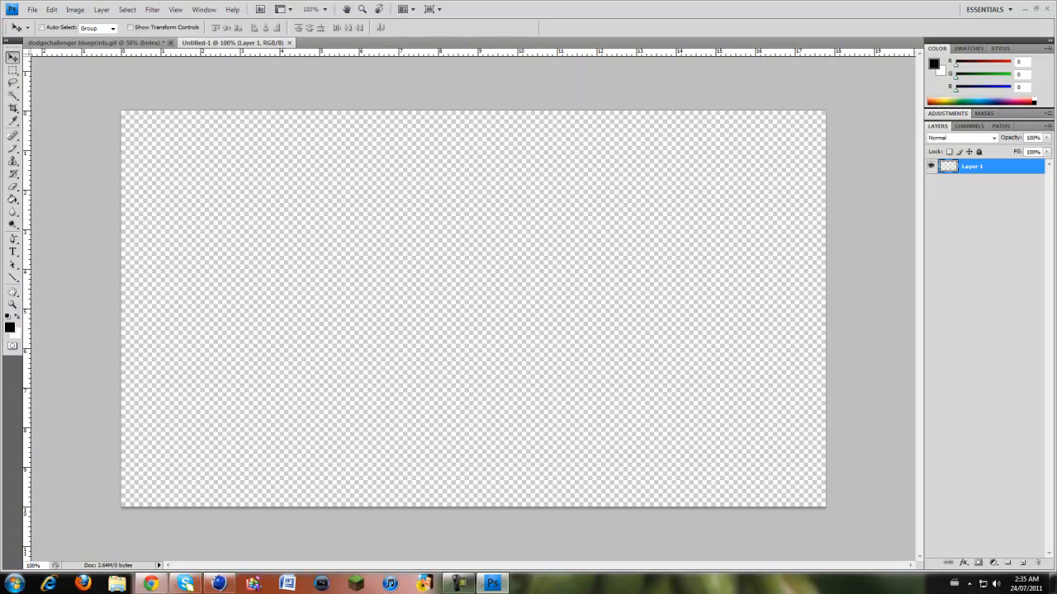
pyautogui.click(32, 9)
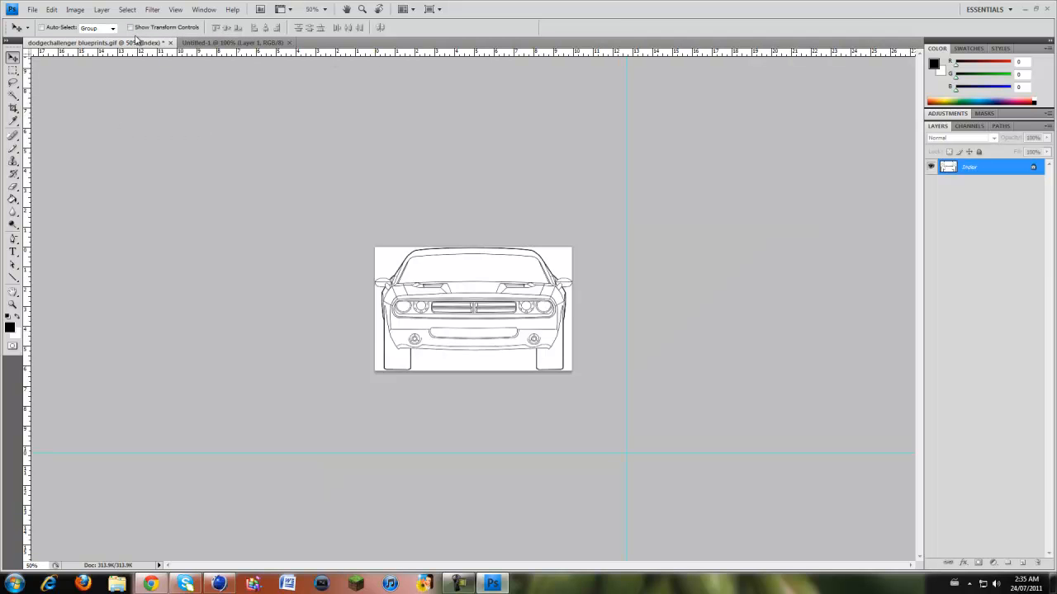
# Save the front view as 'dodgechallenger blueprints front' GIF and reopen the full sheet
pyautogui.click(32, 9)
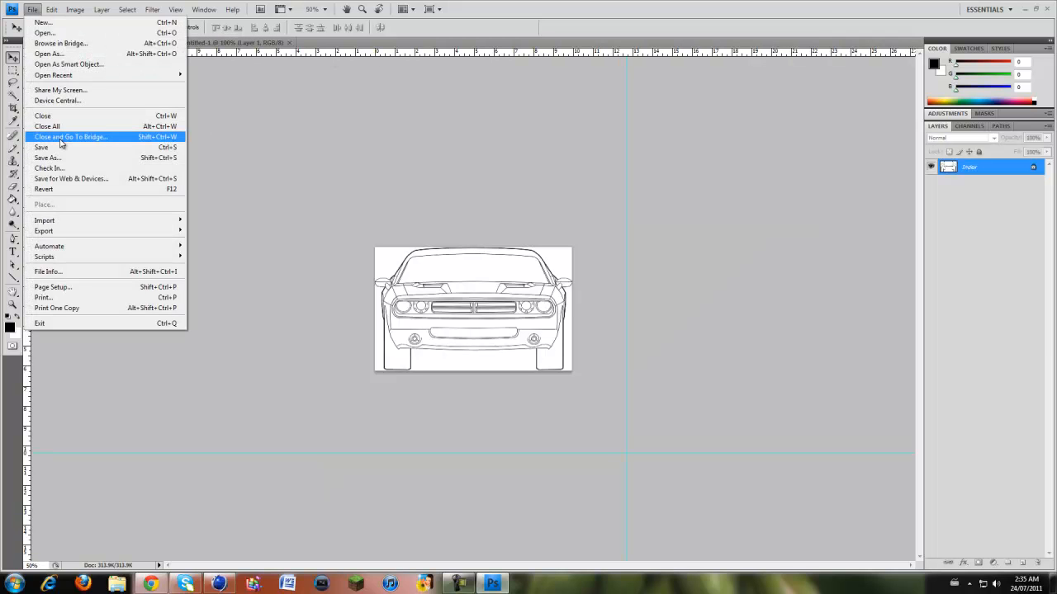
pyautogui.click(47, 157)
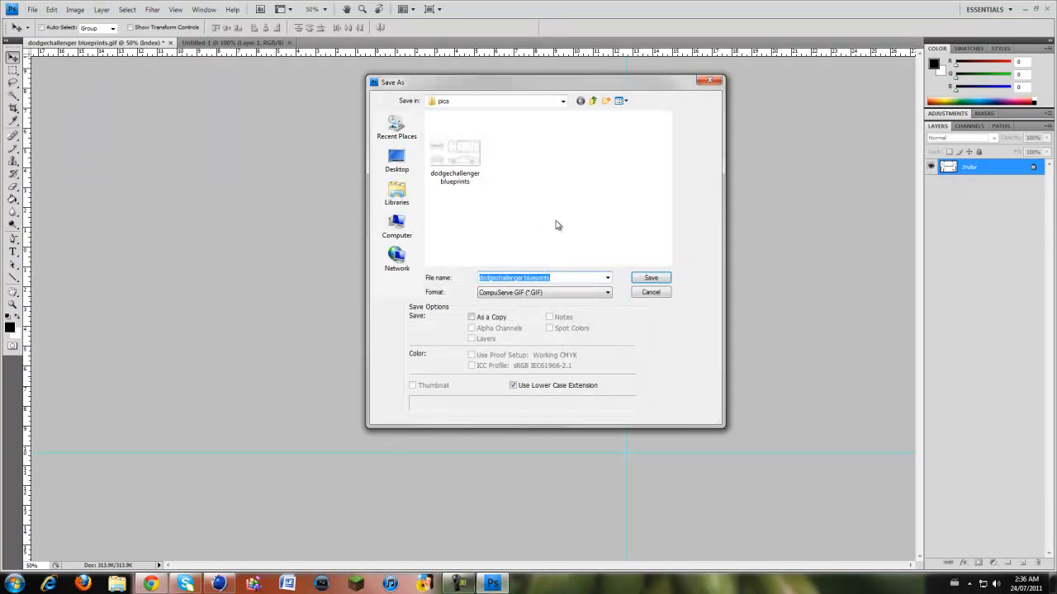
pyautogui.click(545, 277)
pyautogui.write(' front')
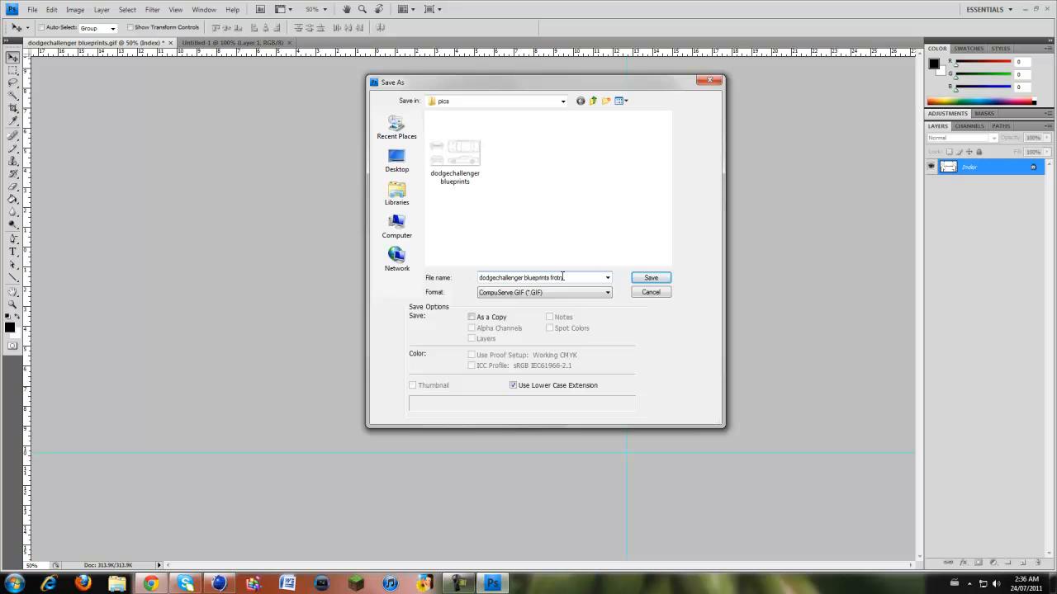
pyautogui.click(650, 277)
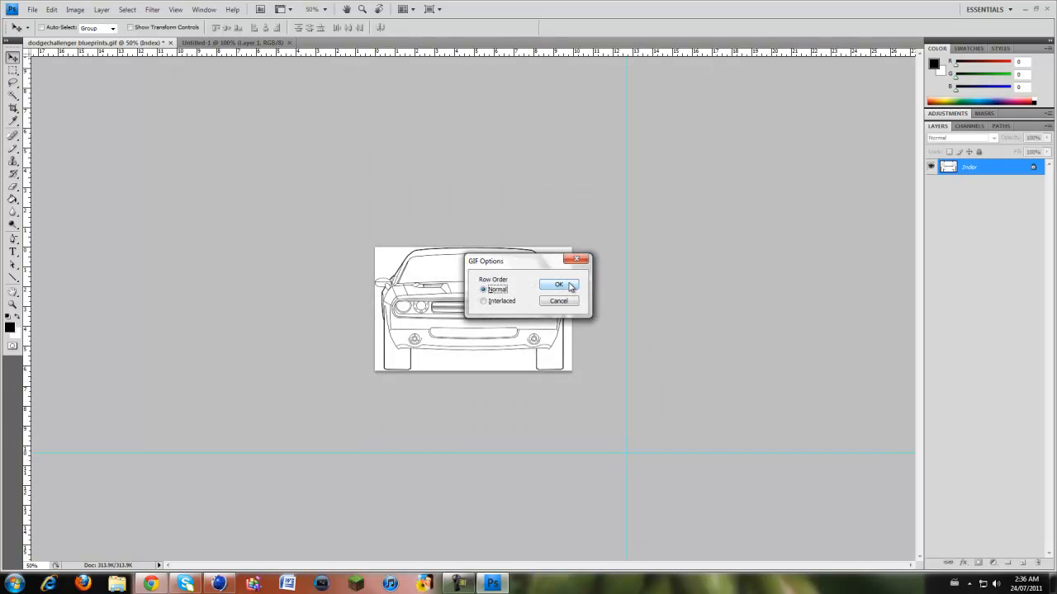
pyautogui.click(559, 284)
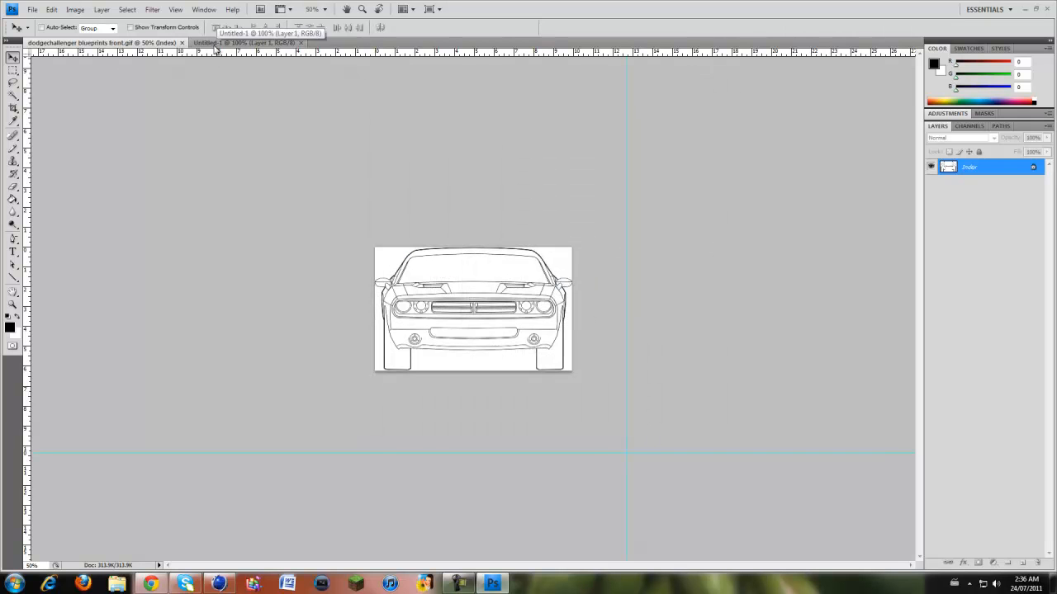
pyautogui.click(32, 9)
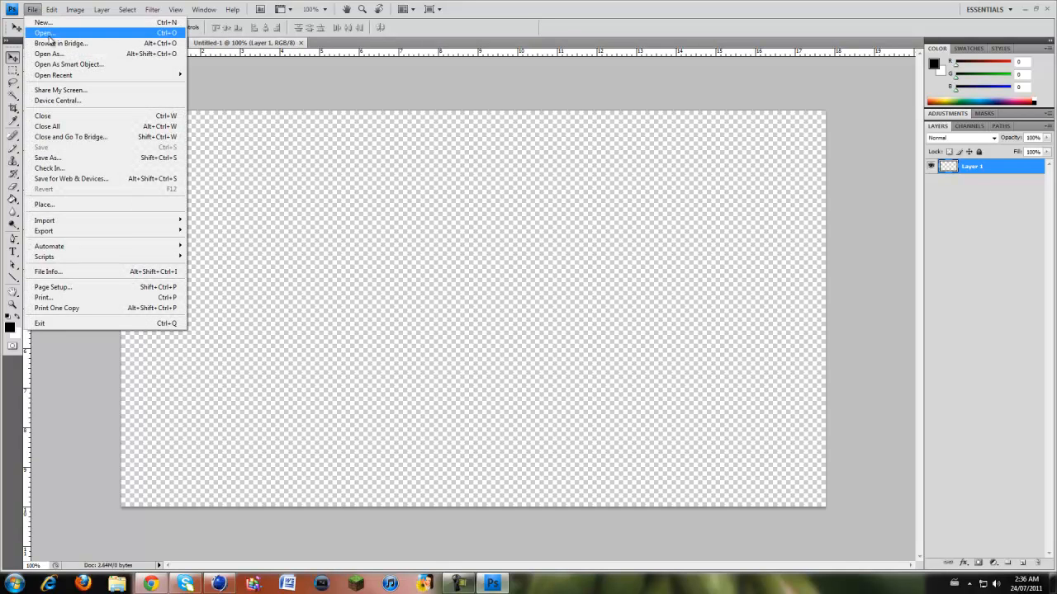
pyautogui.click(43, 33)
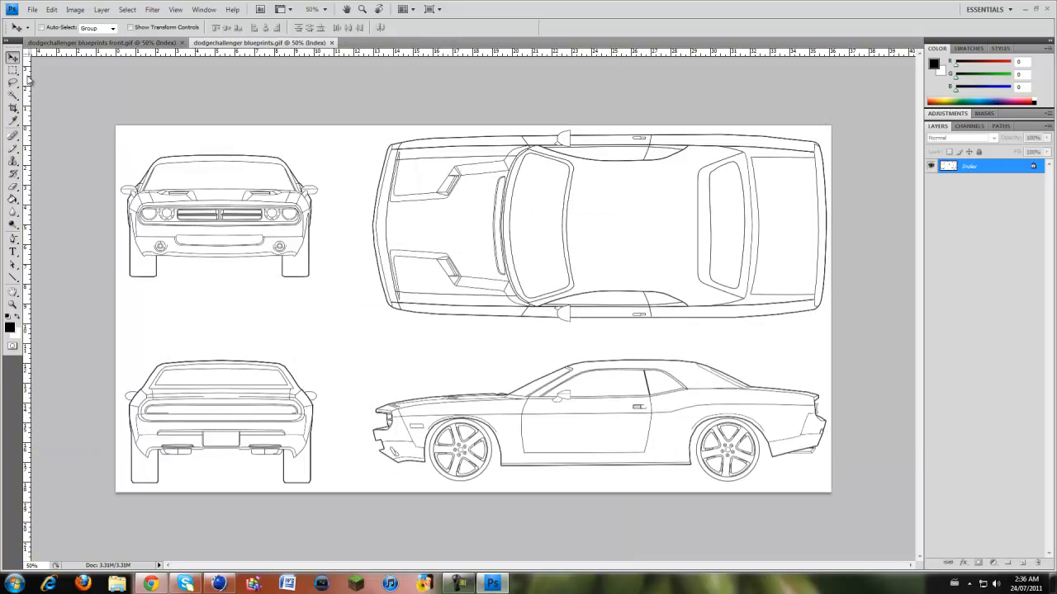
# Crop to the rear view, save as 'dodgechallenger blueprints back', and reopen the sheet
pyautogui.click(12, 108)
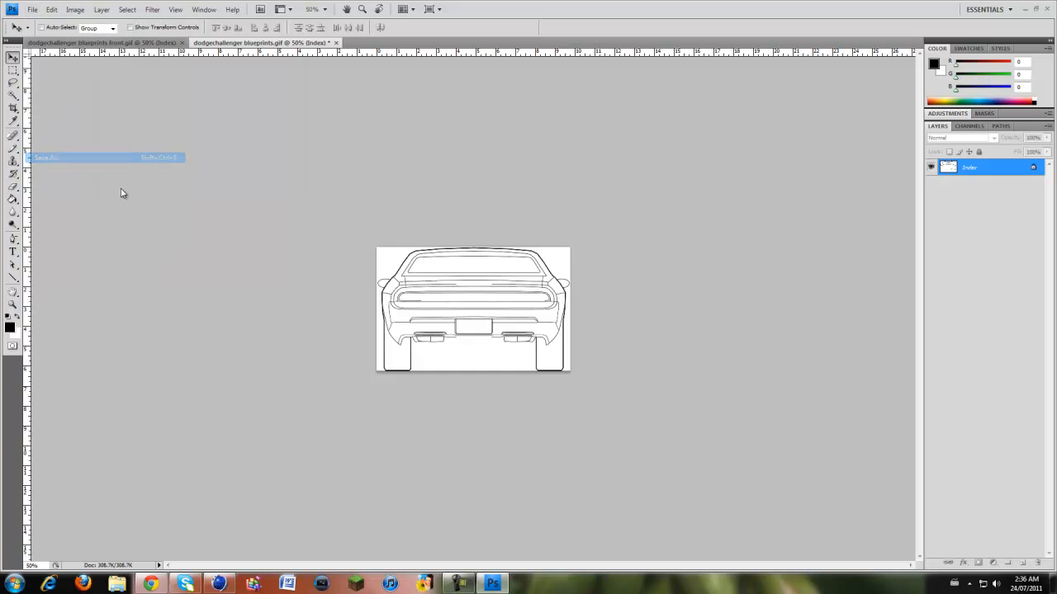
pyautogui.click(45, 156)
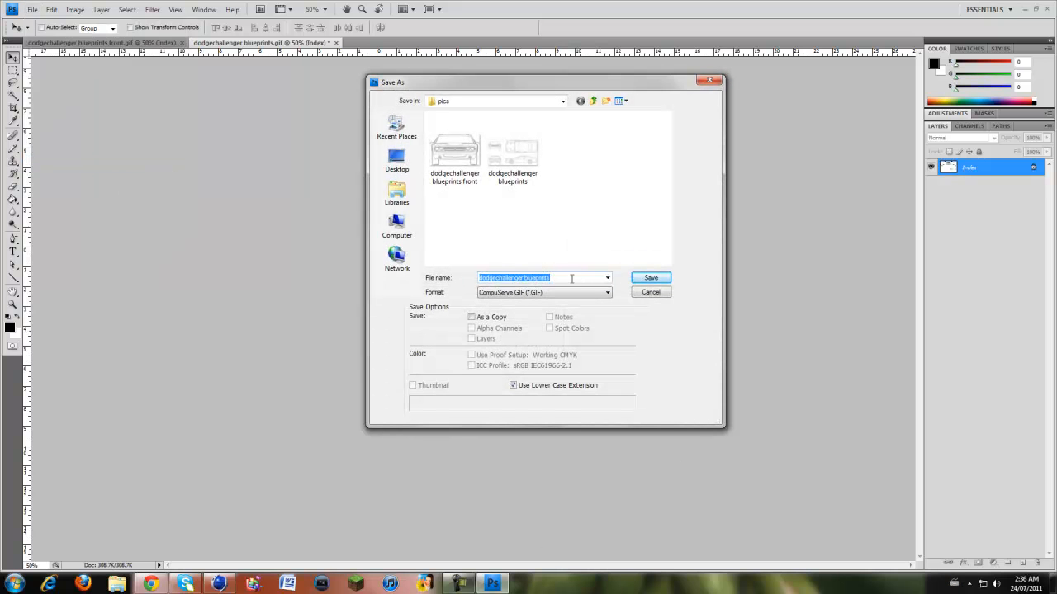
pyautogui.write('dodgechallenger blueprints back')
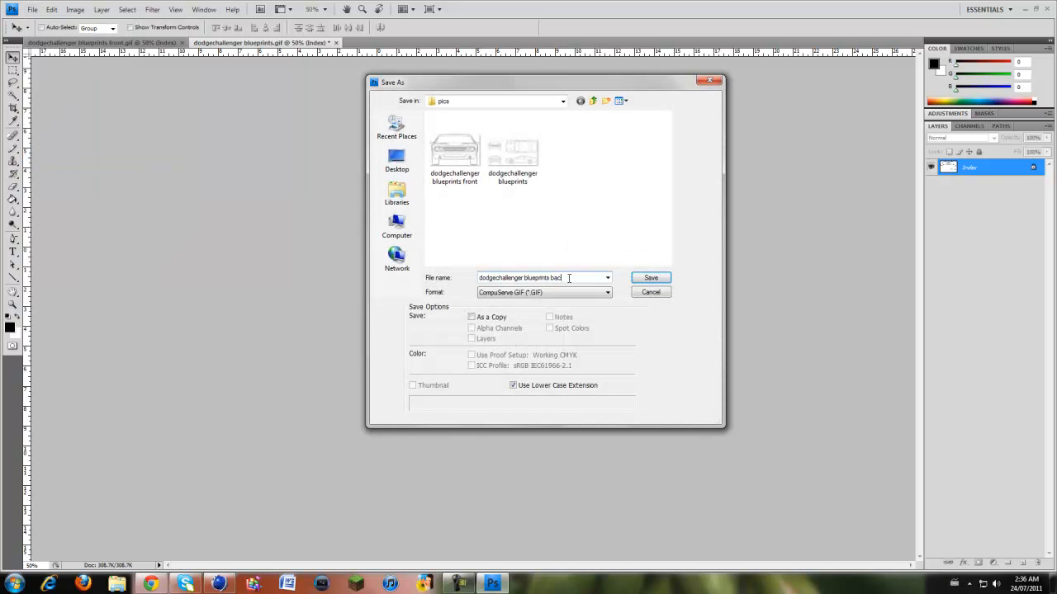
pyautogui.click(650, 277)
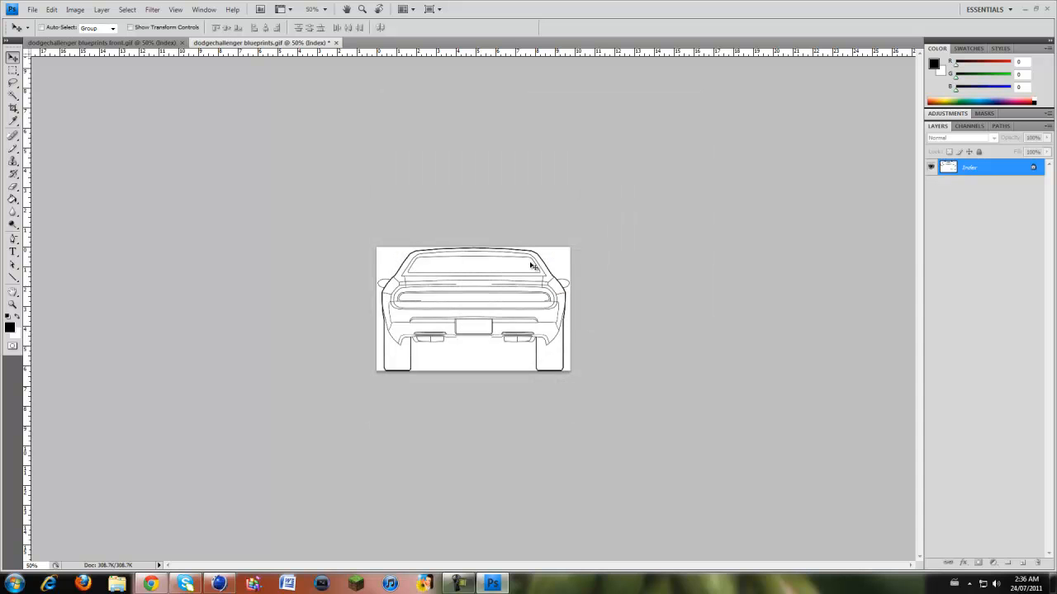
pyautogui.click(264, 42)
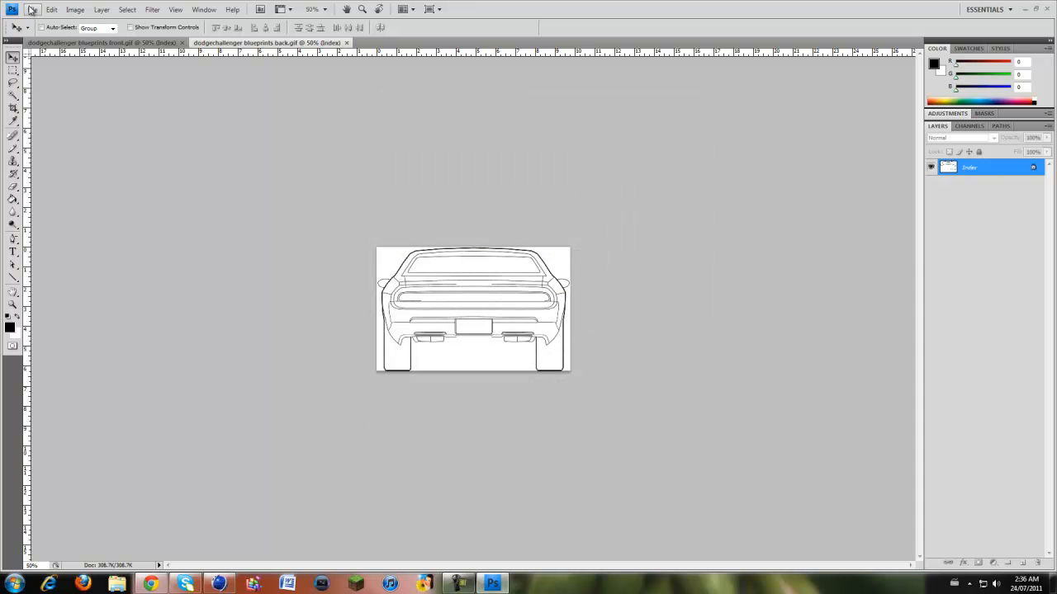
pyautogui.click(32, 9)
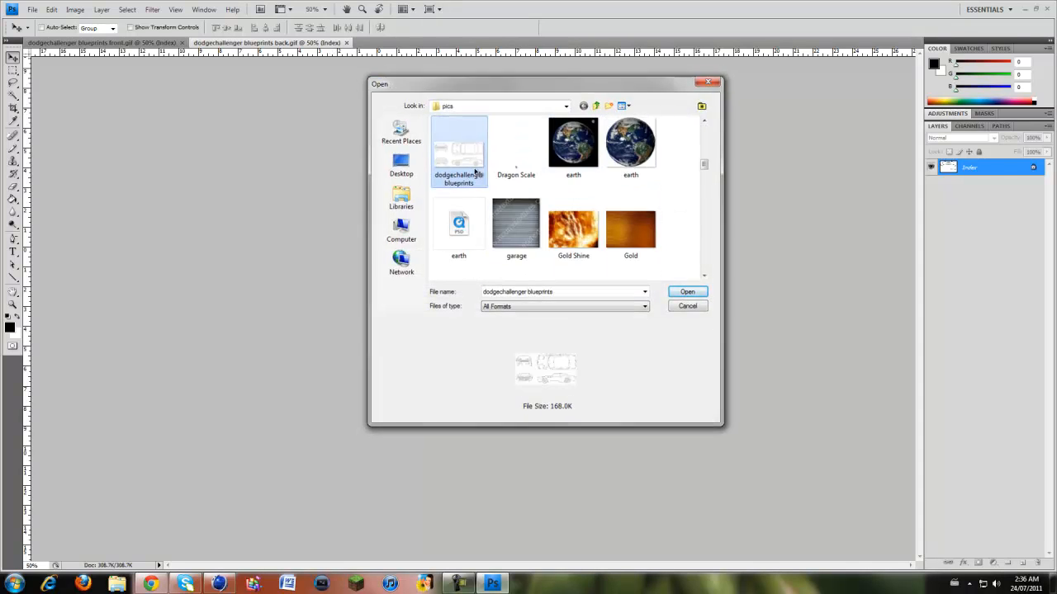
pyautogui.click(687, 291)
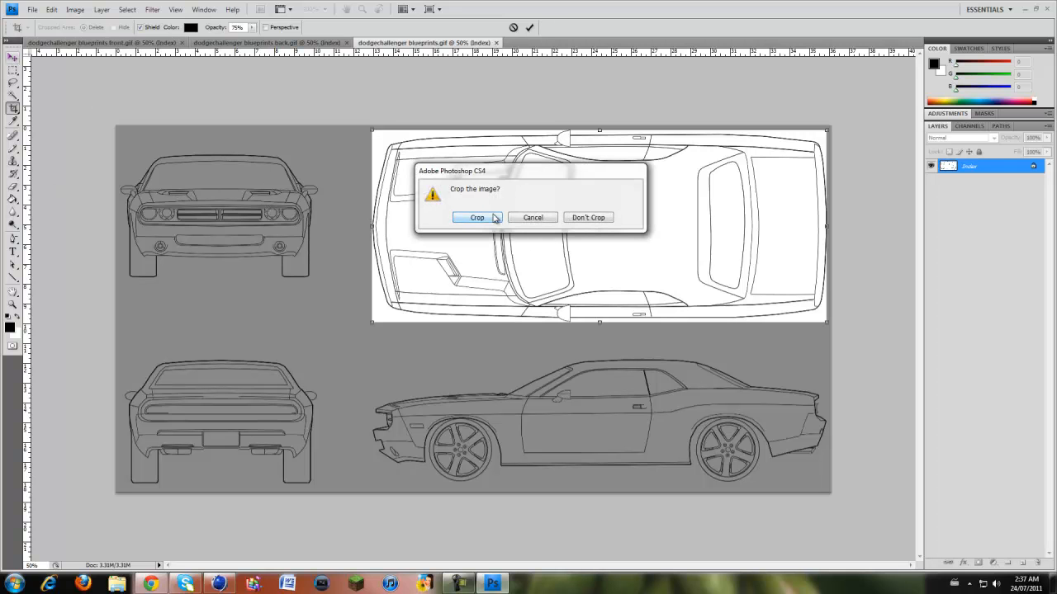
# Crop to the top view, save as dodgechallenger blueprints top.gif, and reopen the sheet
pyautogui.click(476, 217)
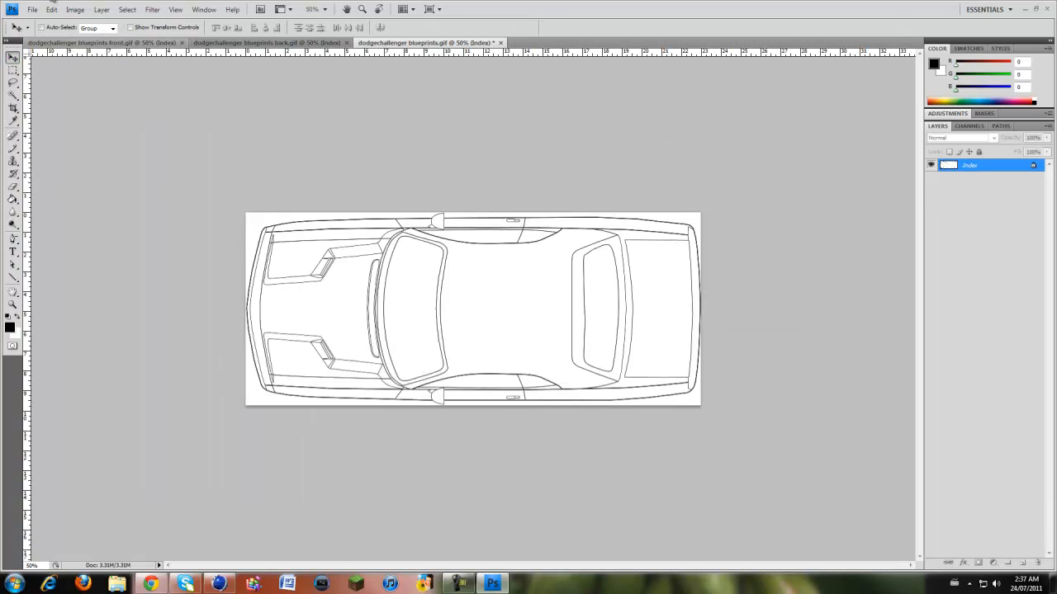
pyautogui.click(32, 9)
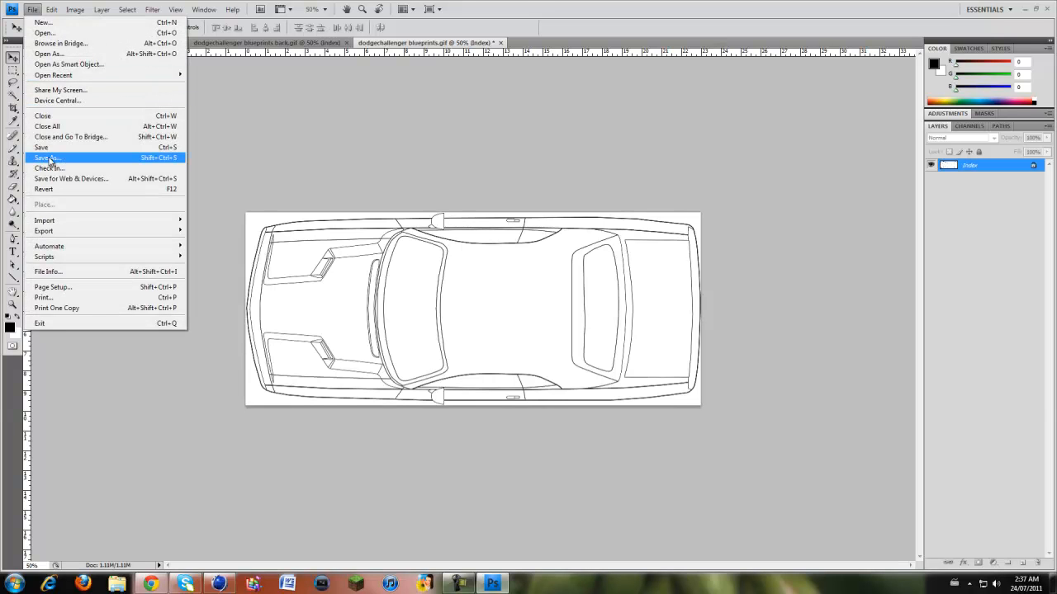
pyautogui.moveTo(42, 147)
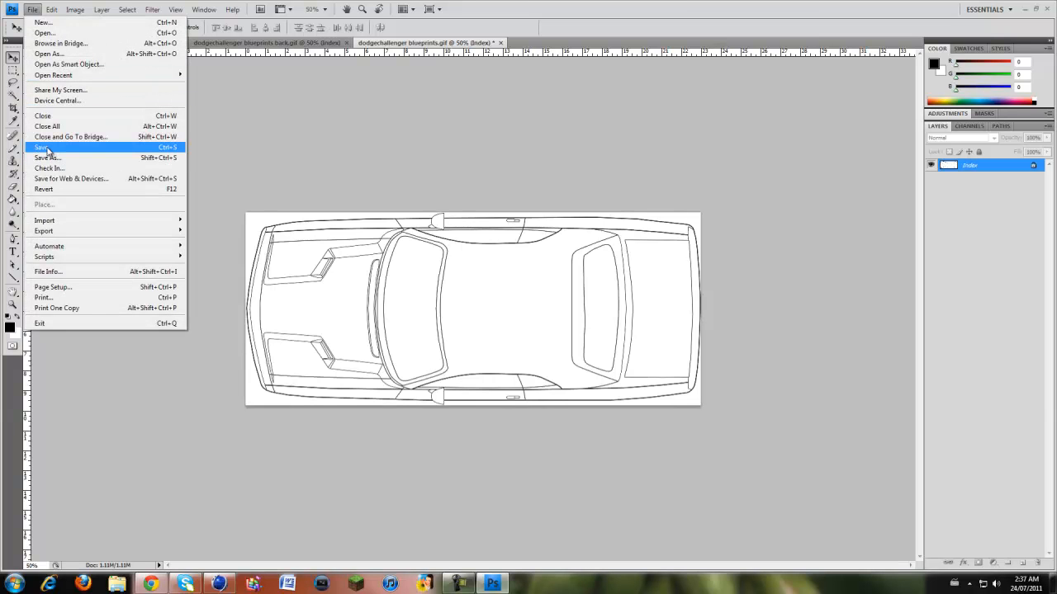
pyautogui.click(48, 158)
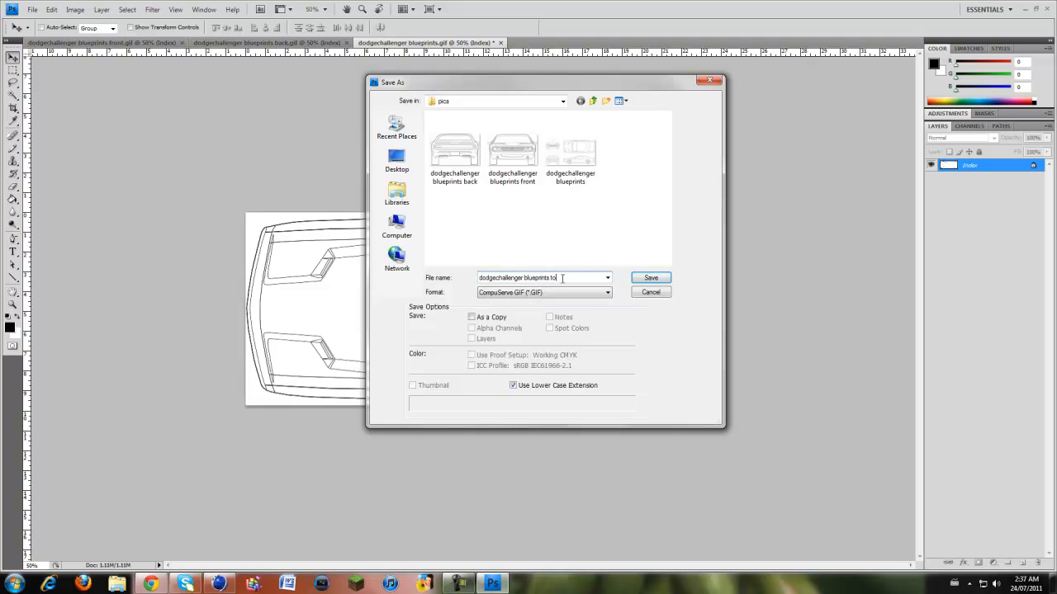
pyautogui.click(651, 278)
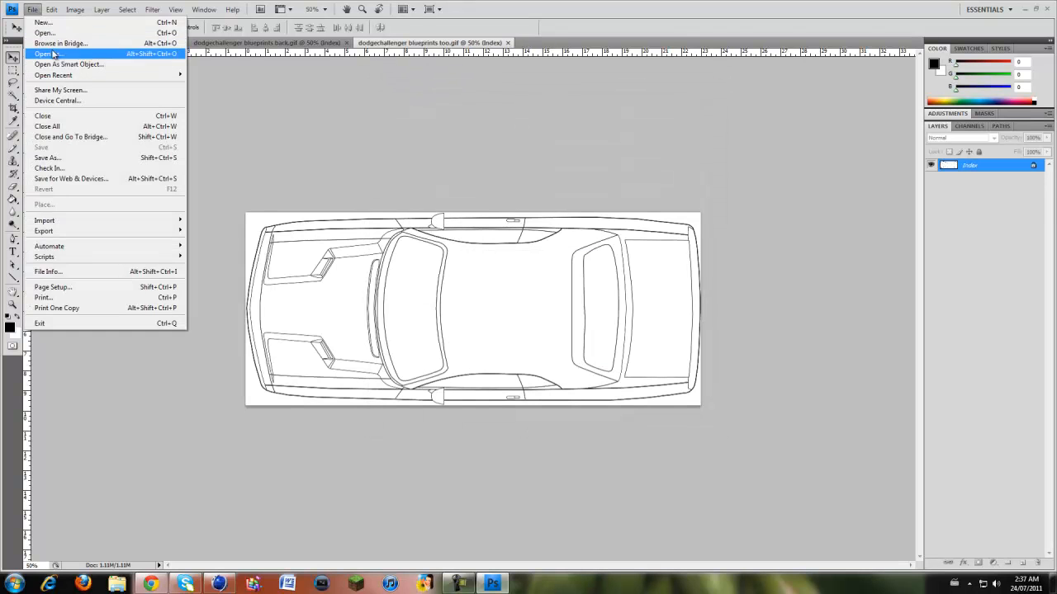
pyautogui.click(47, 54)
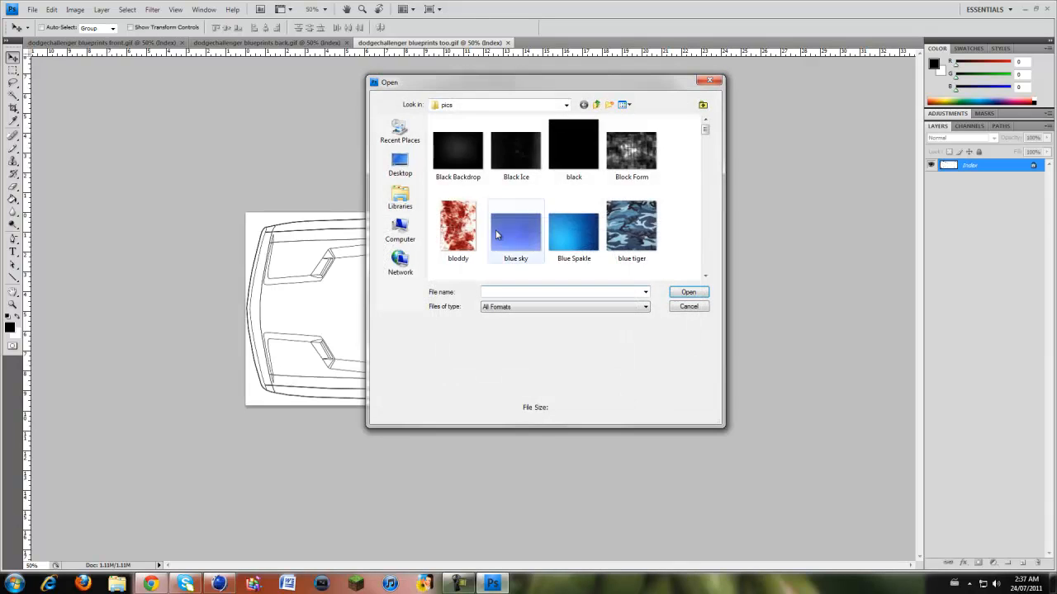
pyautogui.scroll(-3)
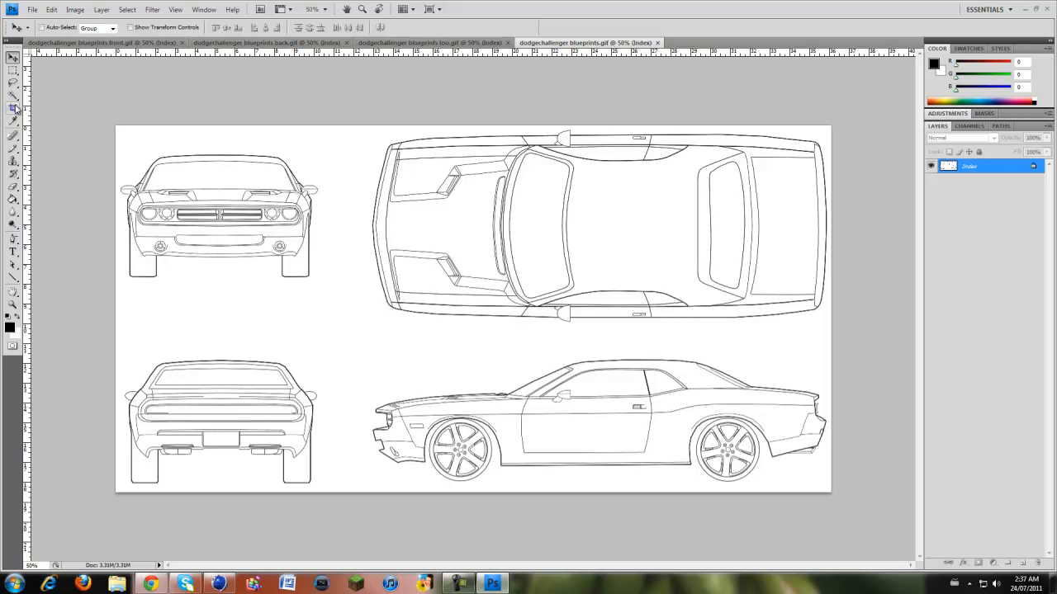
# Crop the full sheet around the side view and save it under a new GIF name
pyautogui.click(12, 108)
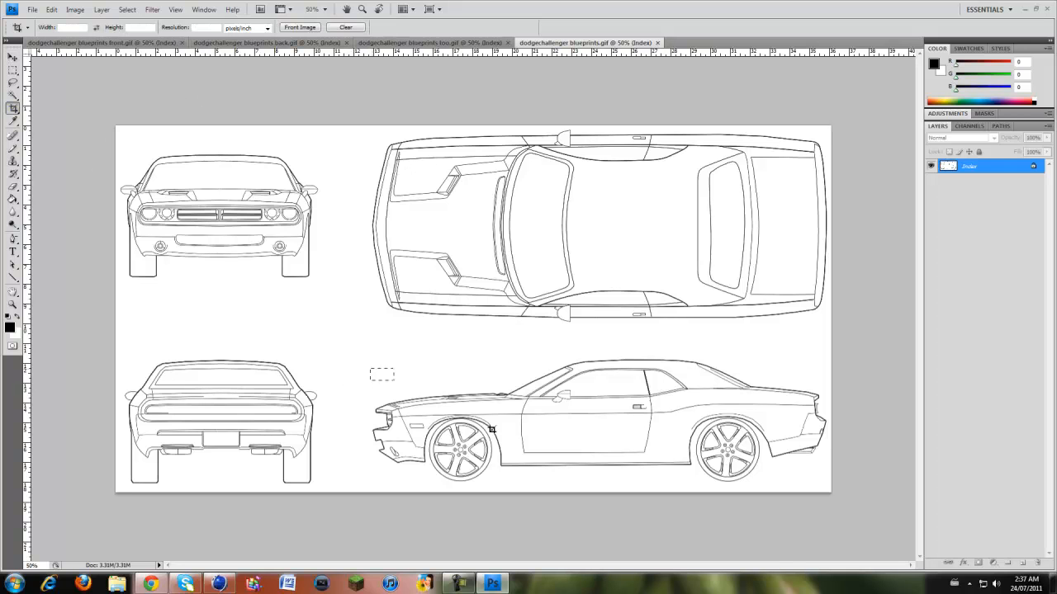
pyautogui.moveTo(376, 367); pyautogui.dragTo(826, 481)
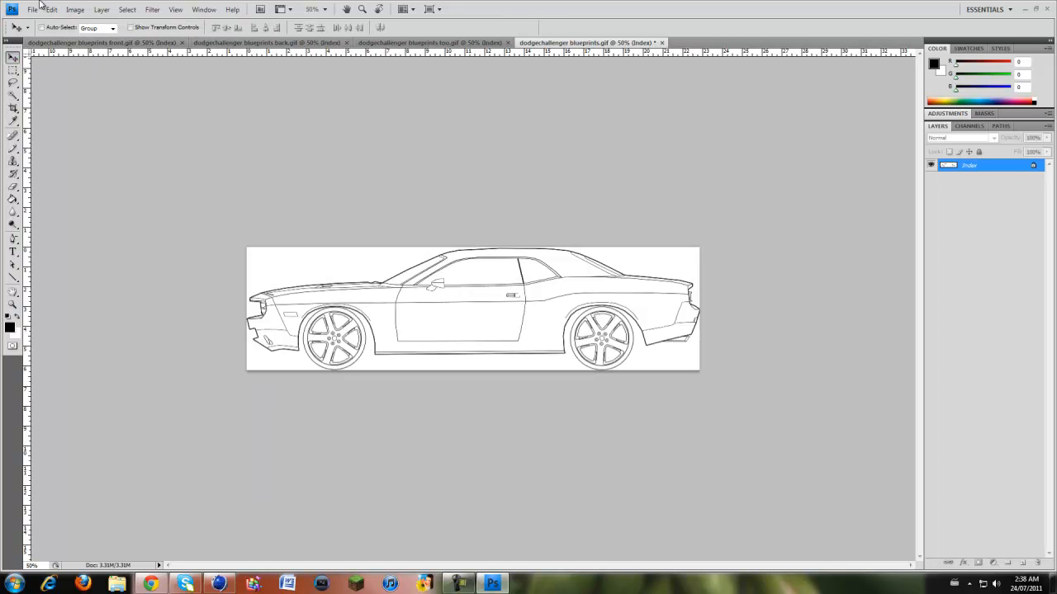
pyautogui.click(32, 9)
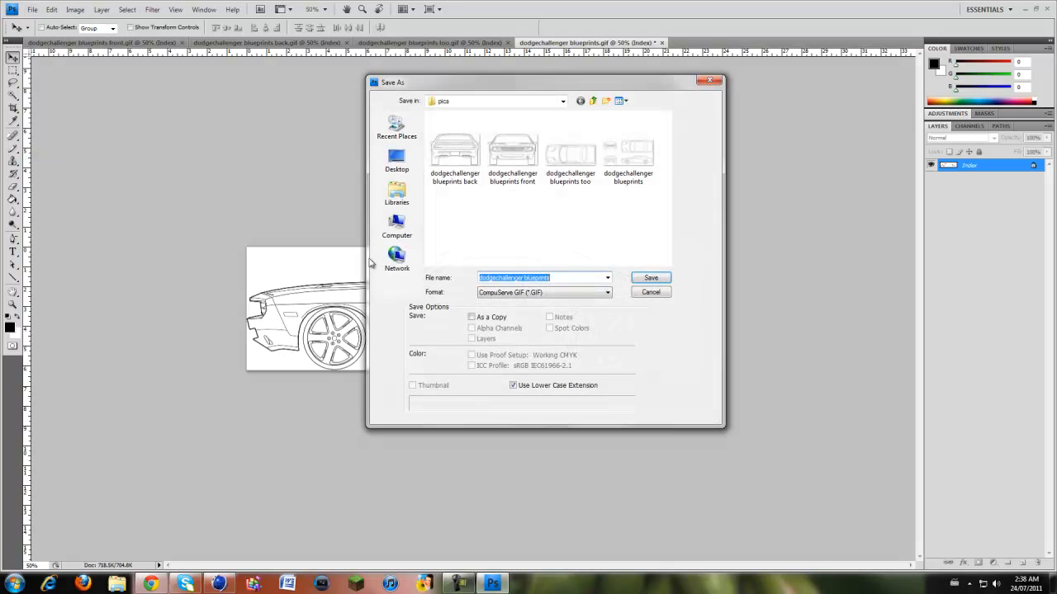
pyautogui.click(607, 278)
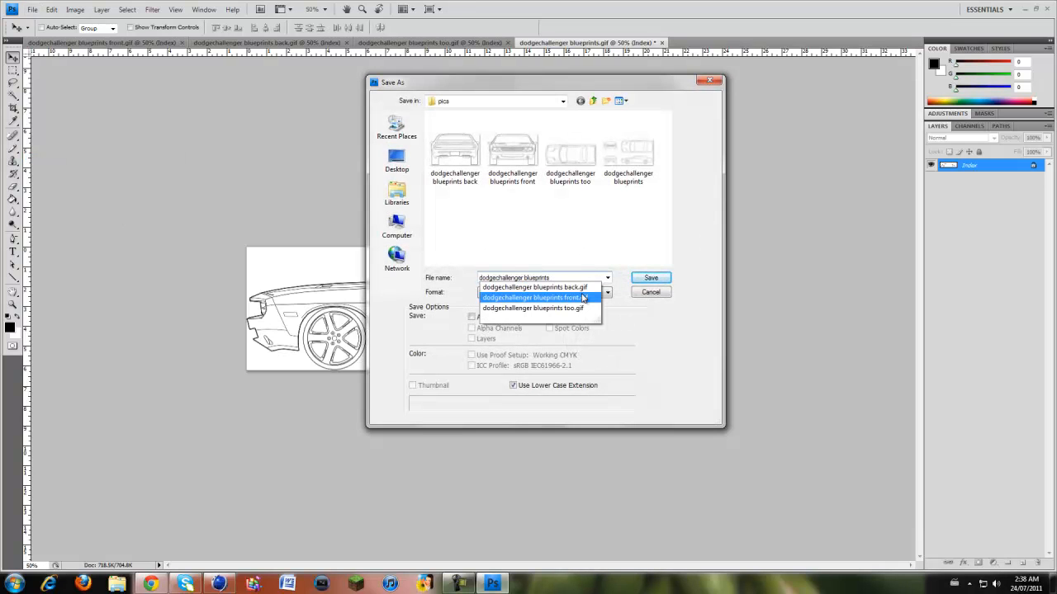
pyautogui.click(651, 278)
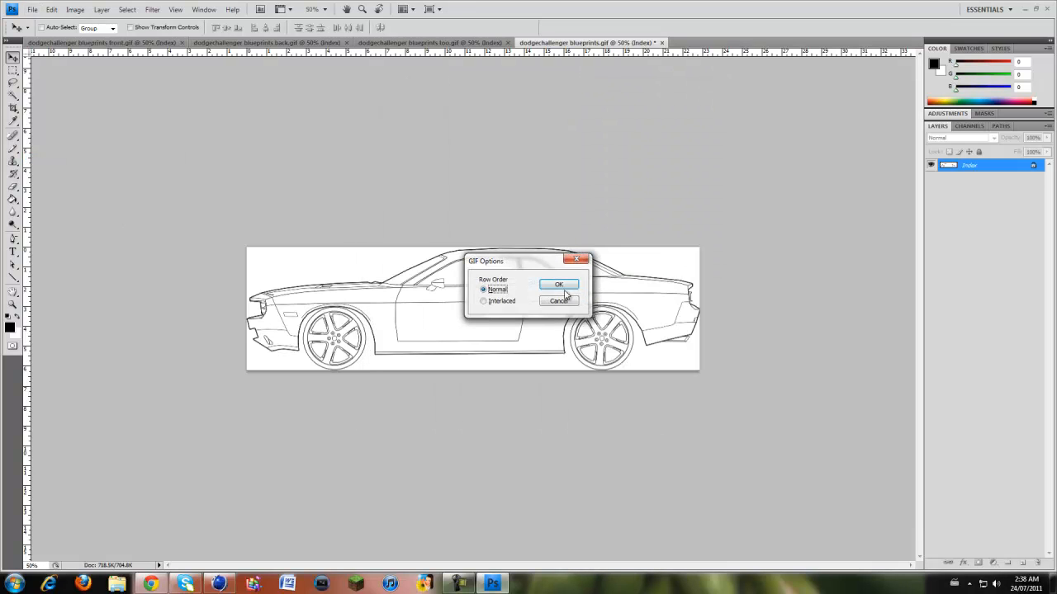
pyautogui.click(559, 284)
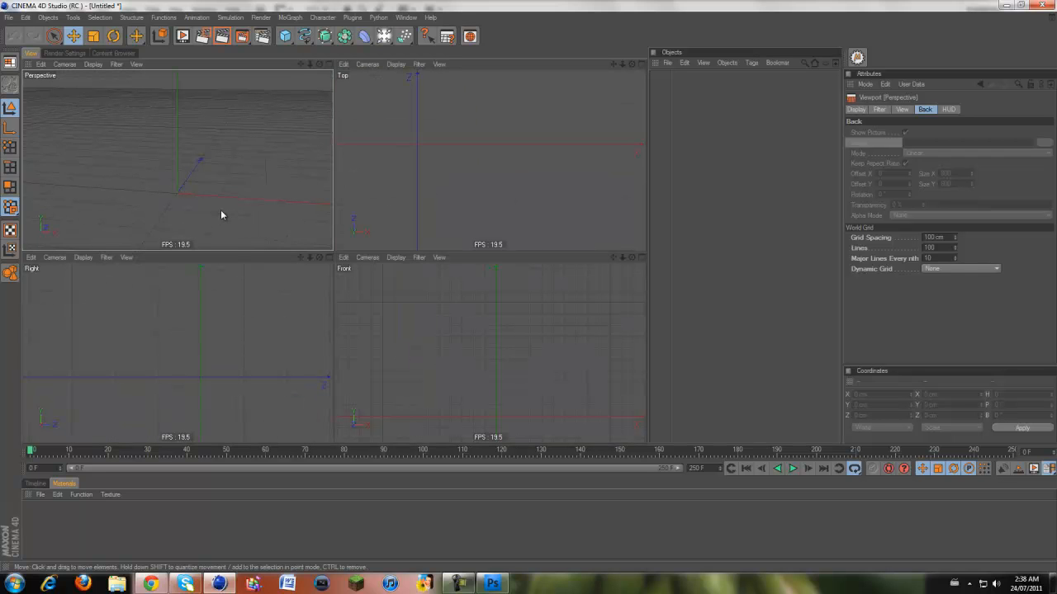
pyautogui.moveTo(112, 288)
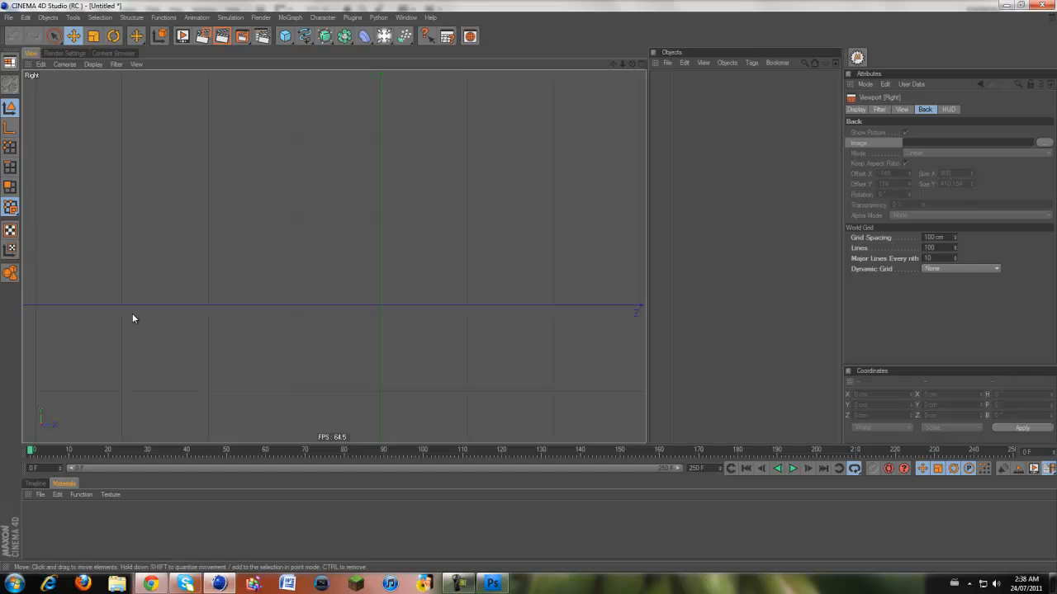
pyautogui.moveTo(611, 68)
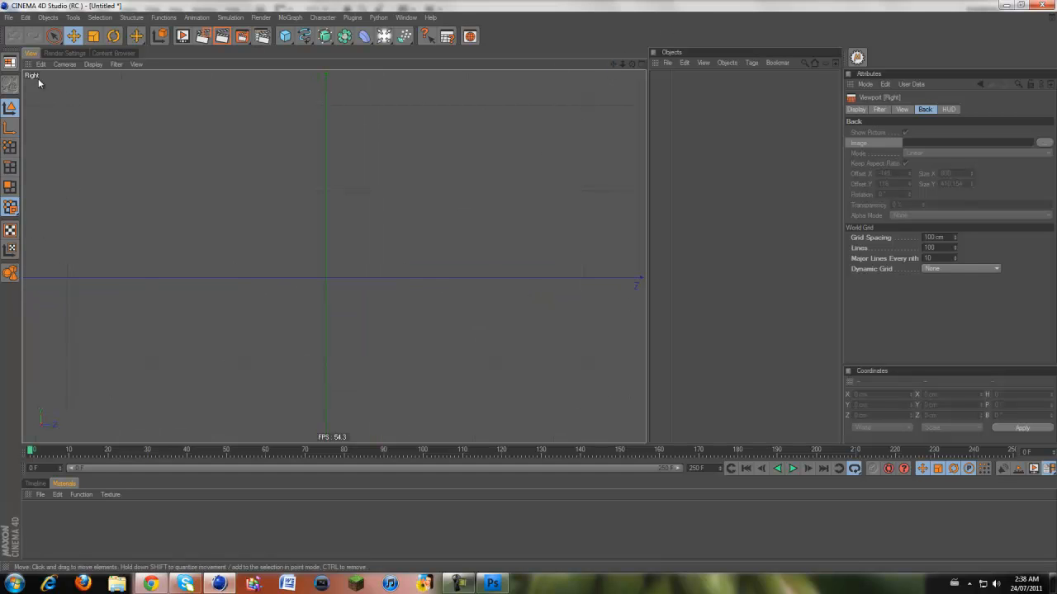
# Load the side-view blueprint GIF as the Right viewport's Back tab background image
pyautogui.click(41, 65)
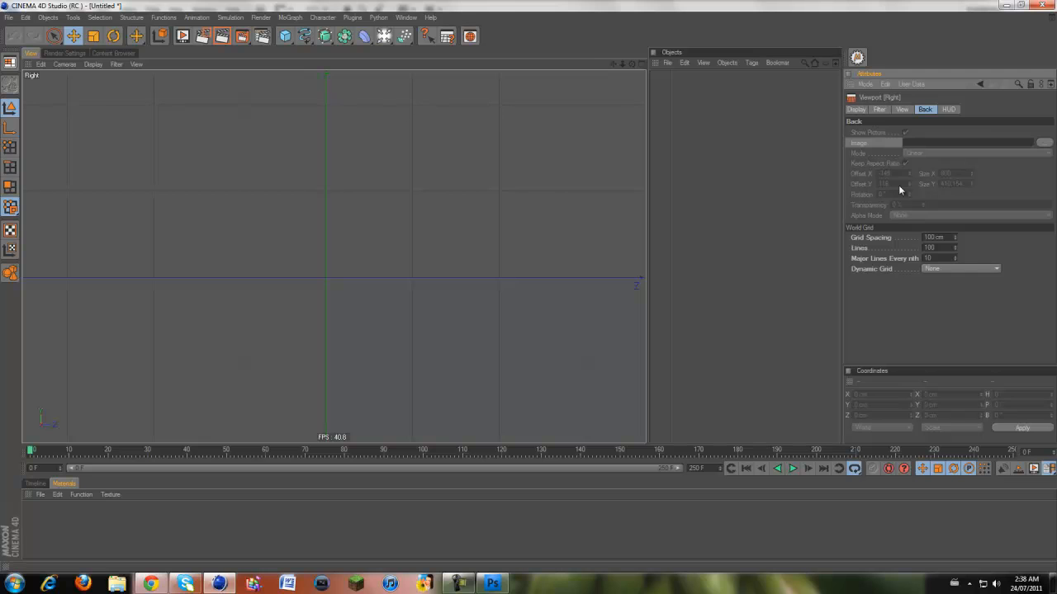
pyautogui.click(901, 109)
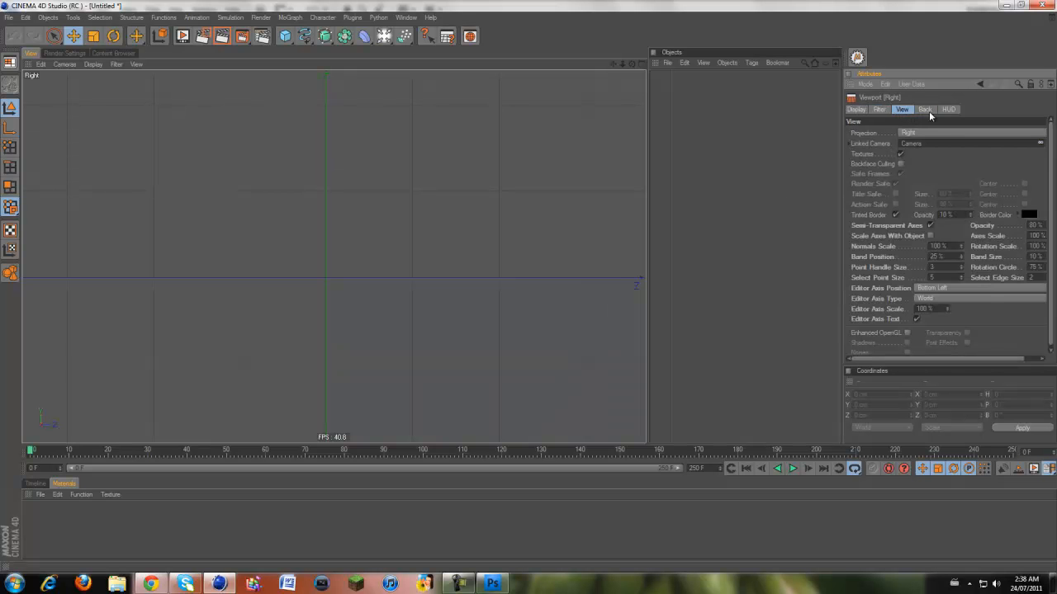
pyautogui.click(948, 109)
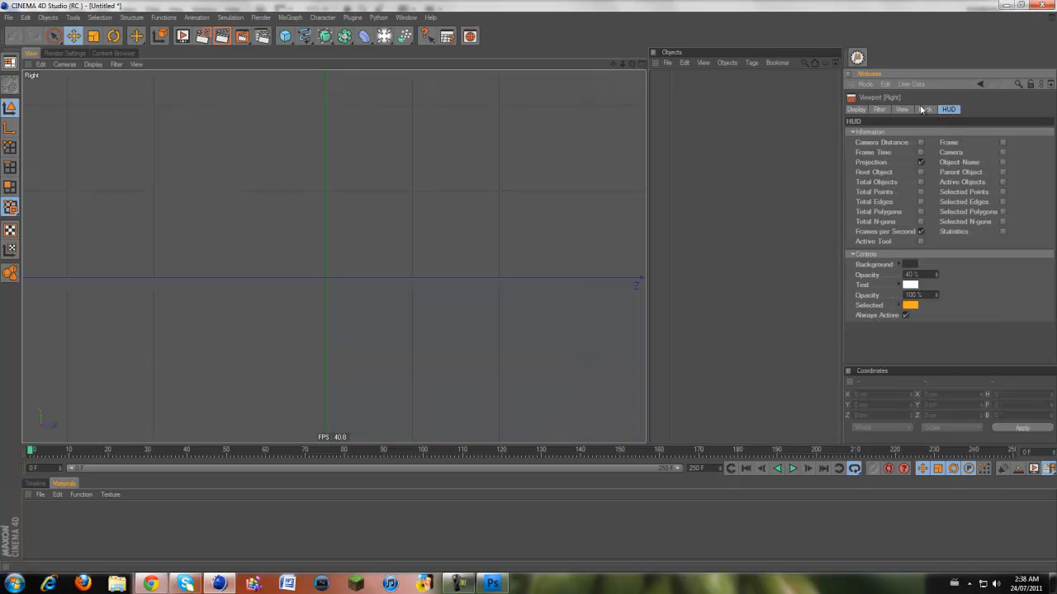
pyautogui.click(925, 109)
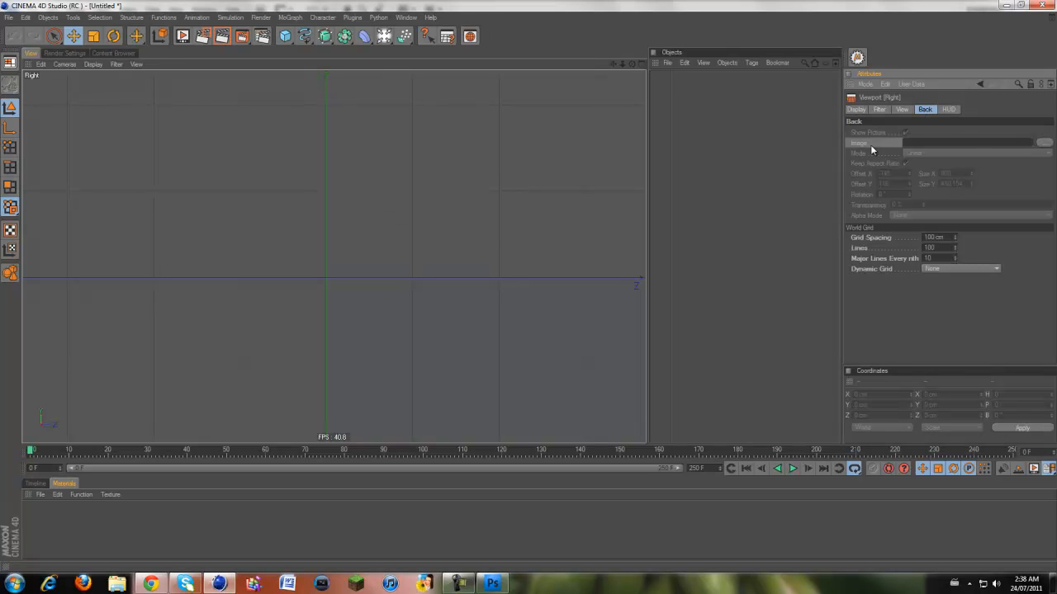
pyautogui.click(1046, 142)
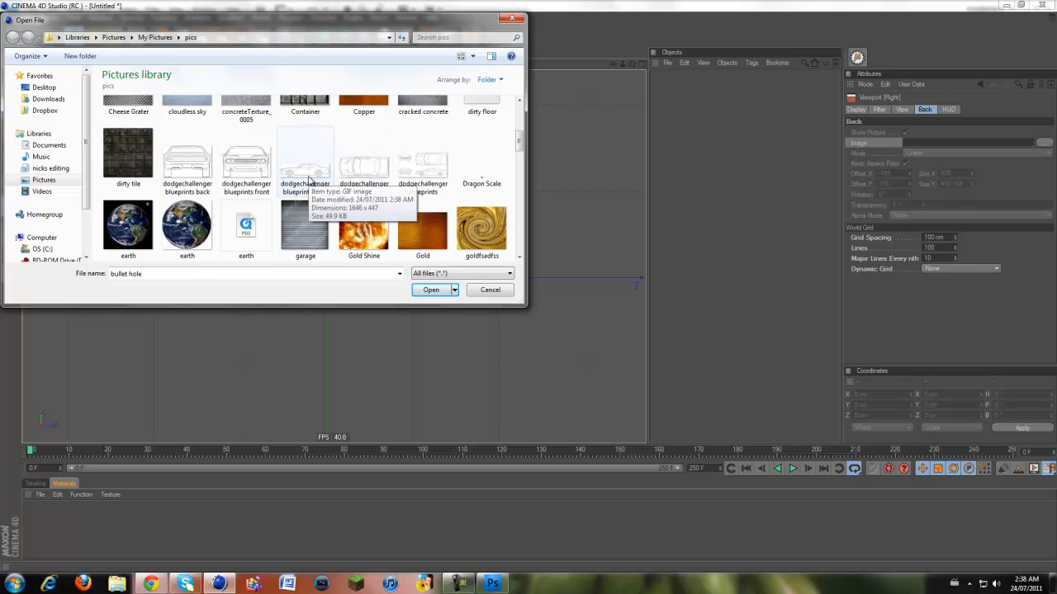
pyautogui.click(431, 289)
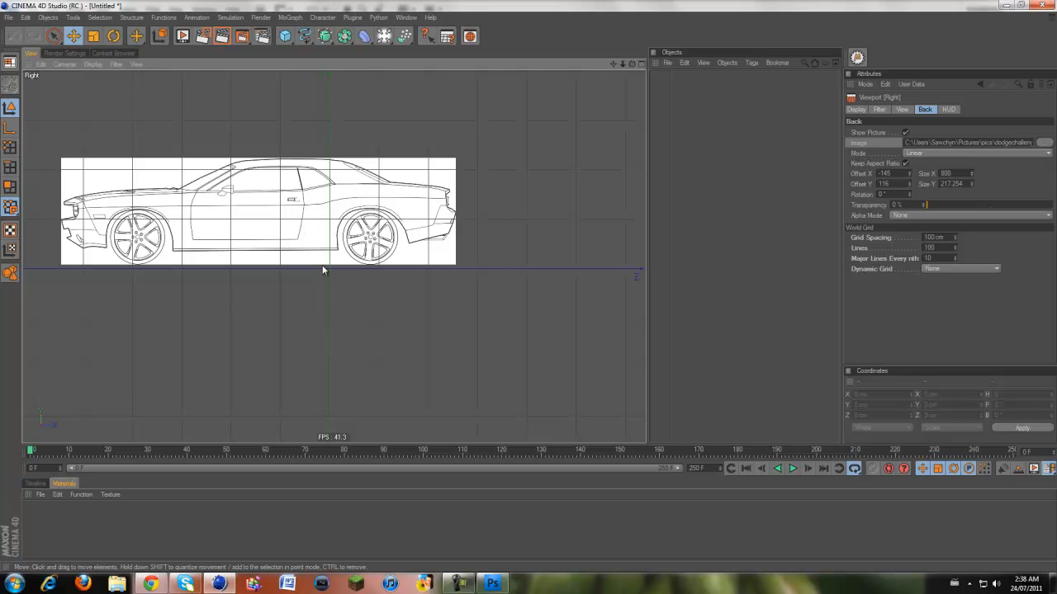
pyautogui.moveTo(330, 274)
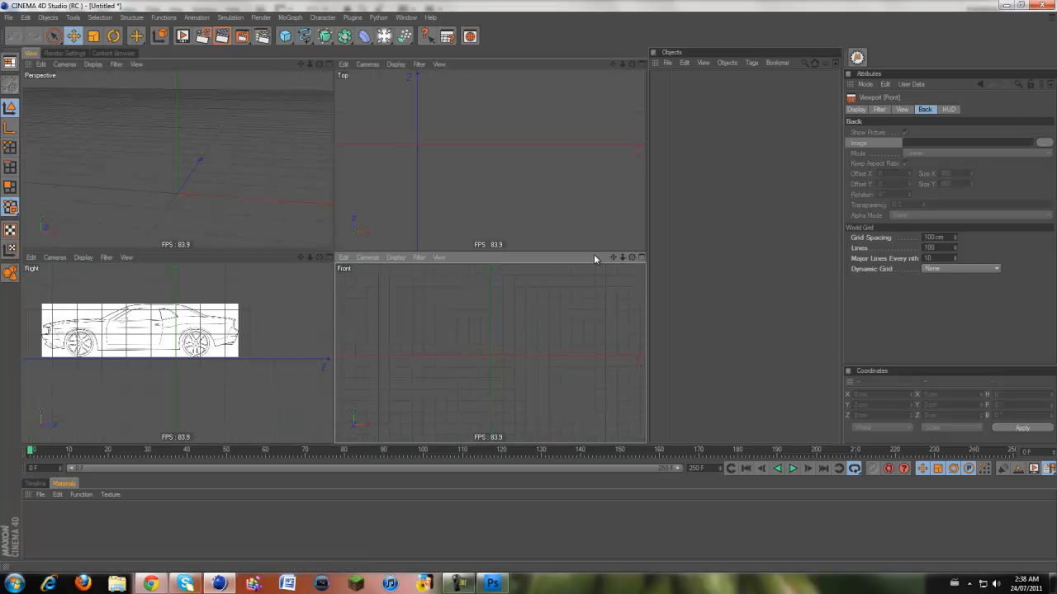
# Load the front-view Dodge Challenger blueprint GIF as the Front viewport's background image
pyautogui.click(345, 258)
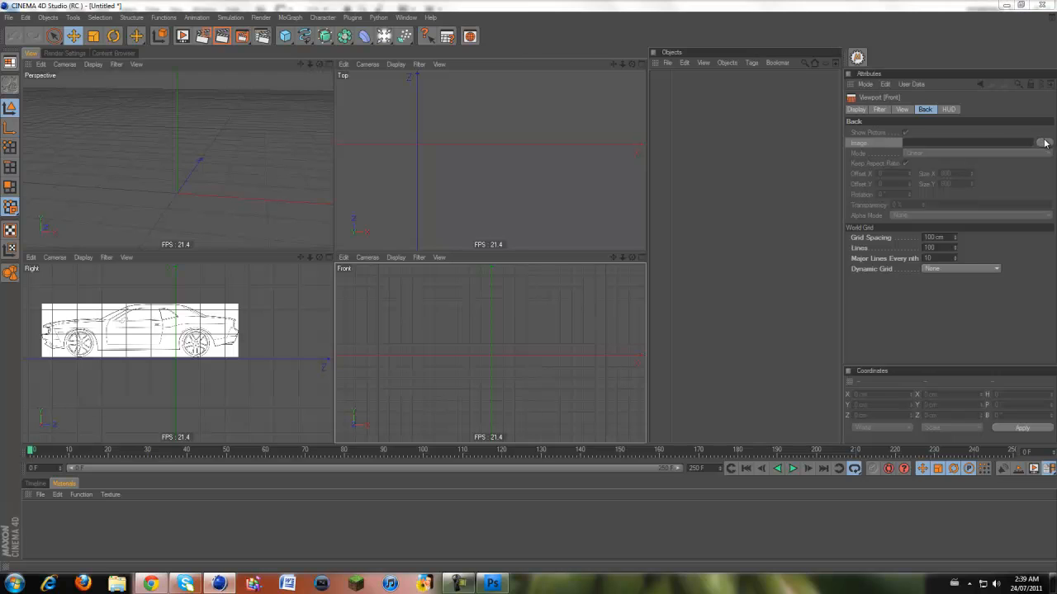
pyautogui.click(1044, 142)
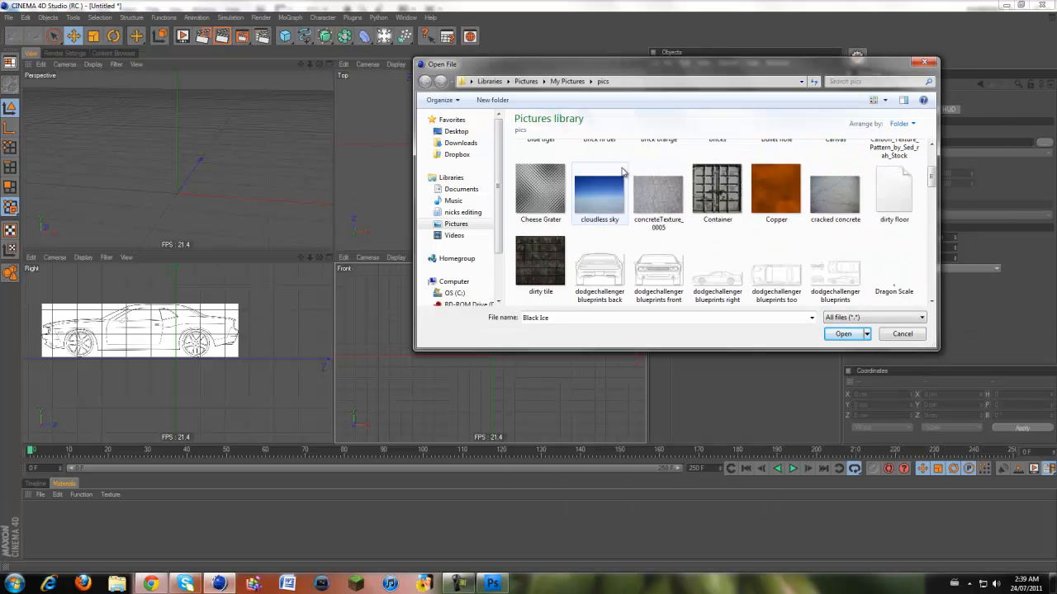
pyautogui.click(843, 333)
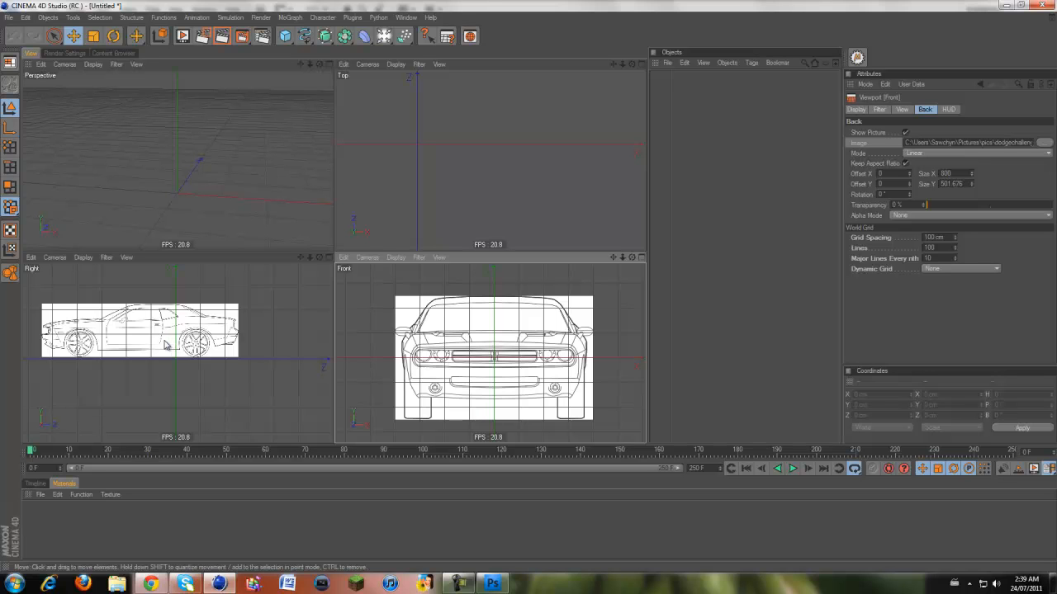
pyautogui.moveTo(141, 284)
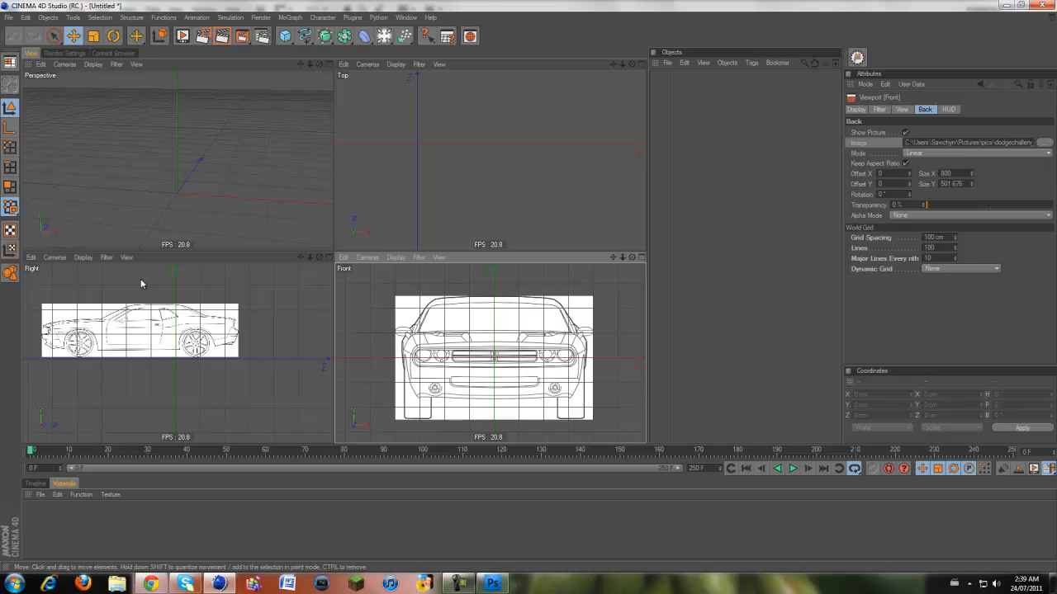
pyautogui.moveTo(353, 73)
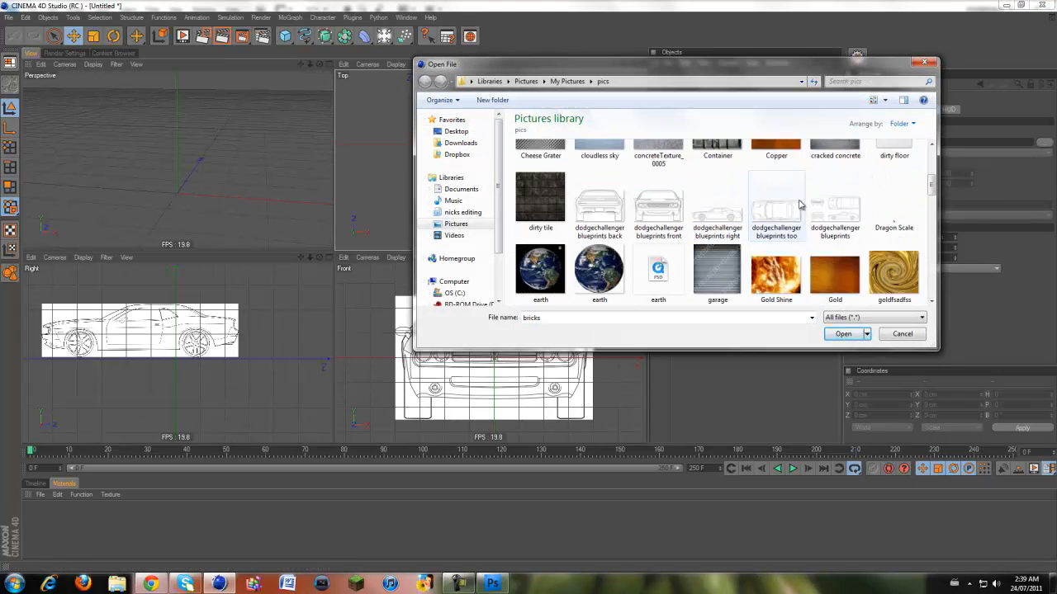
# Load the top-view blueprint GIF as the Top viewport's background image
pyautogui.click(840, 334)
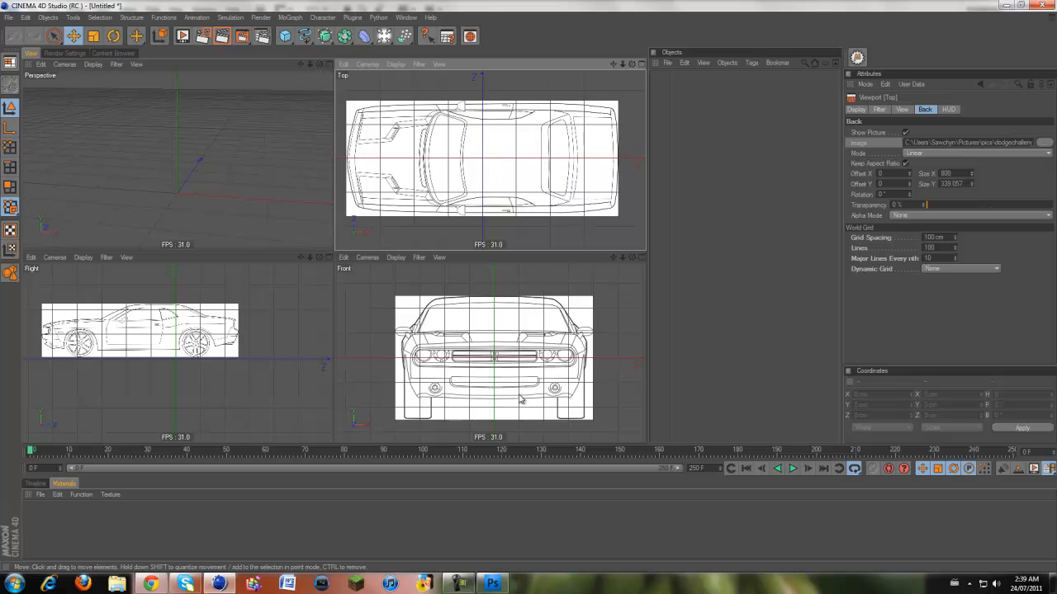
pyautogui.moveTo(498, 390)
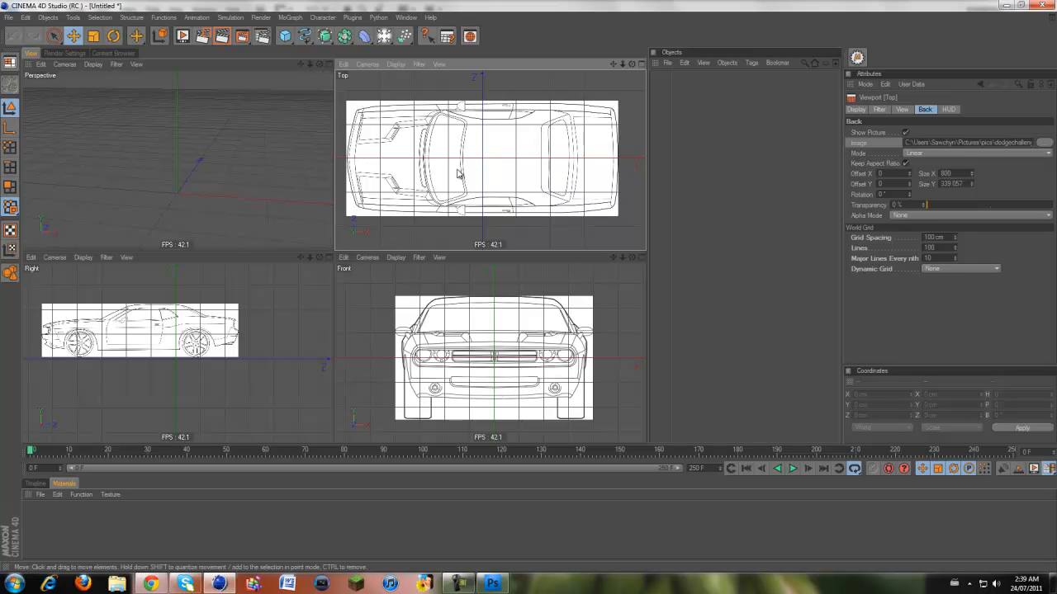
pyautogui.moveTo(485, 161)
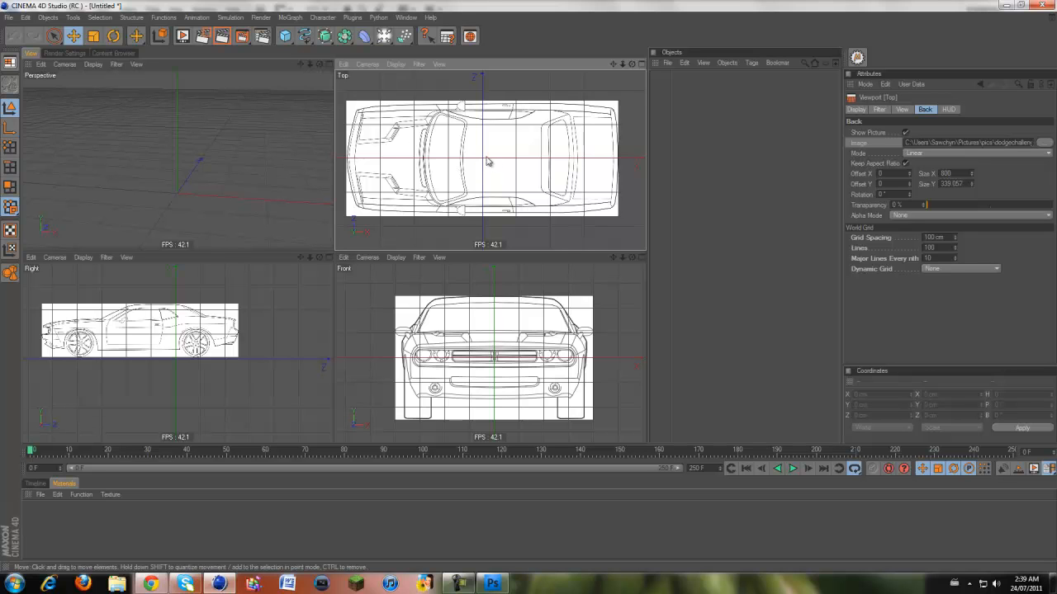
pyautogui.moveTo(483, 166)
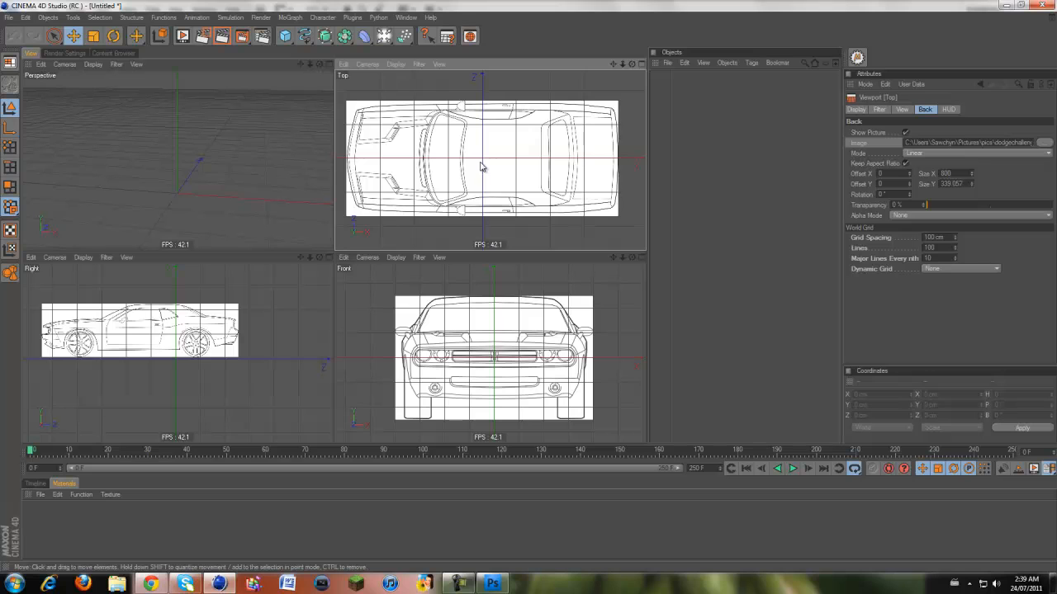
pyautogui.moveTo(485, 168)
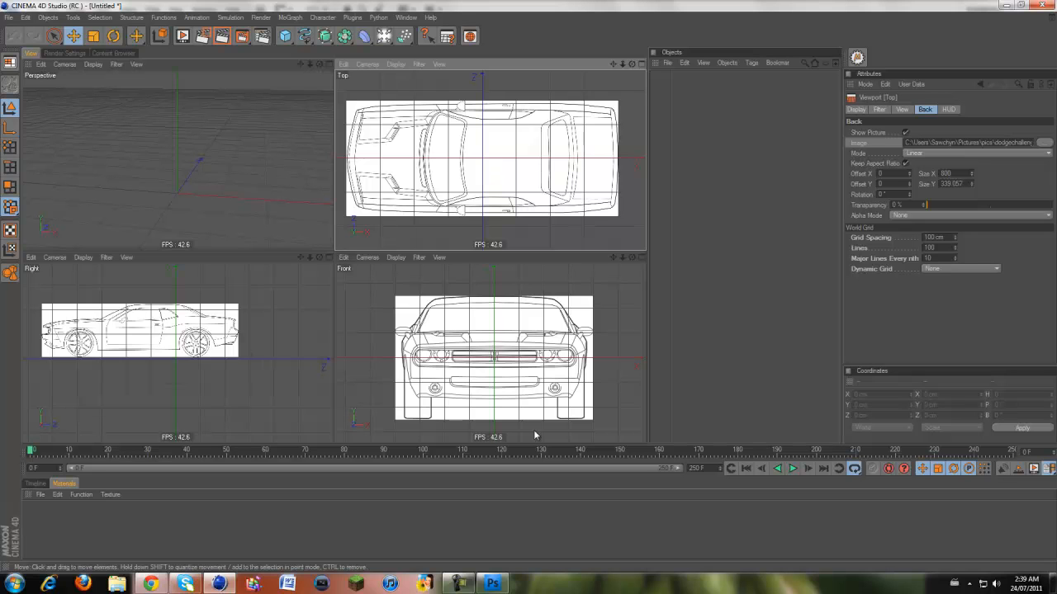
pyautogui.click(285, 35)
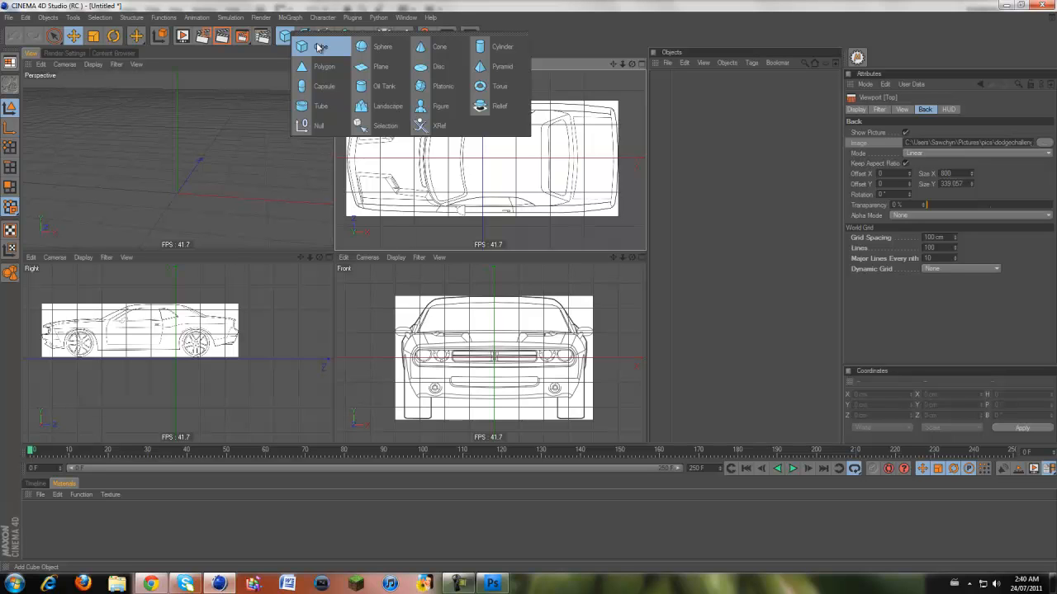
# Add a guide cube and adjust the side blueprint's background size against it
pyautogui.click(320, 46)
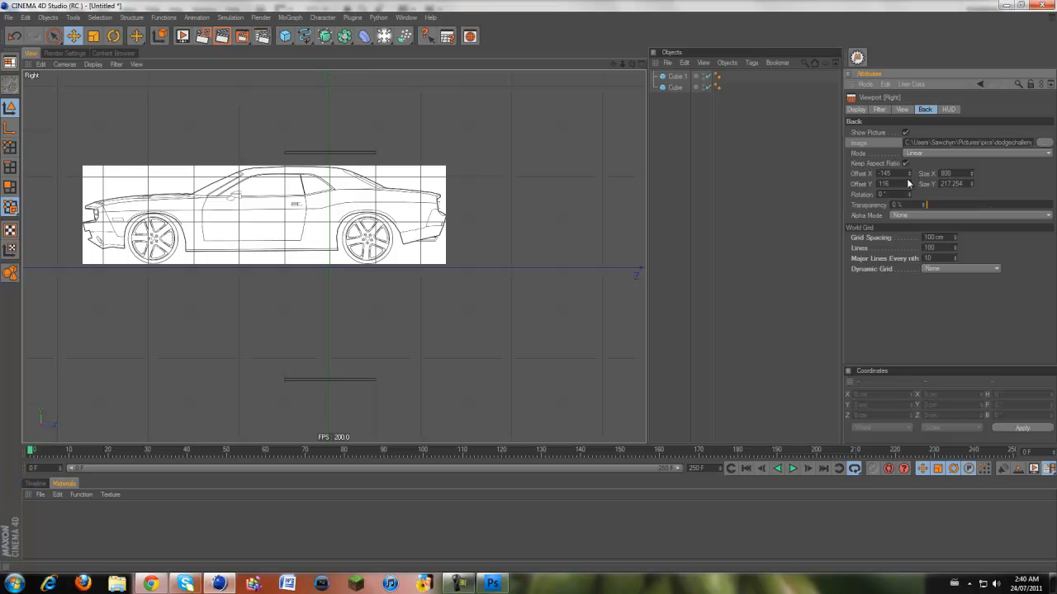
pyautogui.moveTo(888, 174); pyautogui.dragTo(896, 174)
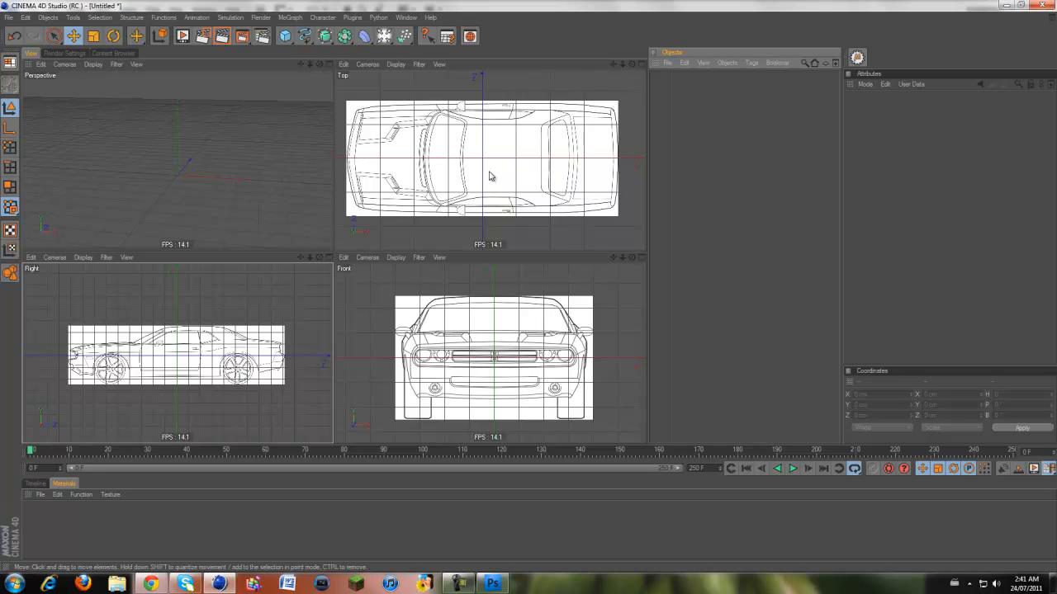
pyautogui.moveTo(503, 163)
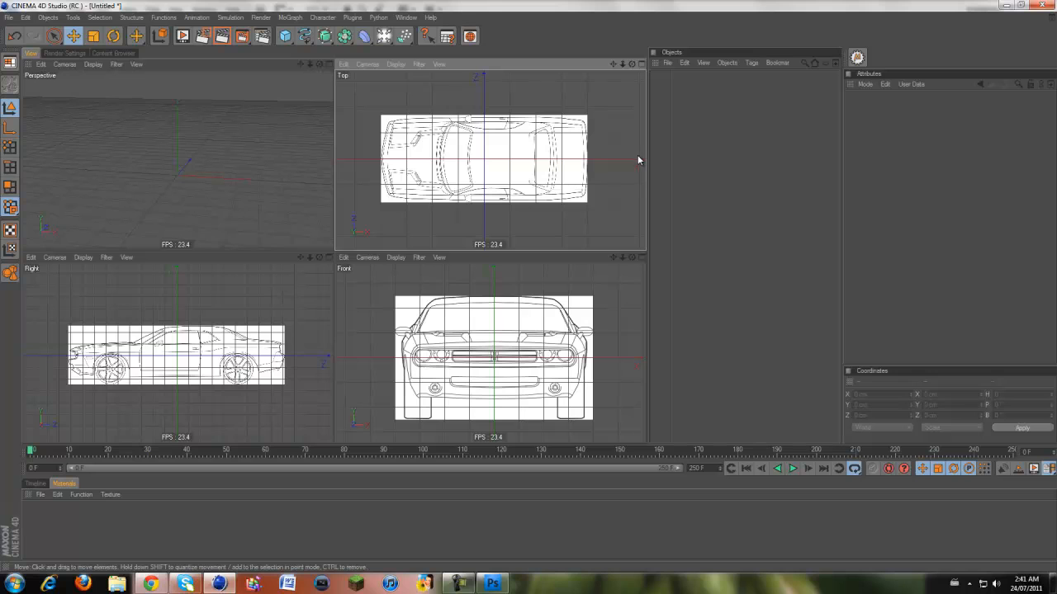
pyautogui.moveTo(265, 158)
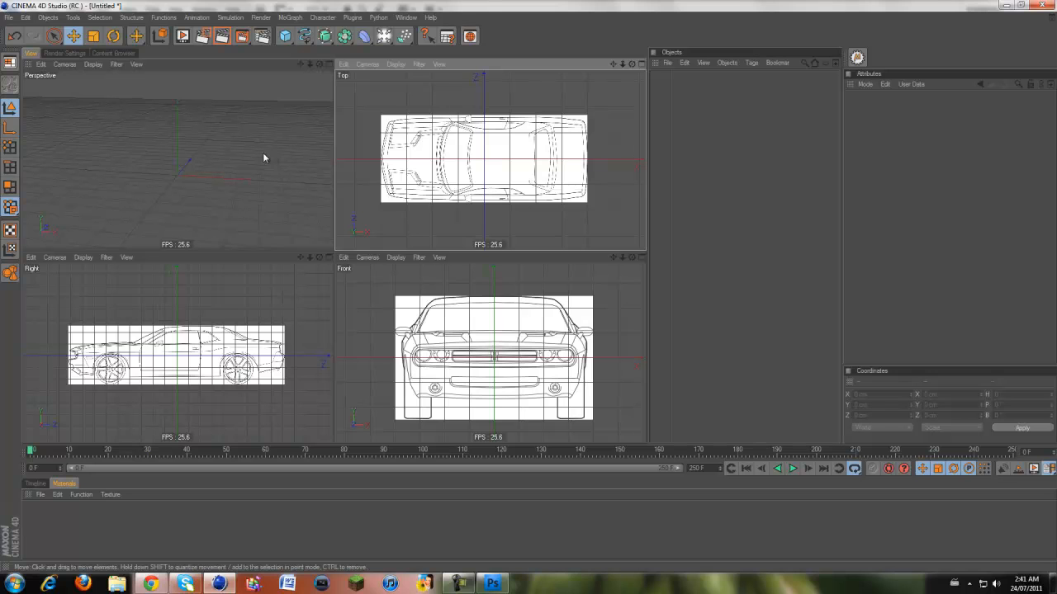
pyautogui.moveTo(428, 190)
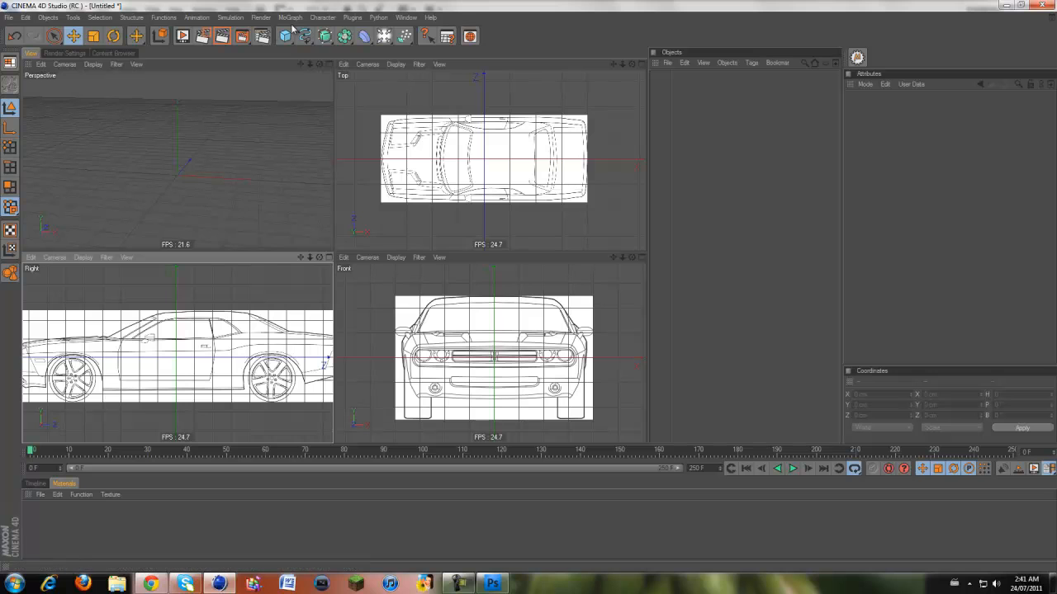
# Add a cube stretched to the car's full length in the enlarged Right view
pyautogui.click(285, 35)
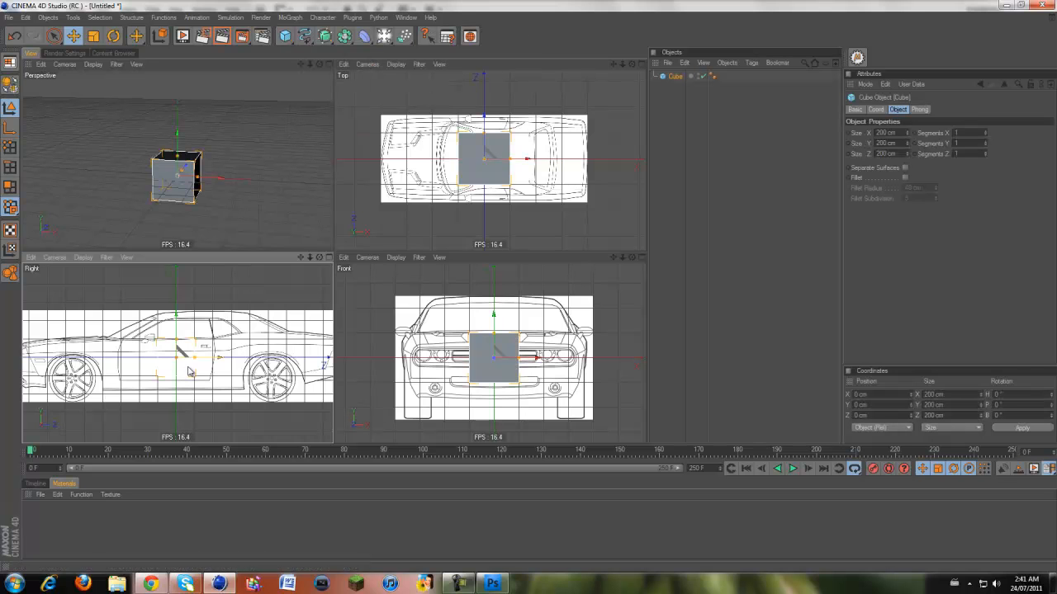
pyautogui.moveTo(176, 357); pyautogui.dragTo(219, 357)
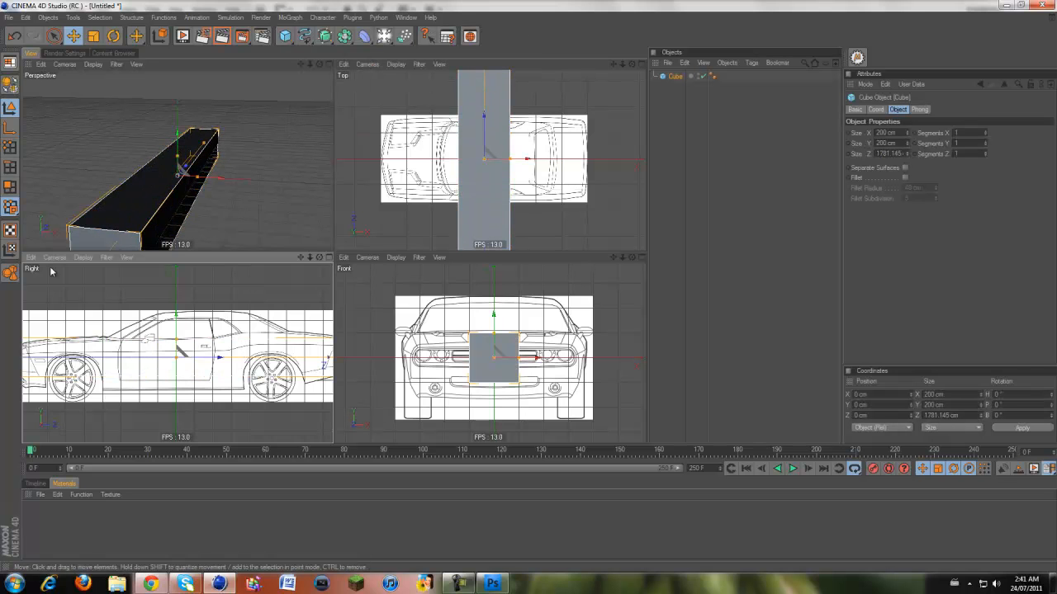
pyautogui.click(82, 257)
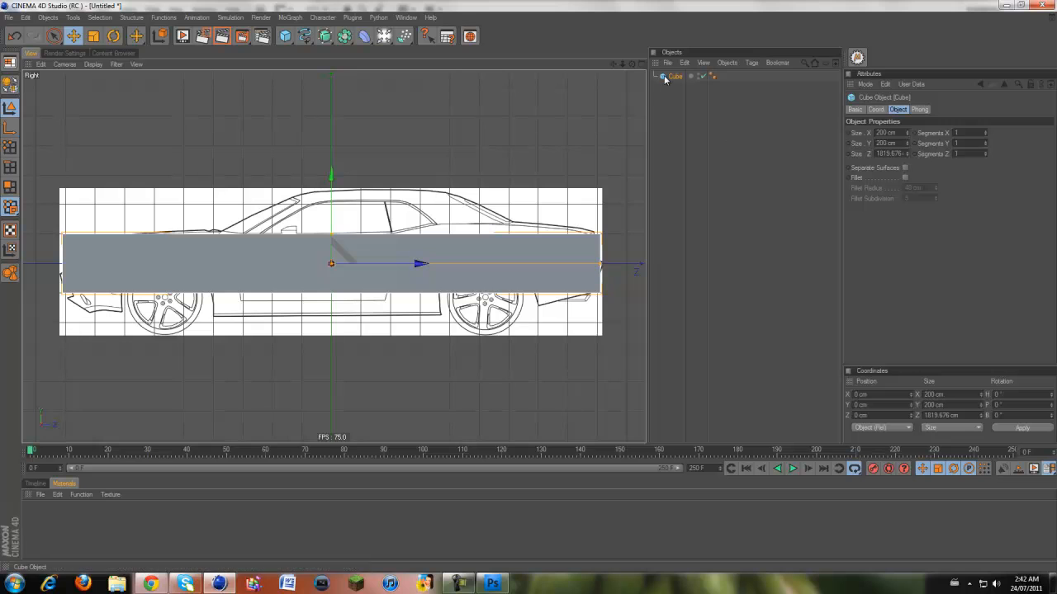
pyautogui.click(492, 584)
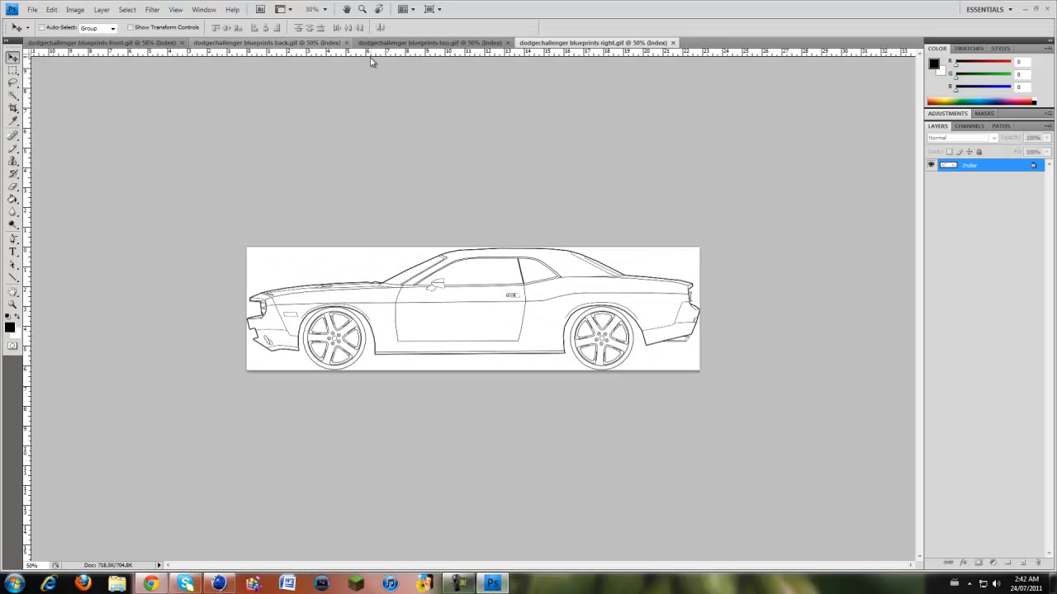
# Rotate the top-view blueprint image 90° clockwise in Photoshop
pyautogui.click(429, 42)
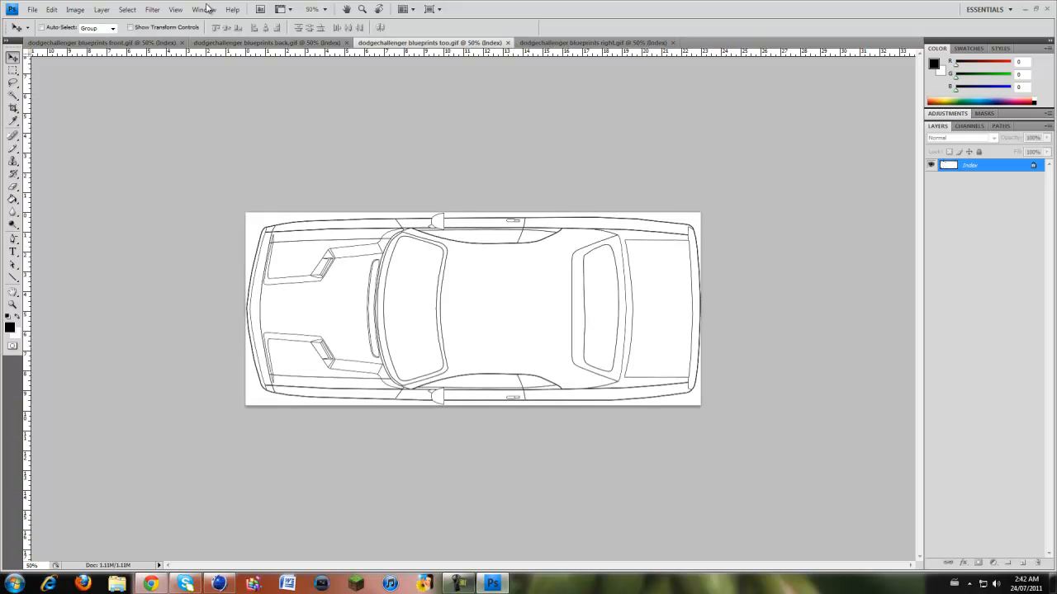
pyautogui.click(74, 9)
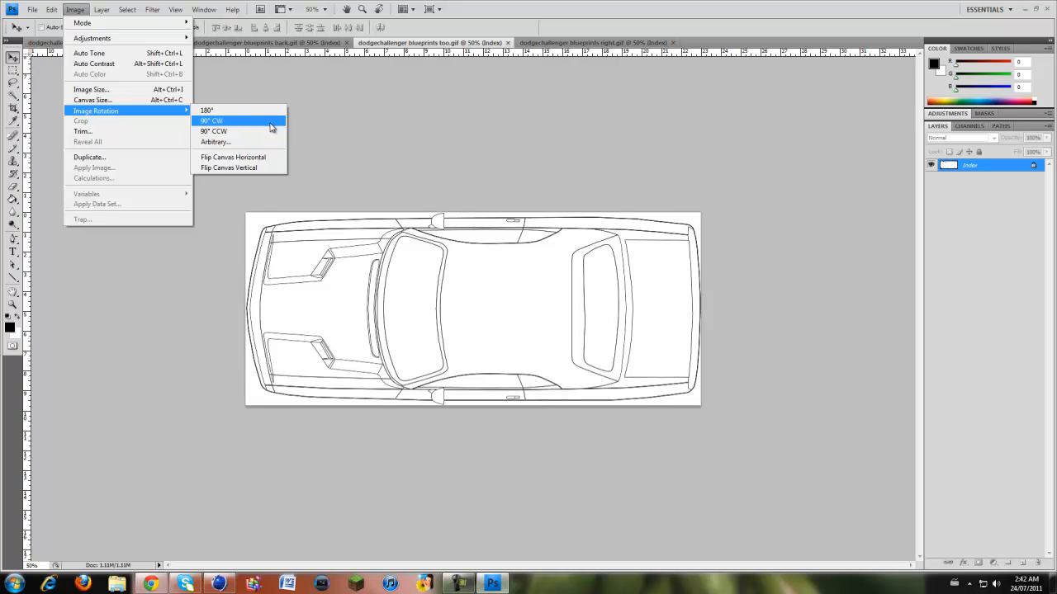
pyautogui.click(211, 120)
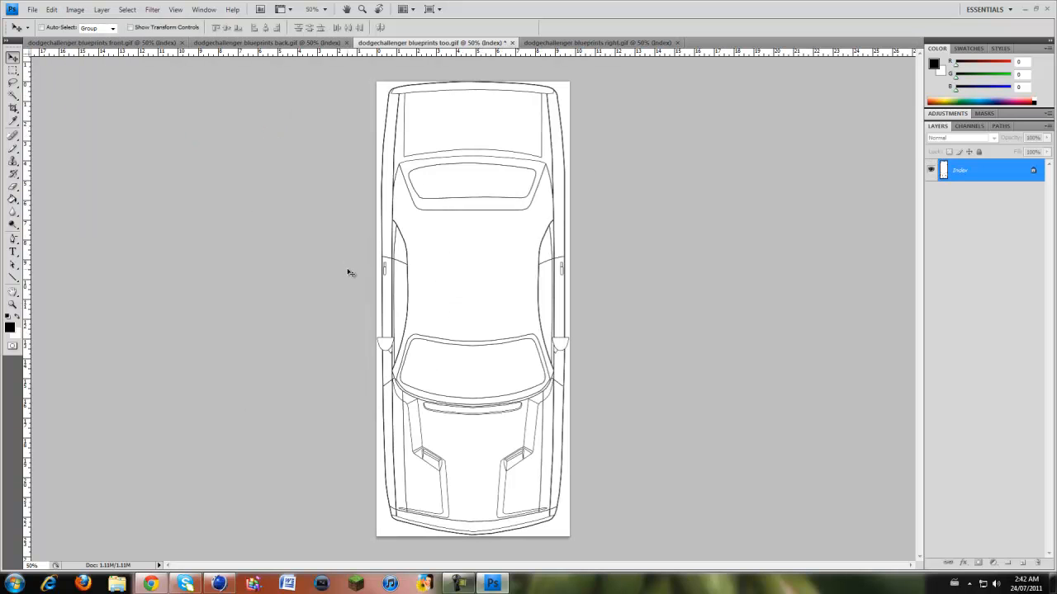
pyautogui.moveTo(410, 519)
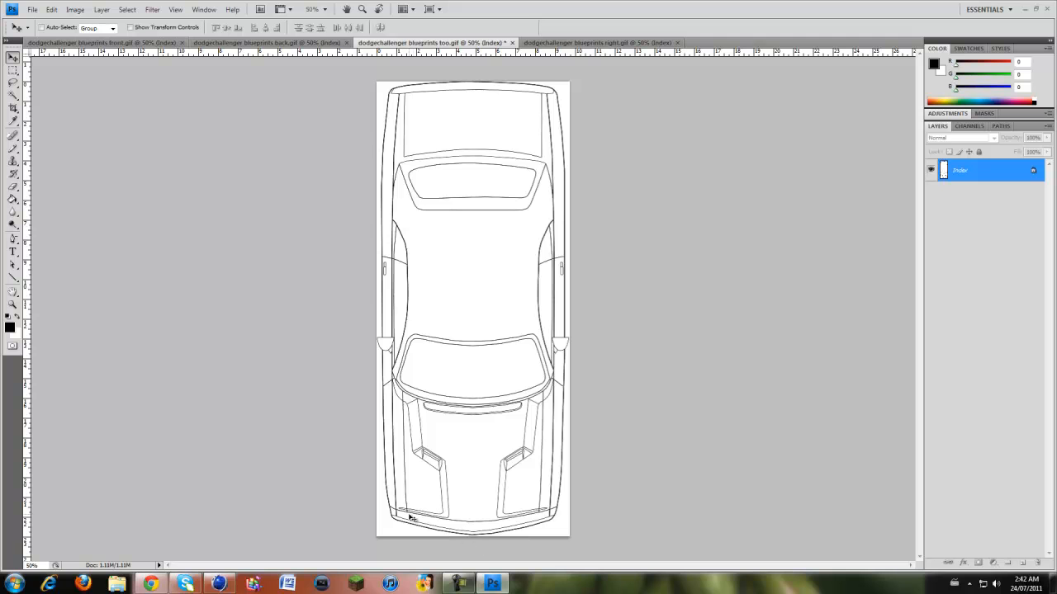
pyautogui.click(32, 9)
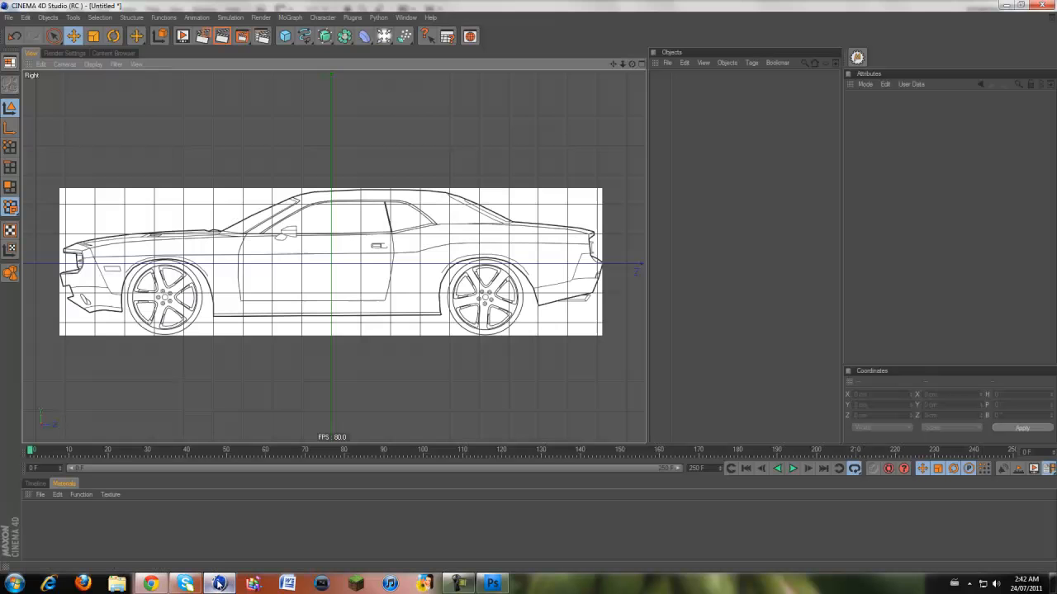
# Load the rotated top blueprint as the Top background and restore the four-view layout
pyautogui.click(40, 64)
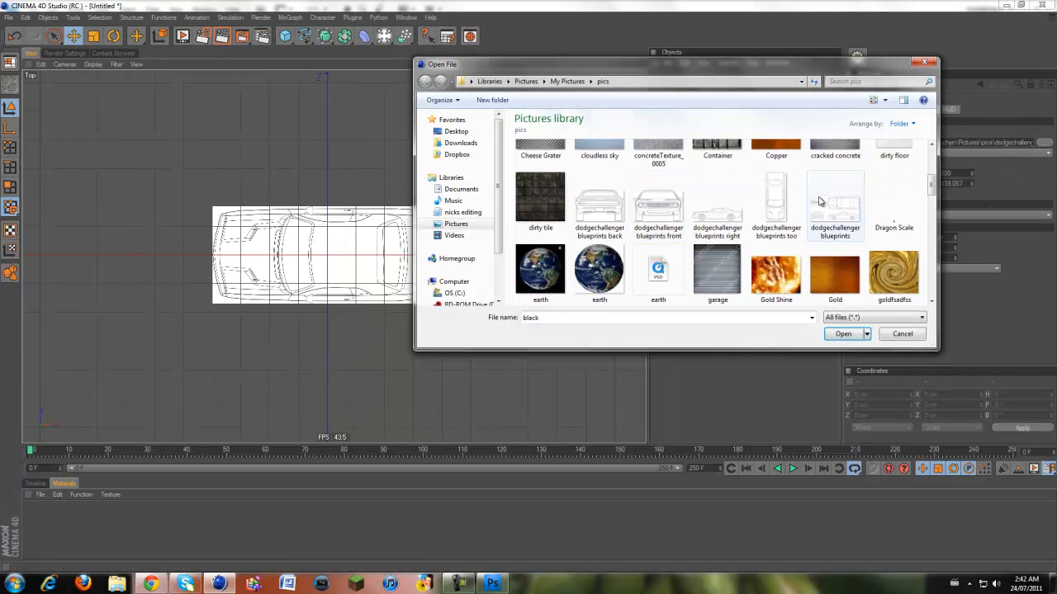
pyautogui.click(843, 334)
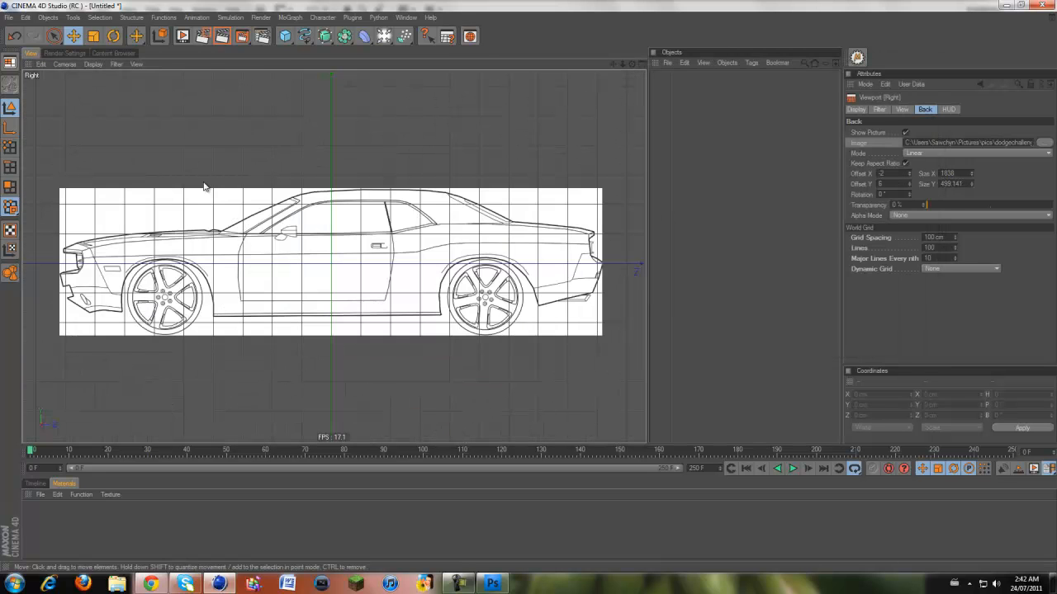
pyautogui.click(285, 35)
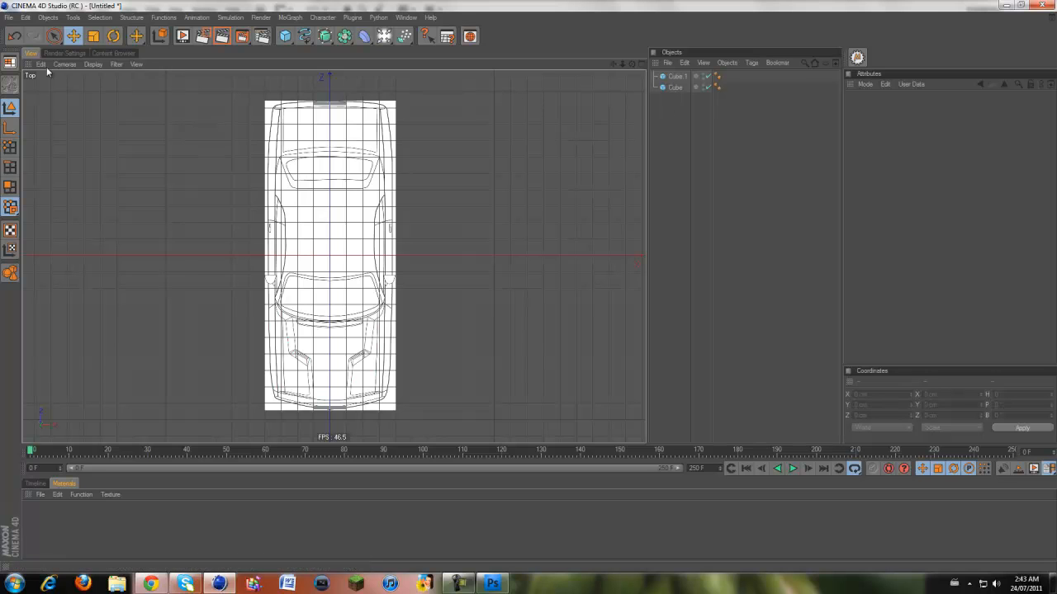
pyautogui.click(925, 109)
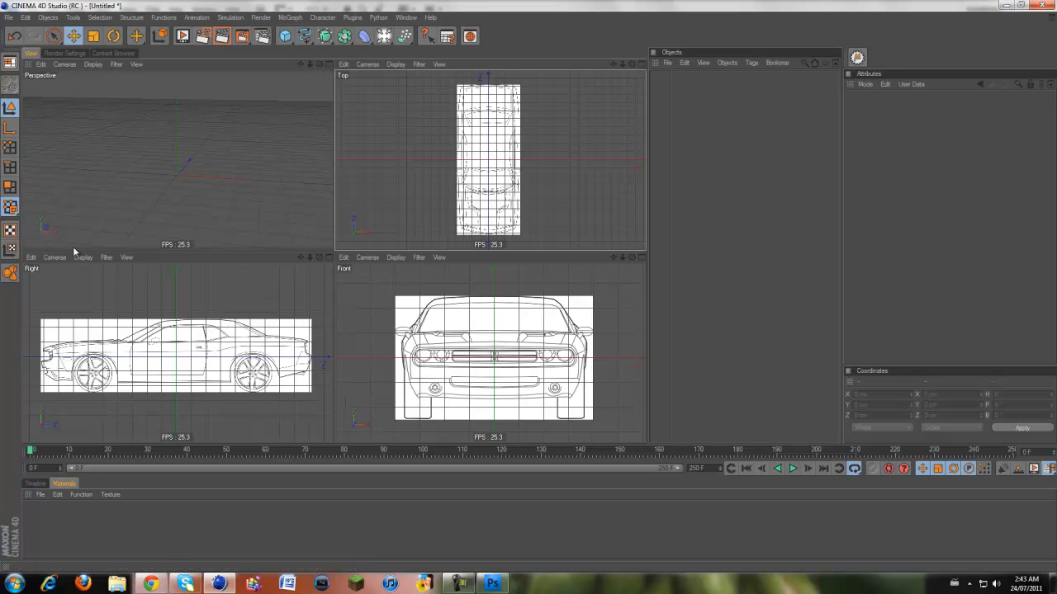
# Turn off Grid in the Filter settings for all four viewports at once
pyautogui.click(30, 256)
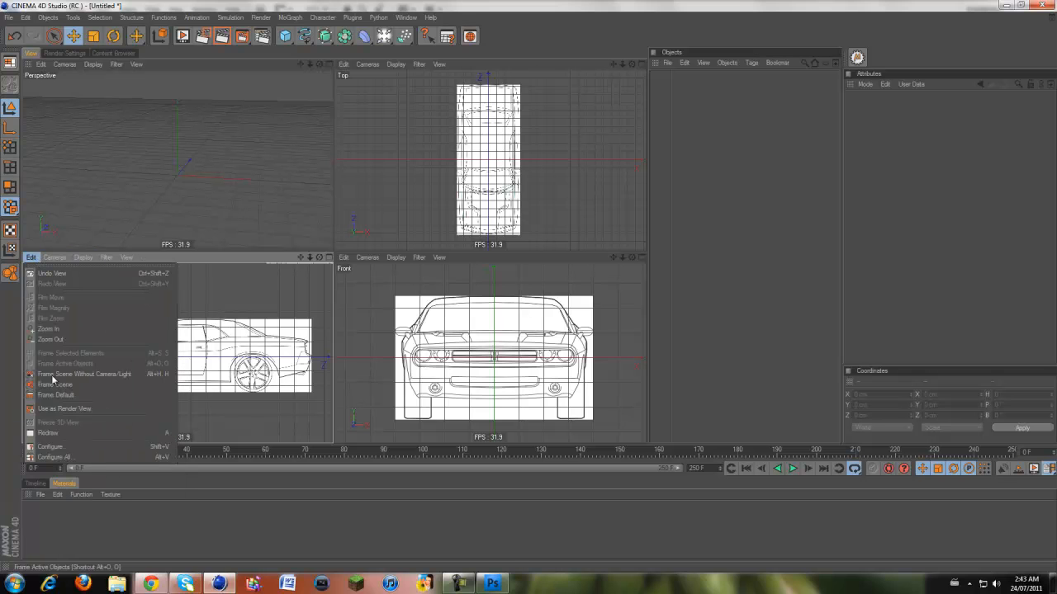
pyautogui.click(54, 384)
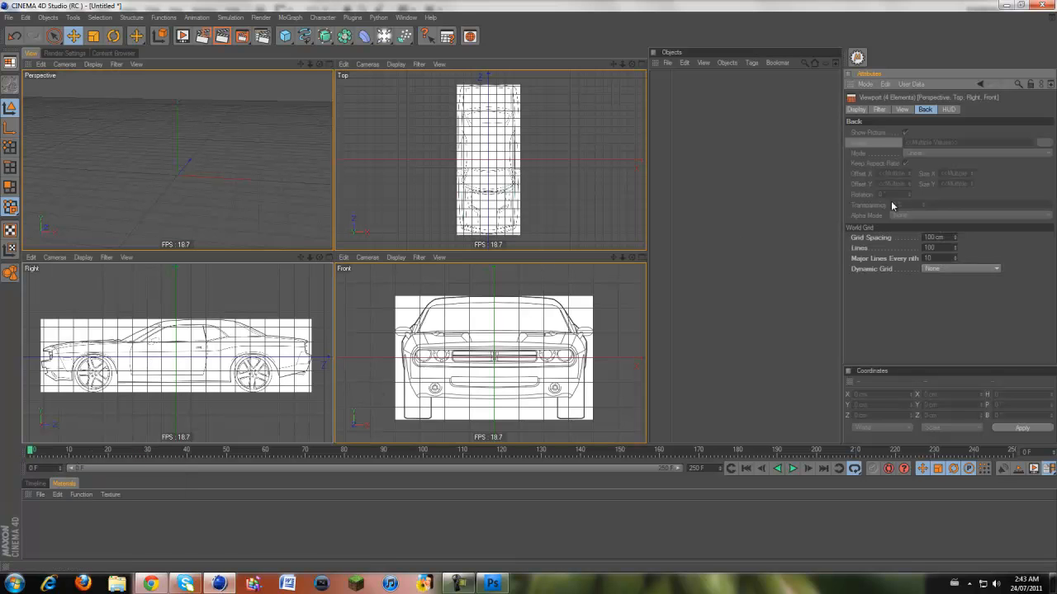
pyautogui.click(901, 109)
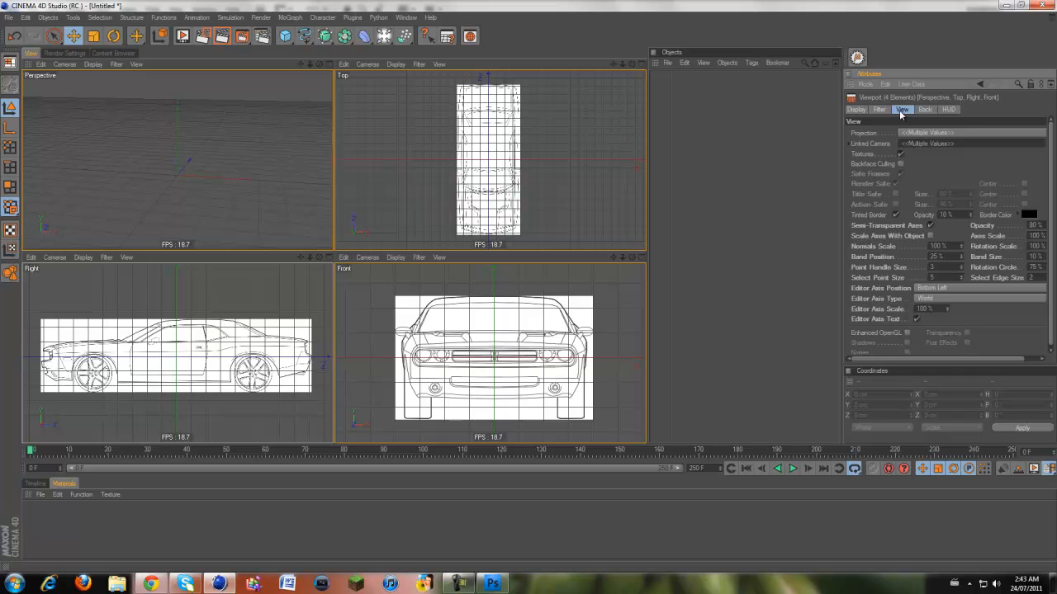
pyautogui.click(877, 109)
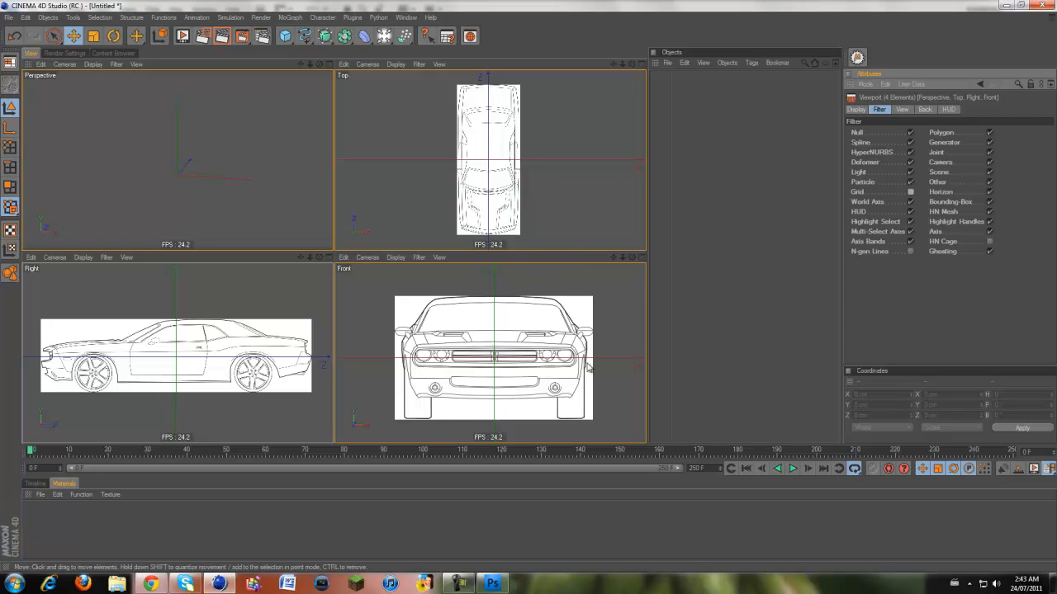
pyautogui.moveTo(516, 169)
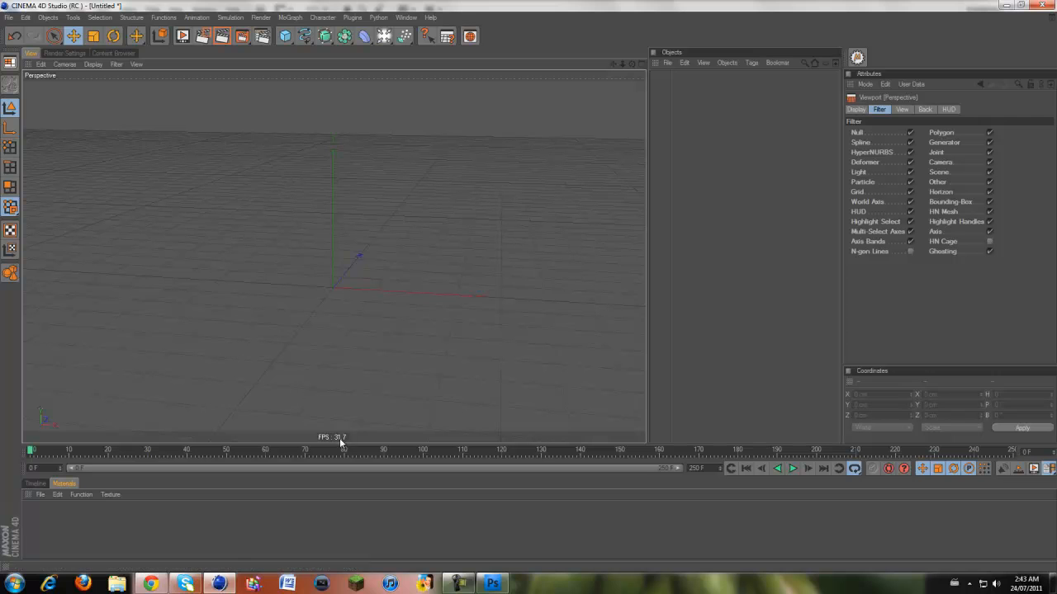
pyautogui.moveTo(416, 555)
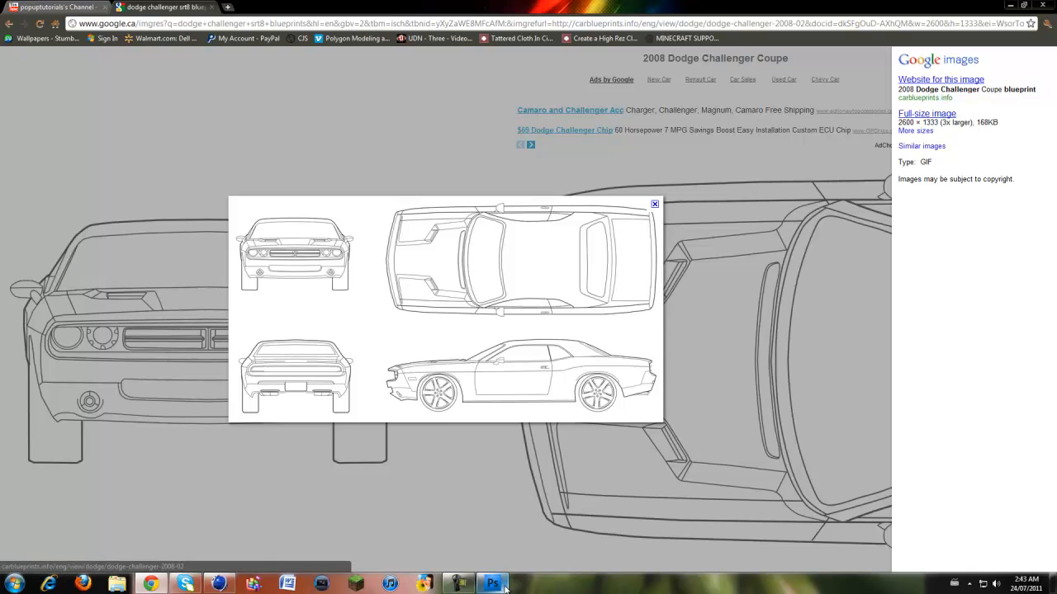
pyautogui.click(492, 583)
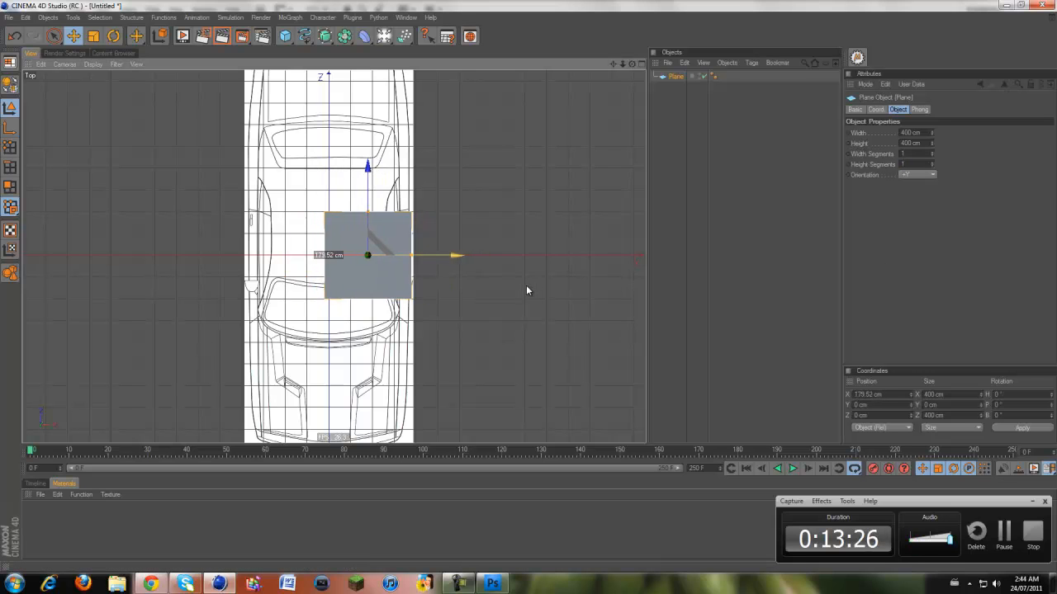
# Narrow the plane to the car's width and move it forward over the body
pyautogui.moveTo(454, 255); pyautogui.dragTo(428, 254)
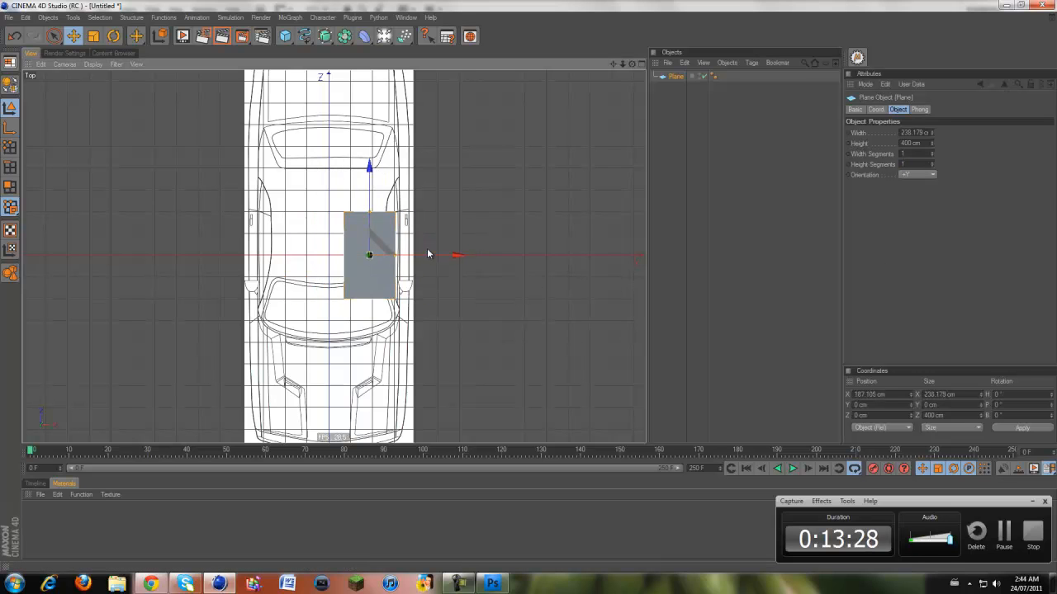
pyautogui.moveTo(370, 255); pyautogui.dragTo(356, 239)
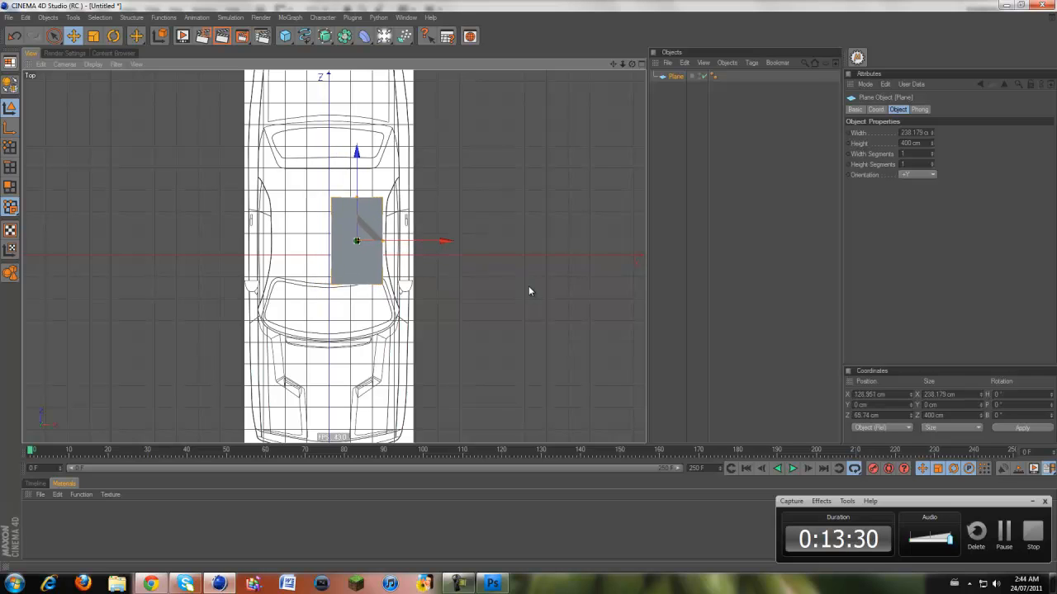
pyautogui.moveTo(446, 240); pyautogui.dragTo(451, 239)
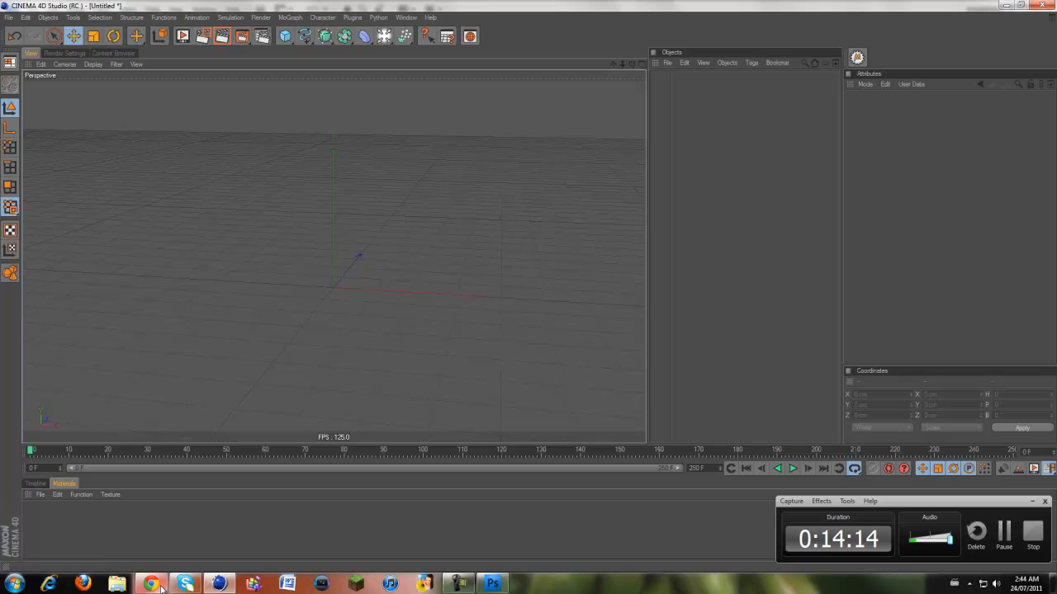
# Bring up the Dodge Challenger blueprint page in Chrome from the taskbar
pyautogui.click(149, 585)
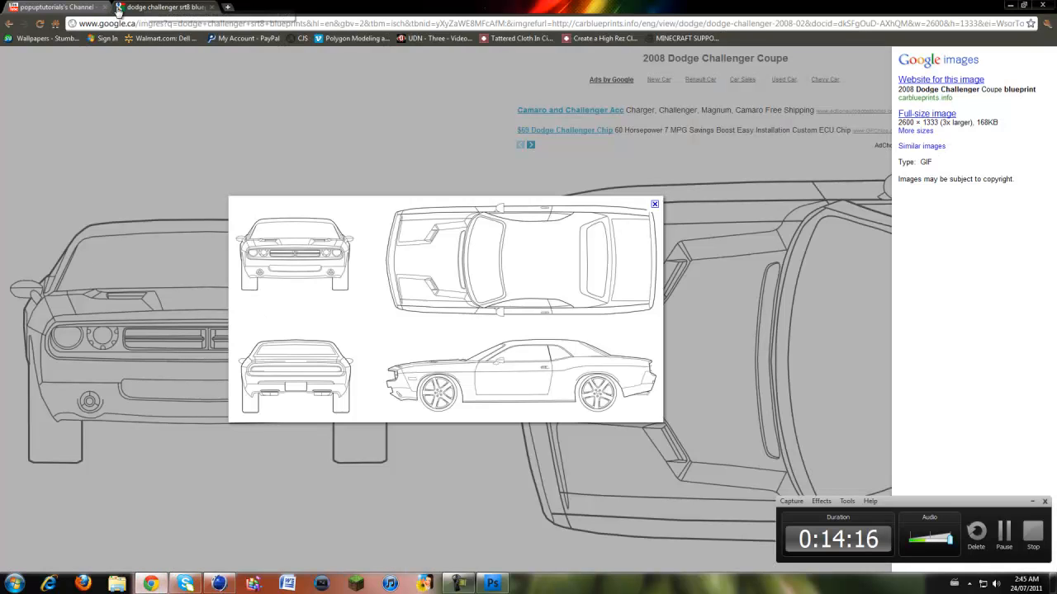